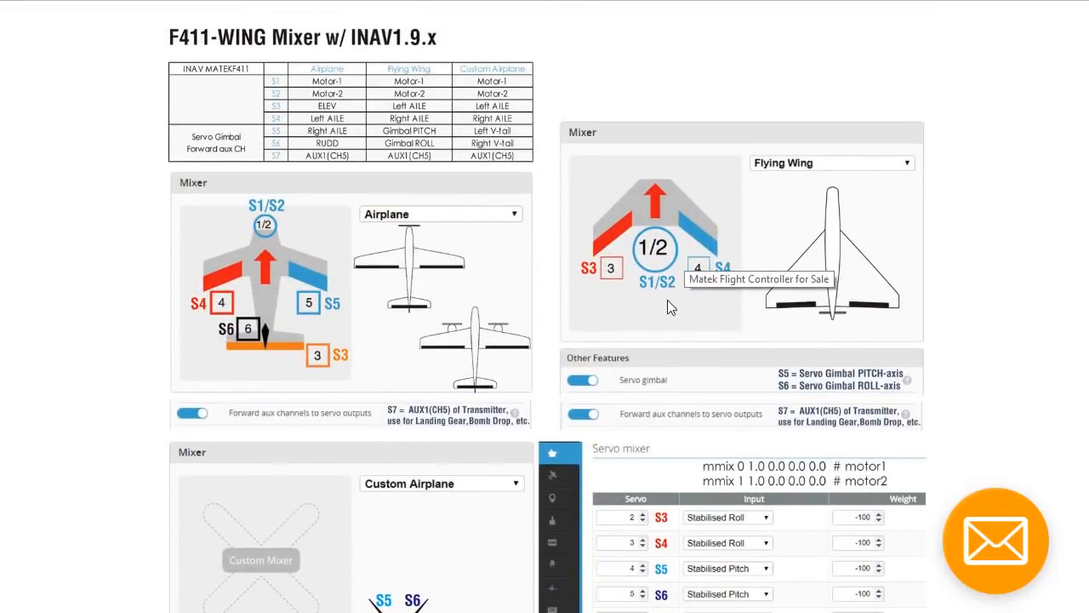
mouse_move(680, 253)
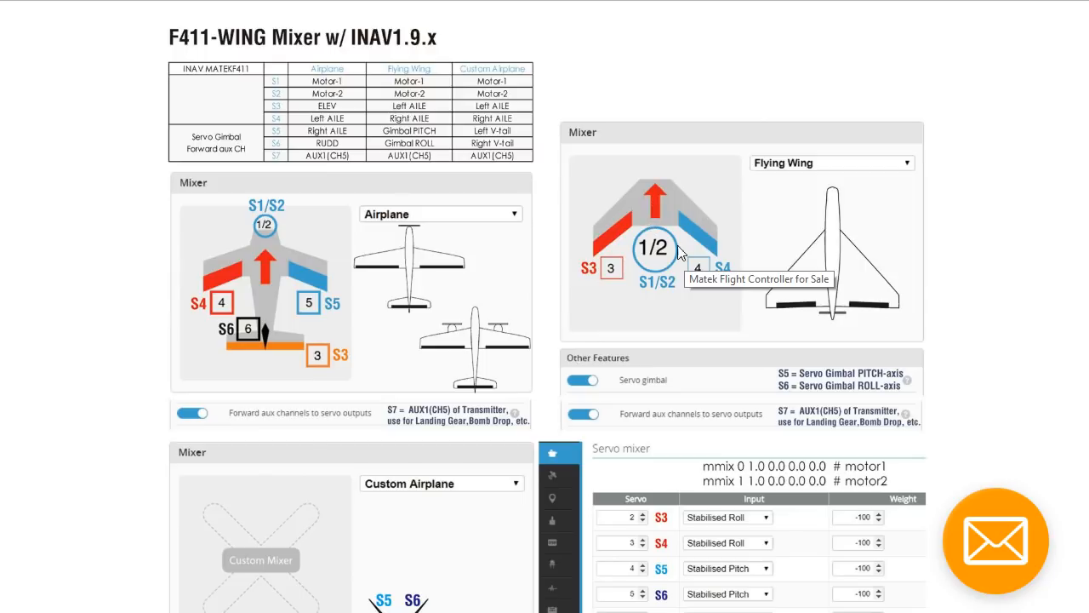
Scroll through the New folder's saved INAV, Zadig and Matek web shortcuts.
scroll(down, 3)
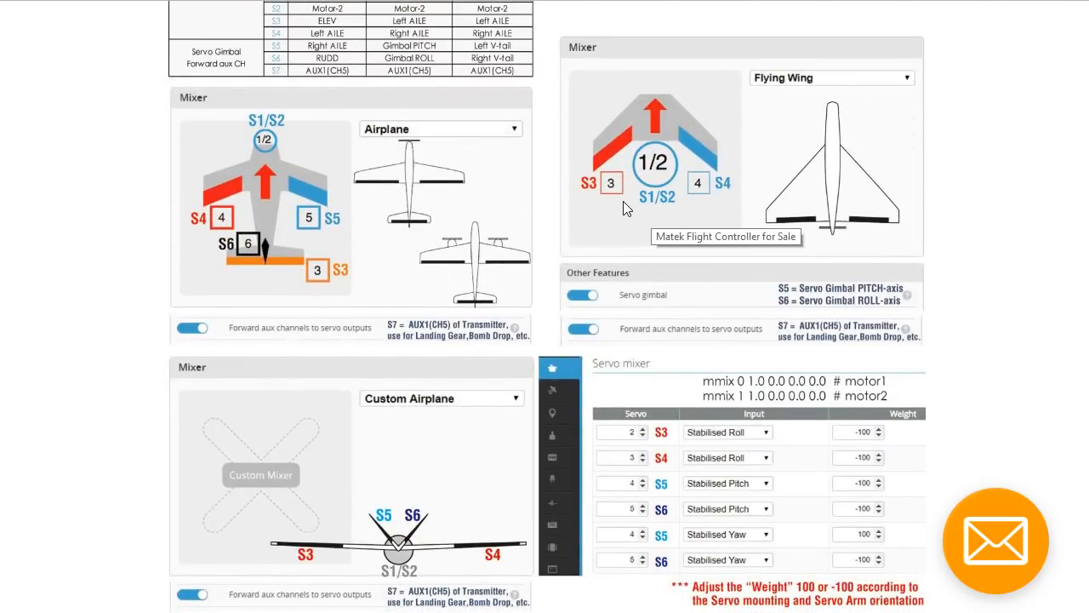
scroll(up, 3)
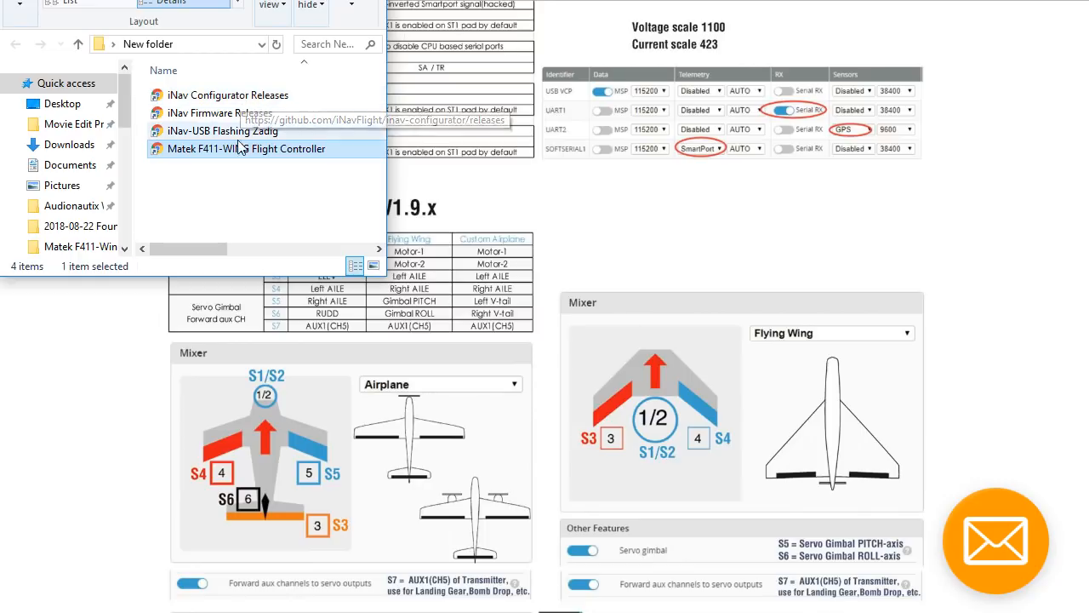
mouse_move(280, 139)
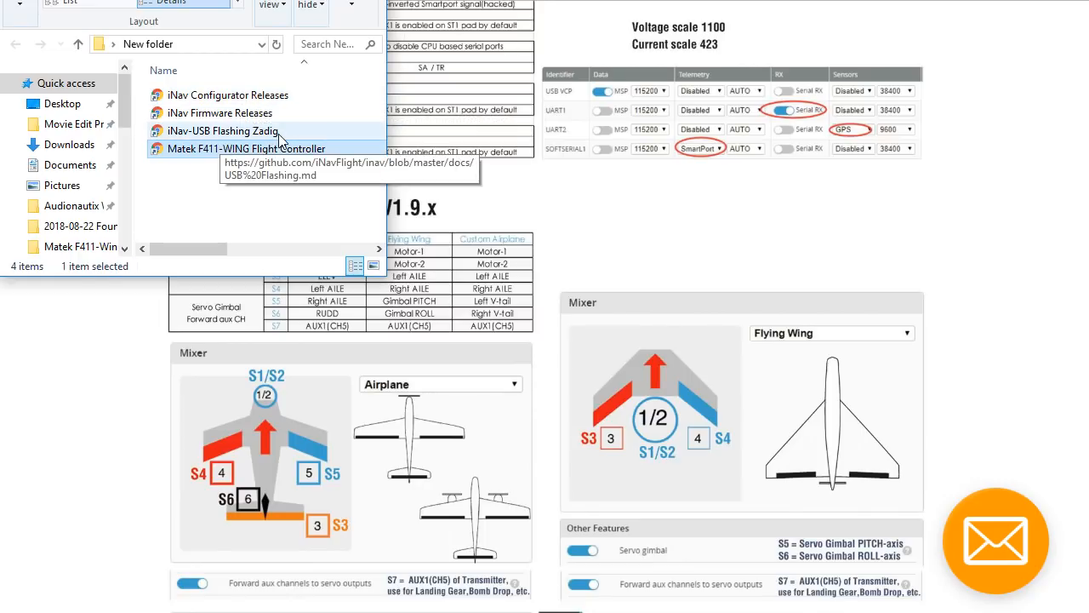
mouse_move(286, 143)
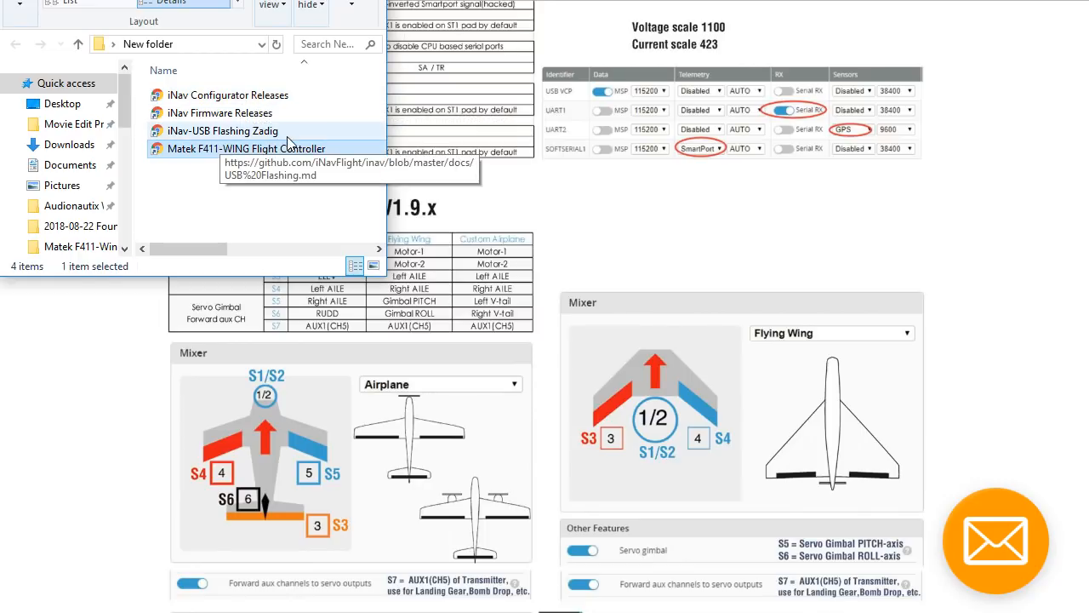
mouse_move(235, 134)
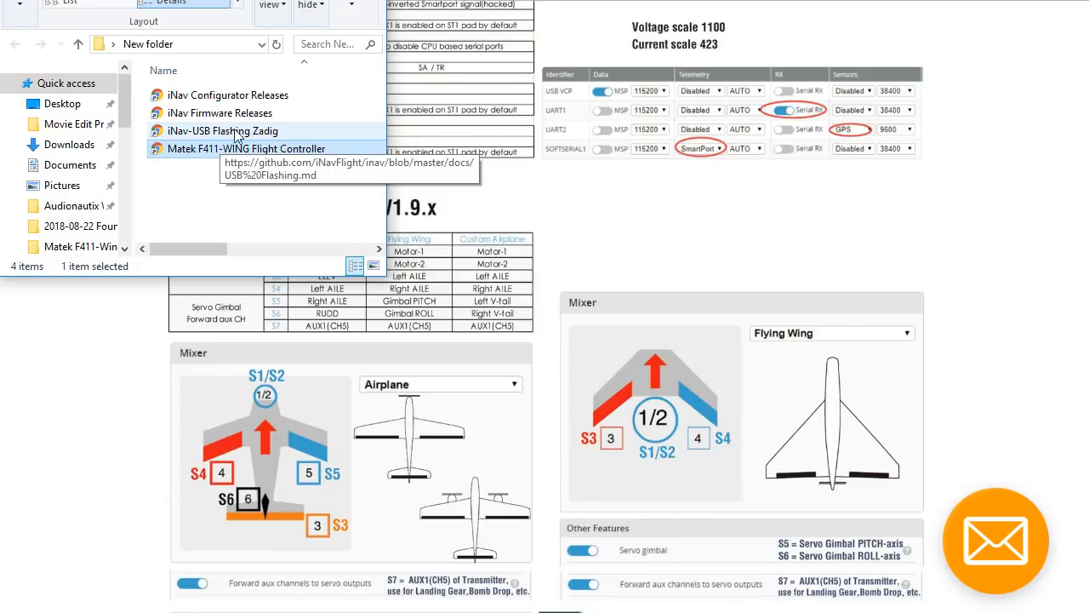
mouse_move(282, 155)
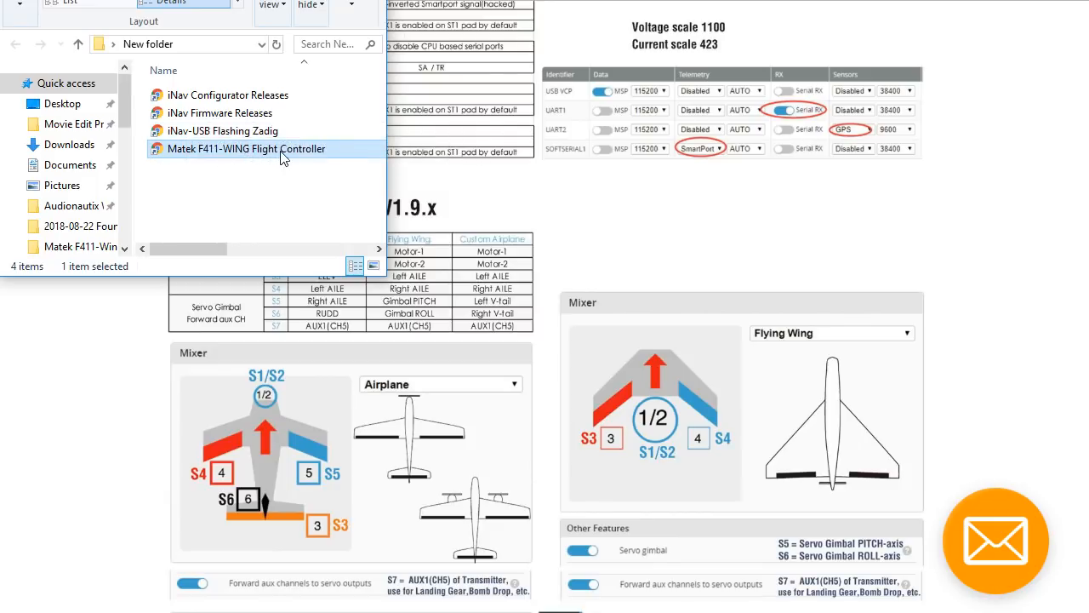
mouse_move(259, 156)
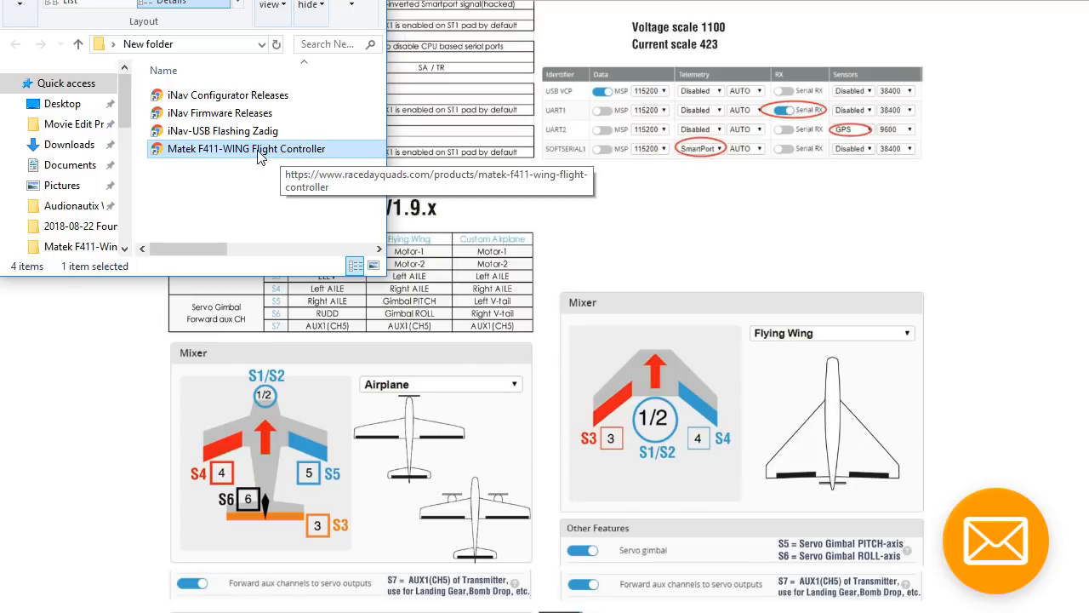
mouse_move(195, 143)
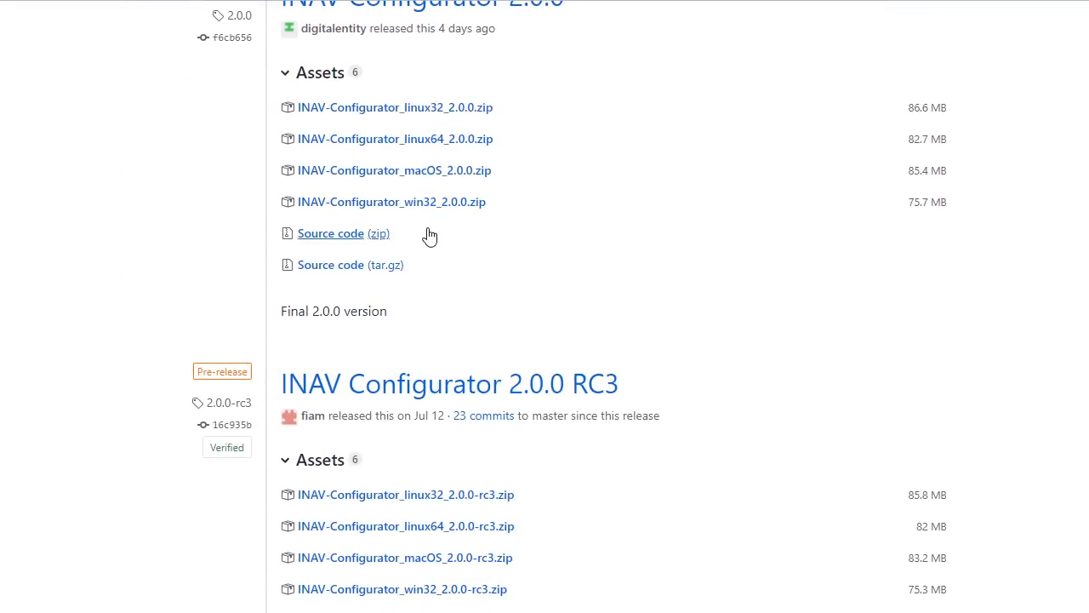
mouse_move(480, 247)
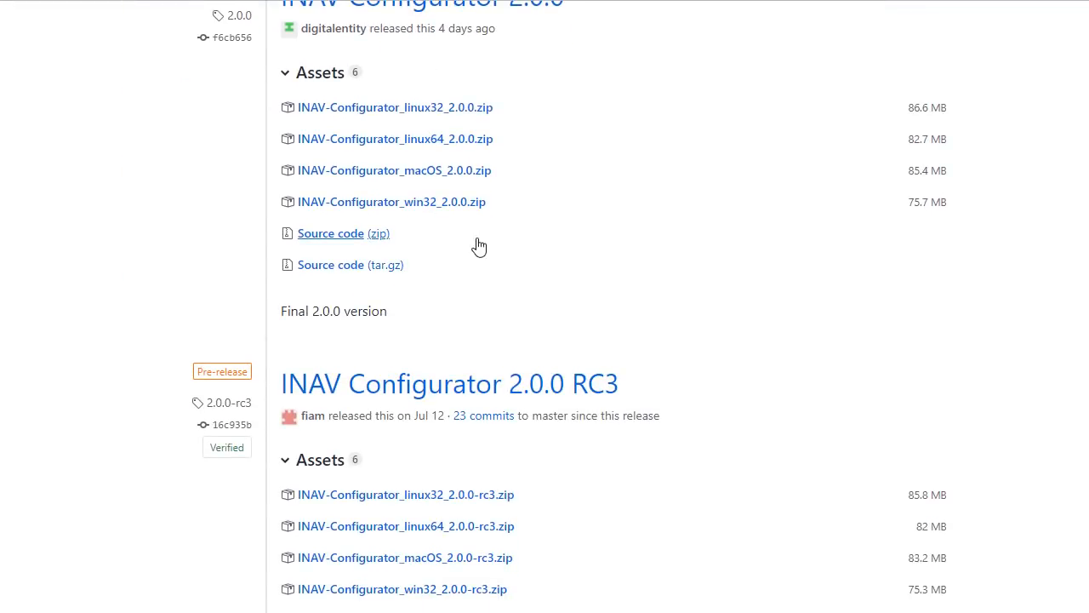
mouse_move(408, 201)
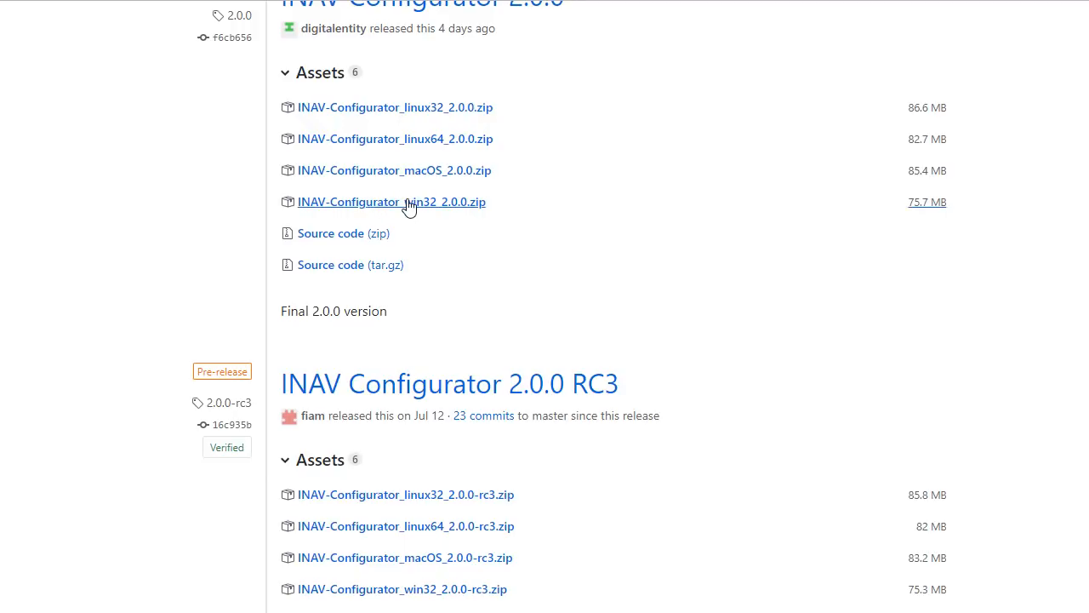
Download INAV-Configurator_win32_2.0.0.zip from the 2.0.0 release assets.
click(391, 201)
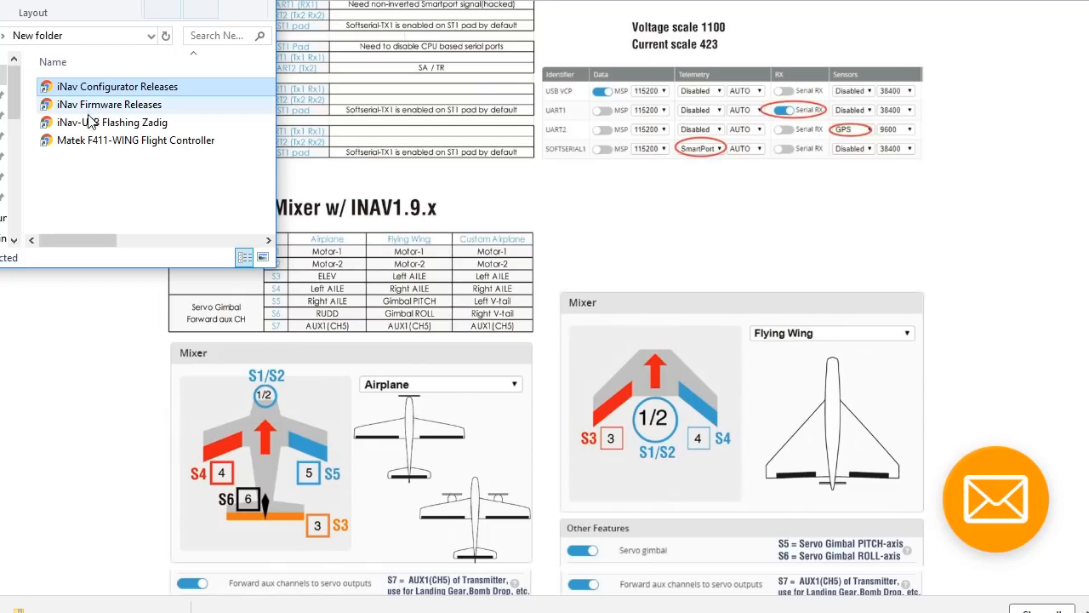
mouse_move(107, 110)
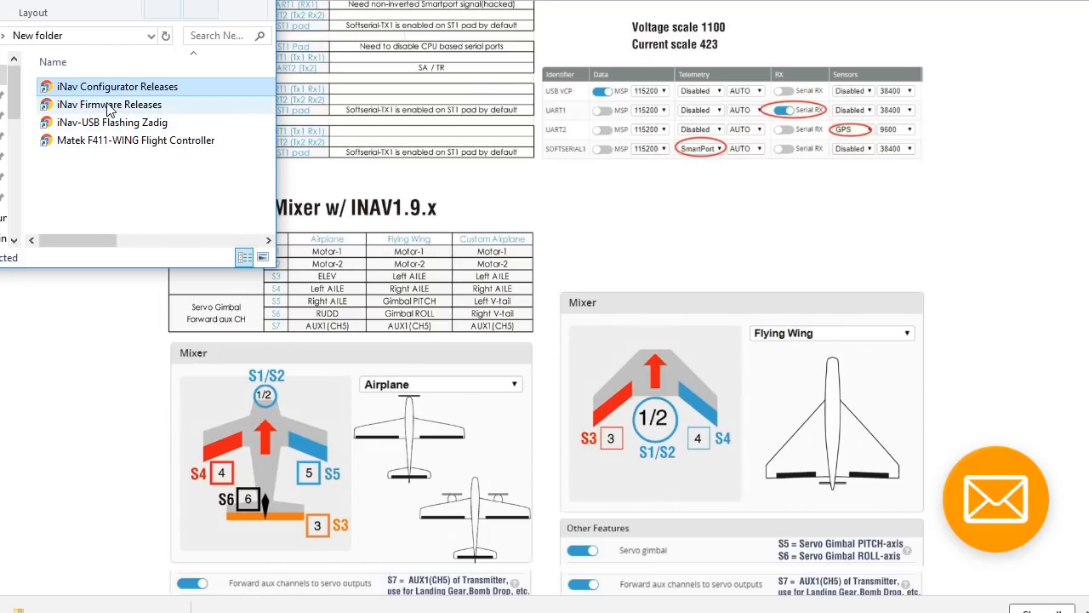
Download inav_2.0.0_MATEKF411.hex from the INAV firmware 2.0.0 release assets.
click(115, 85)
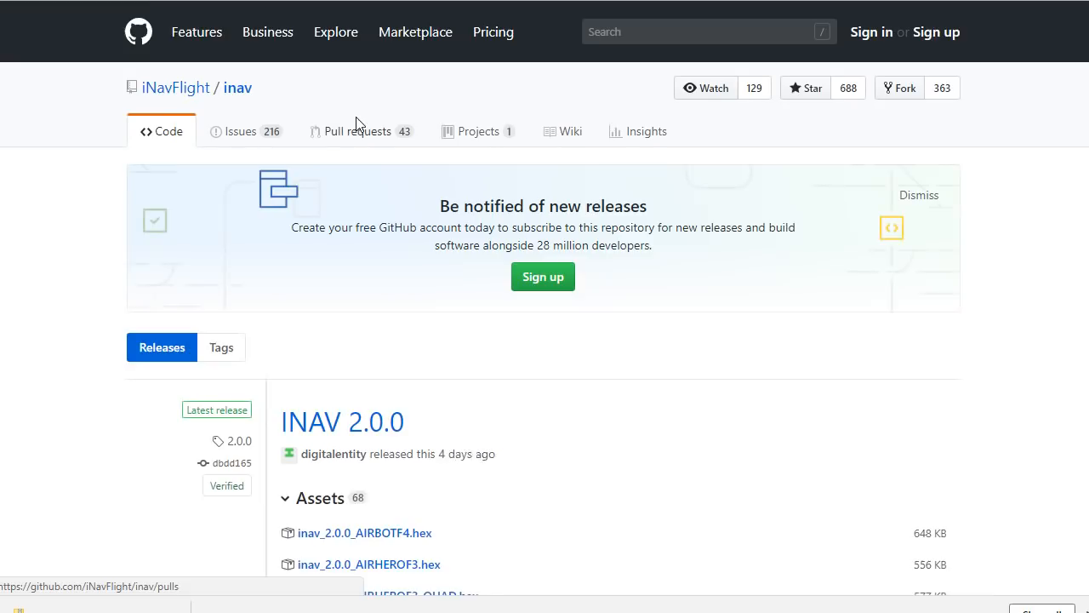
scroll(down, 3)
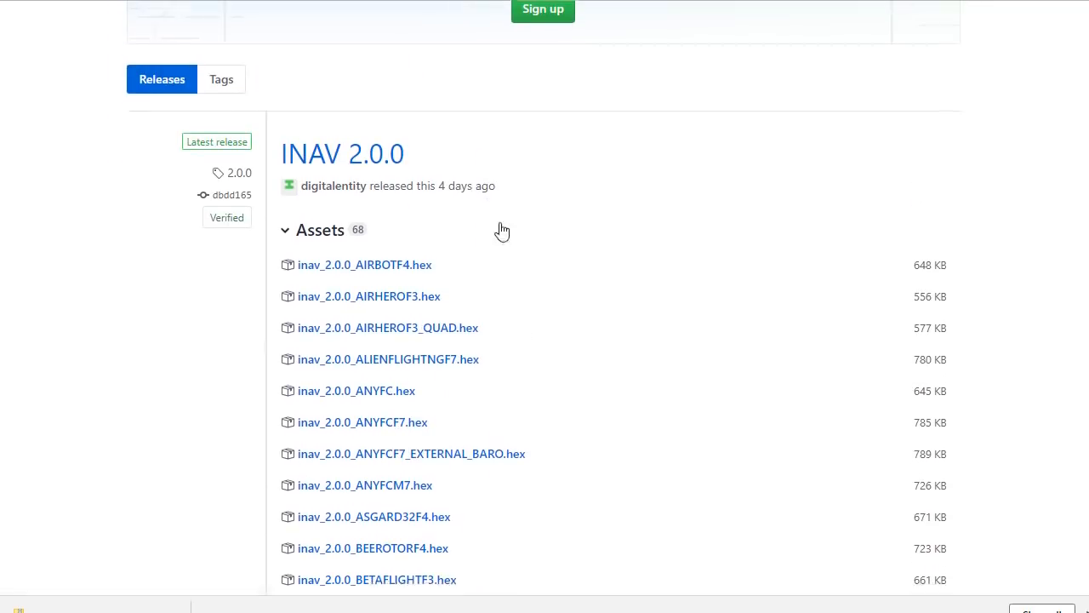
scroll(down, 3)
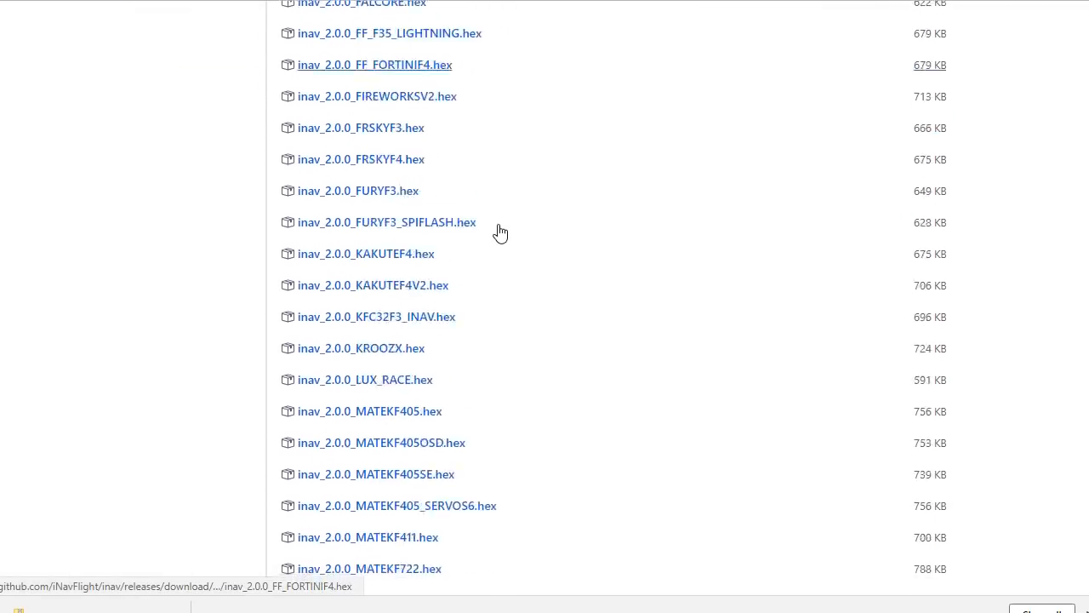
scroll(down, 3)
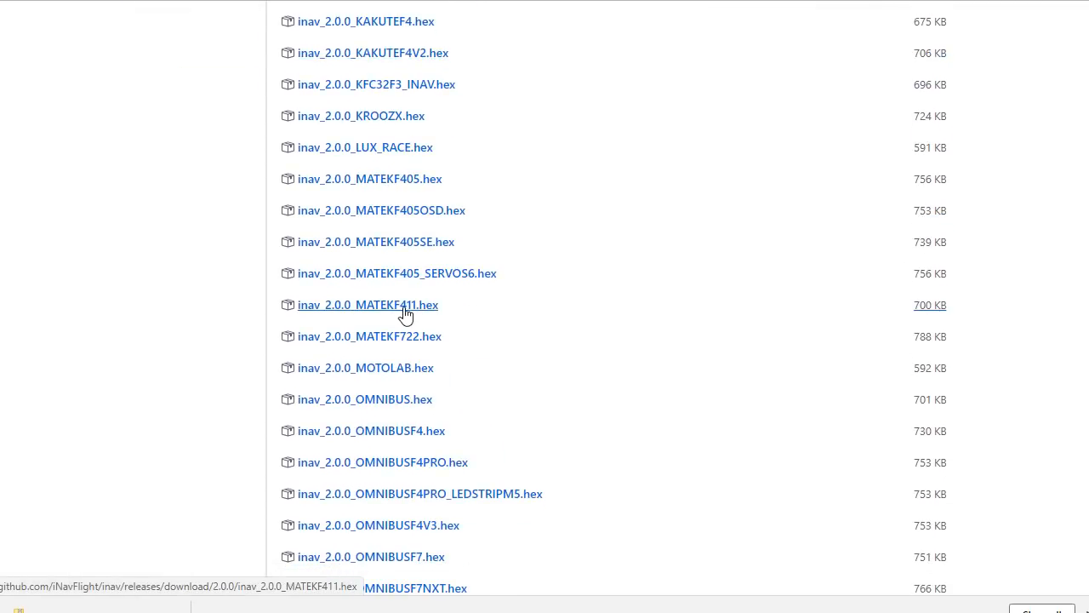
click(367, 304)
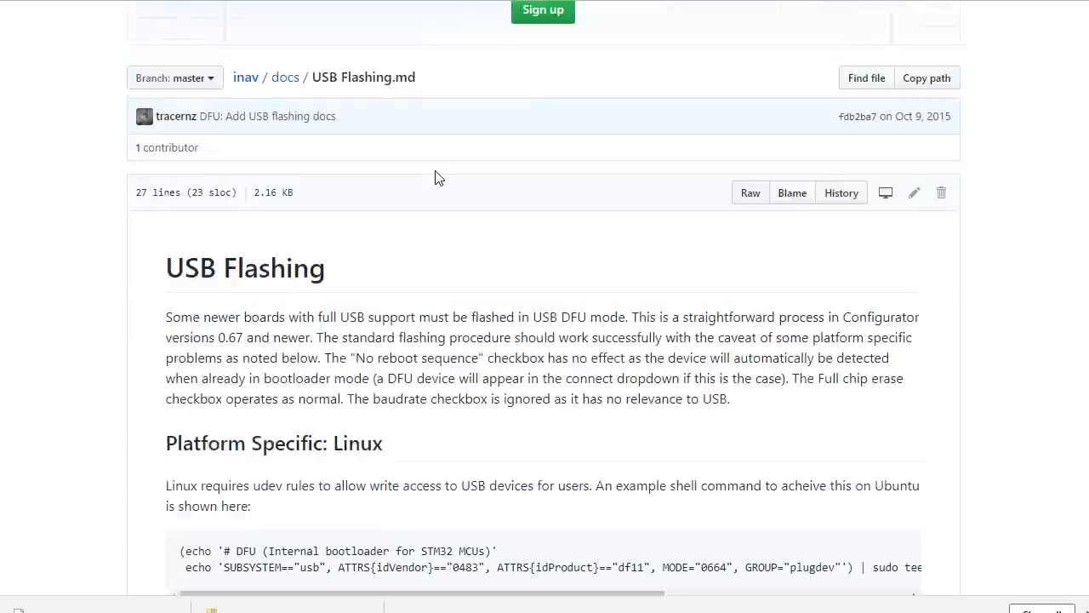
Scroll the USB Flashing guide and Zadig site down to the Zadig 2.4 download.
scroll(down, 3)
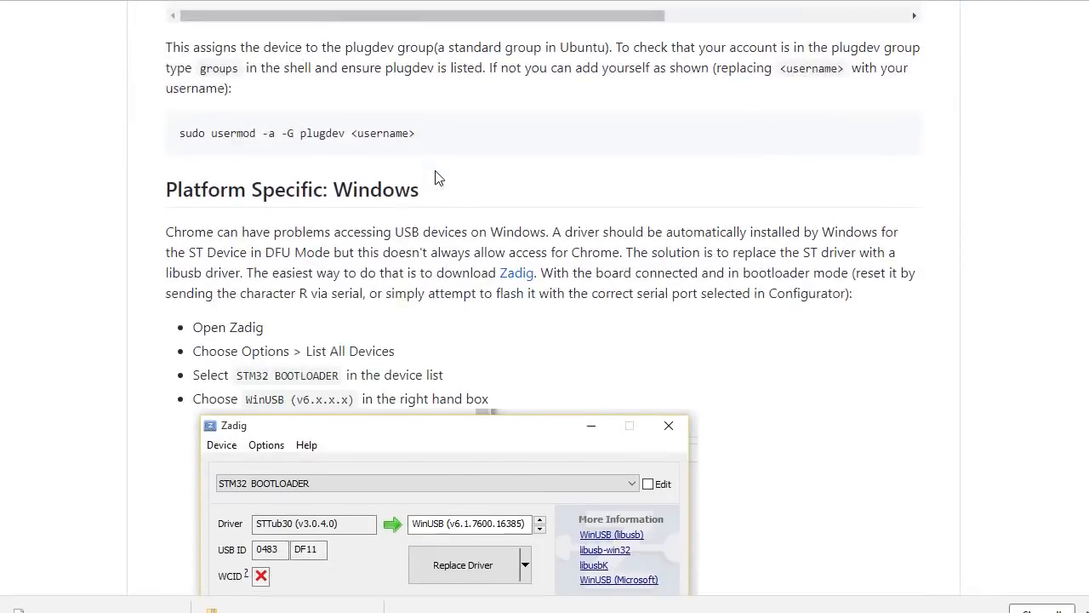
scroll(down, 3)
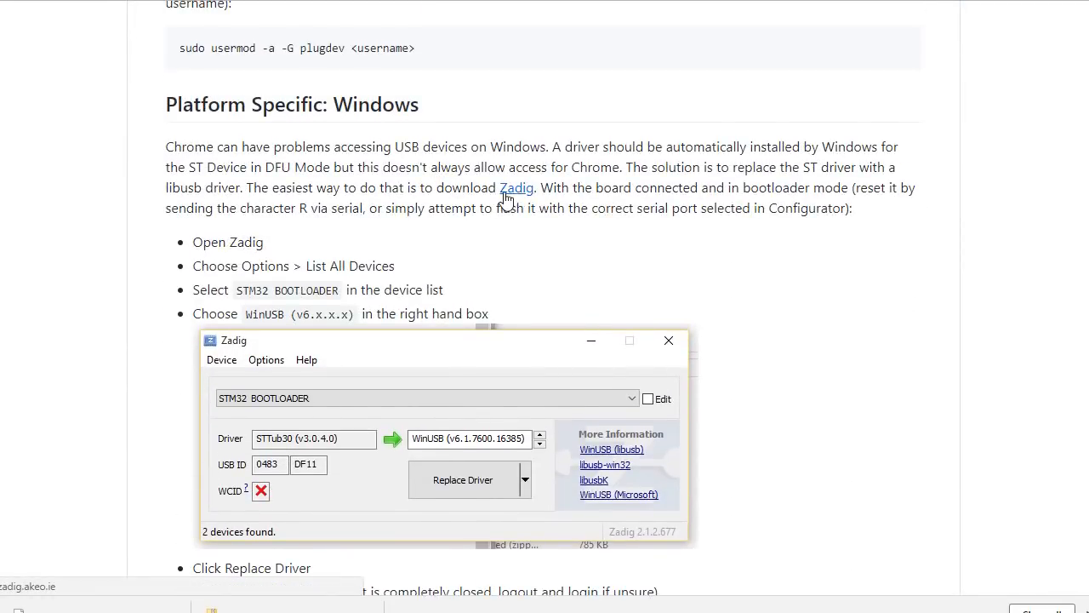
mouse_move(541, 238)
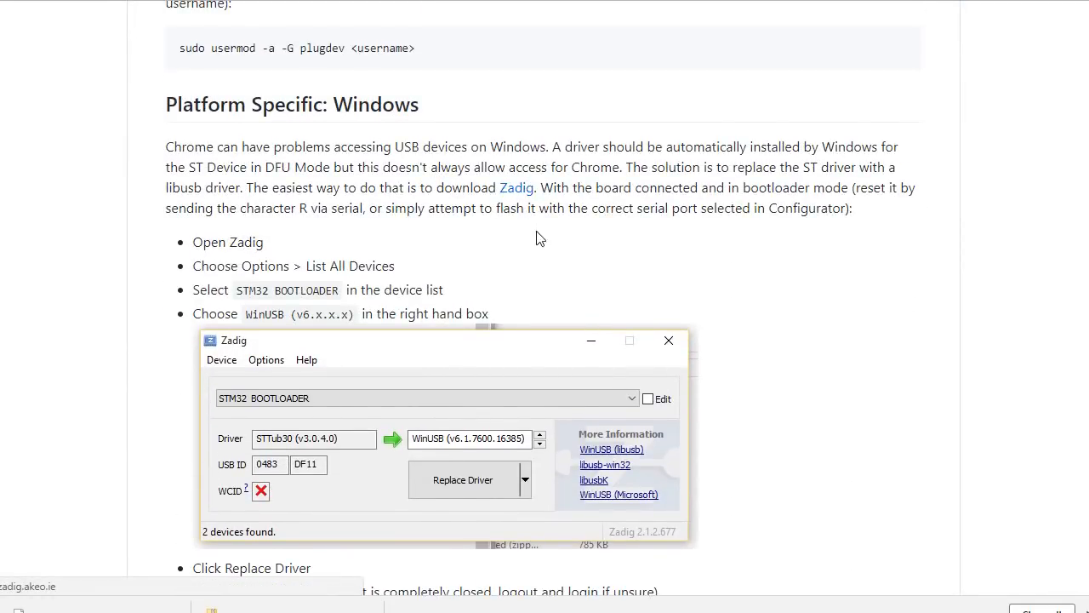
scroll(down, 3)
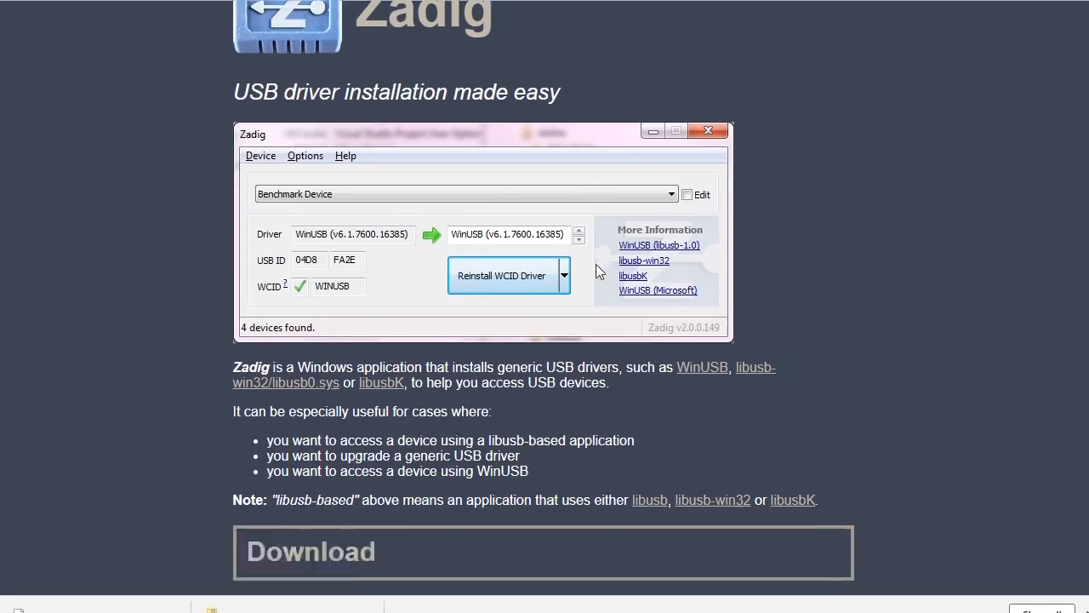
scroll(down, 3)
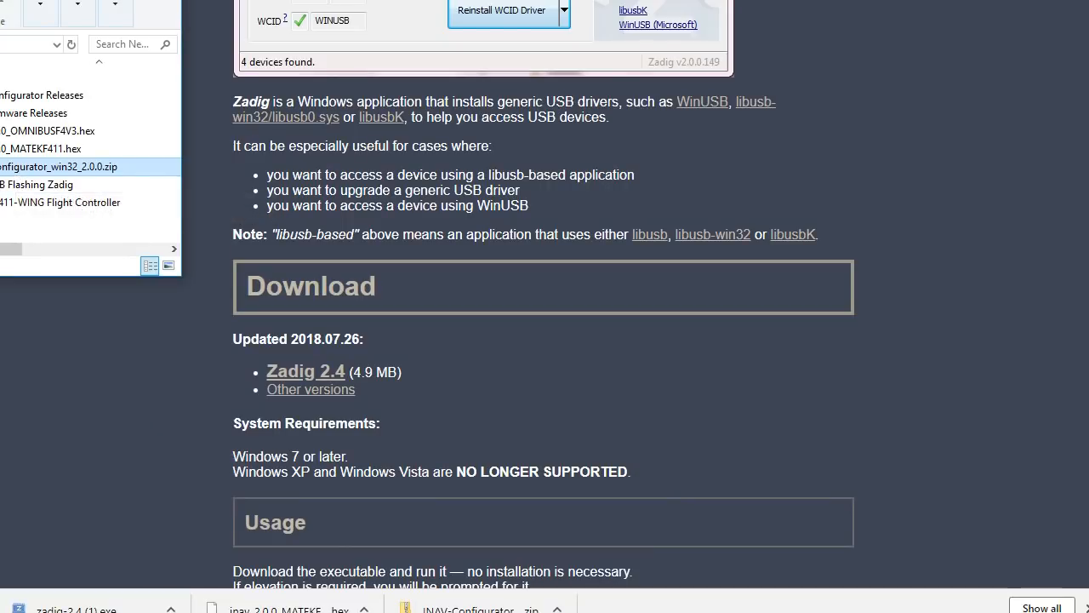
mouse_move(60, 167)
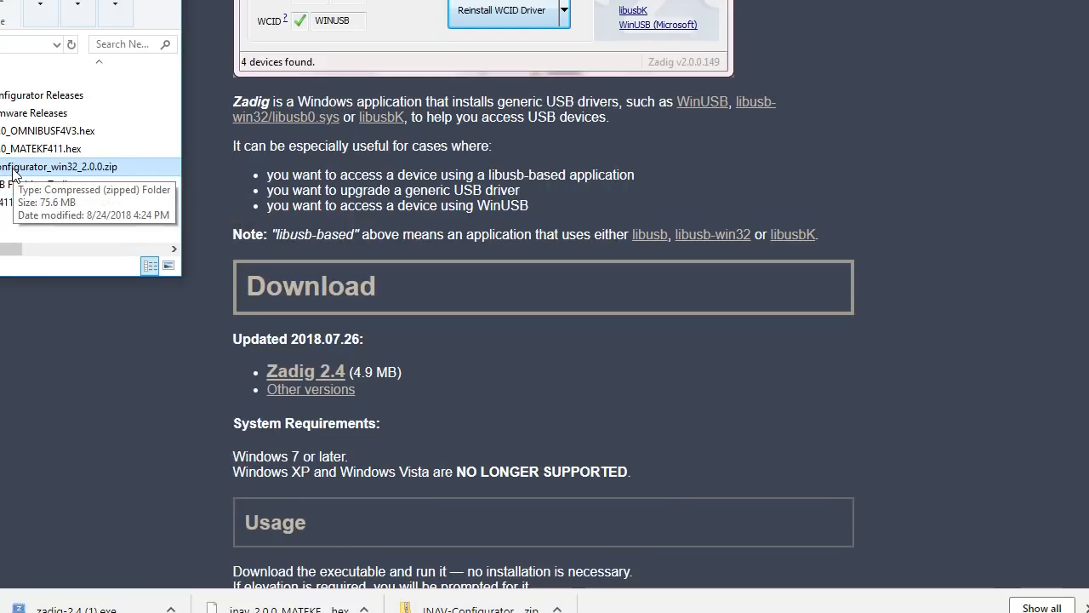
Copy the INAV Configurator folder out of the downloaded zip into New folder.
right_click(59, 167)
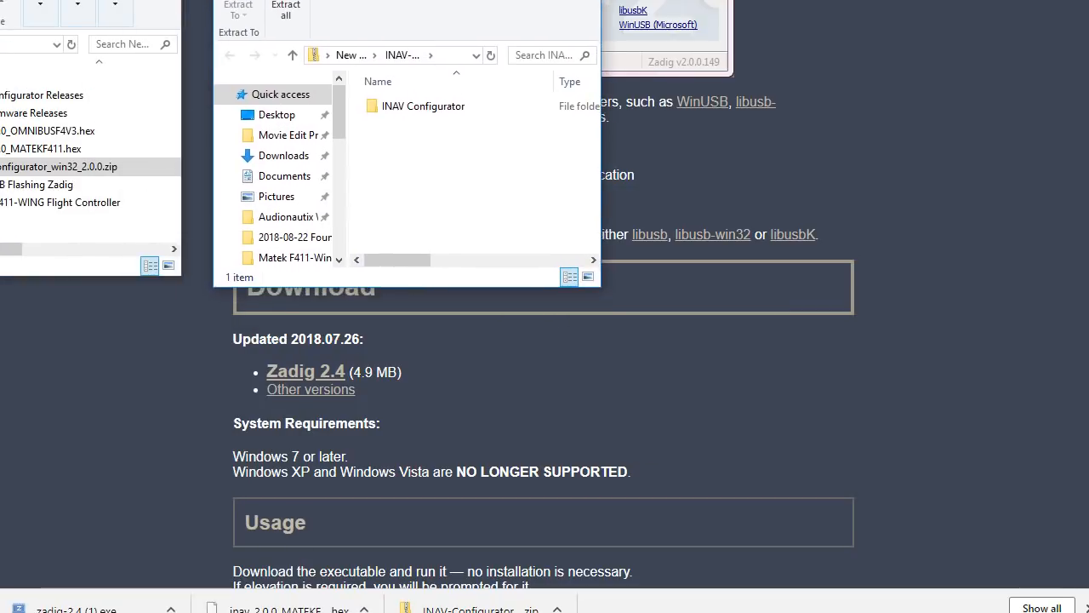
click(422, 105)
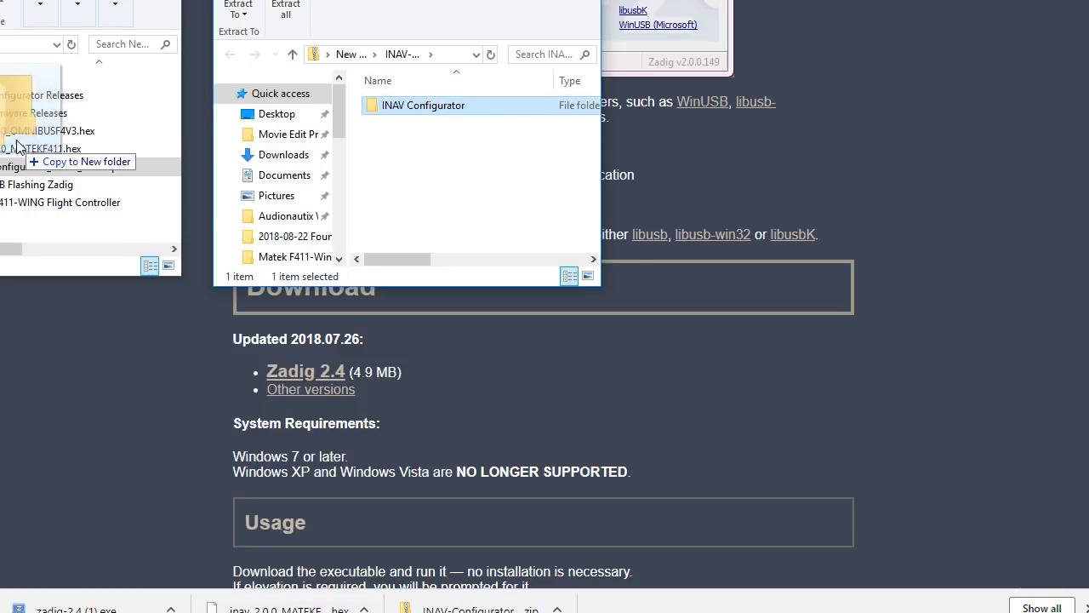
click(85, 161)
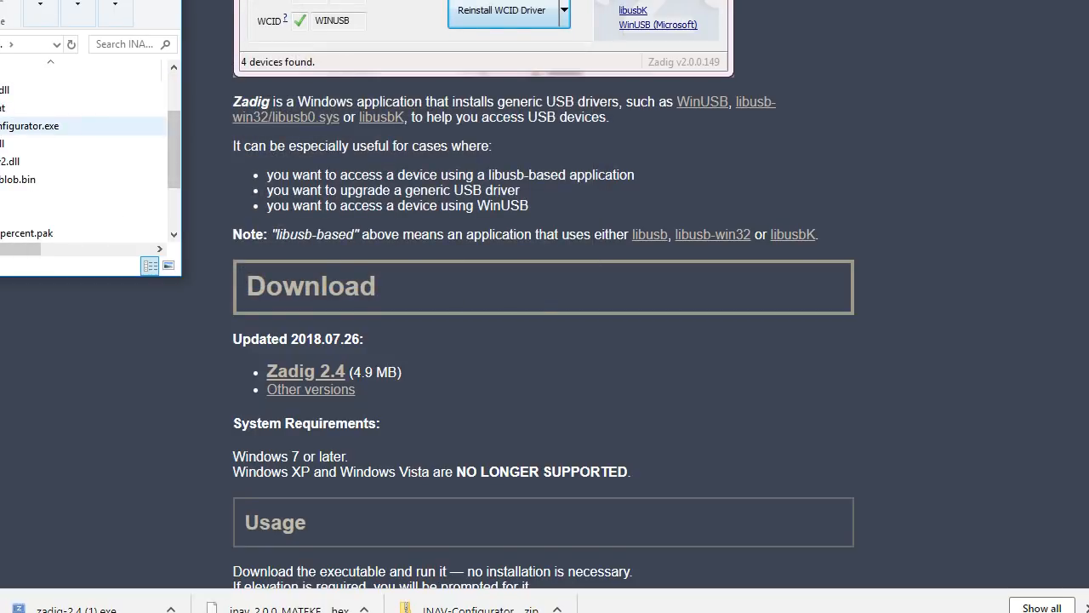
mouse_move(13, 136)
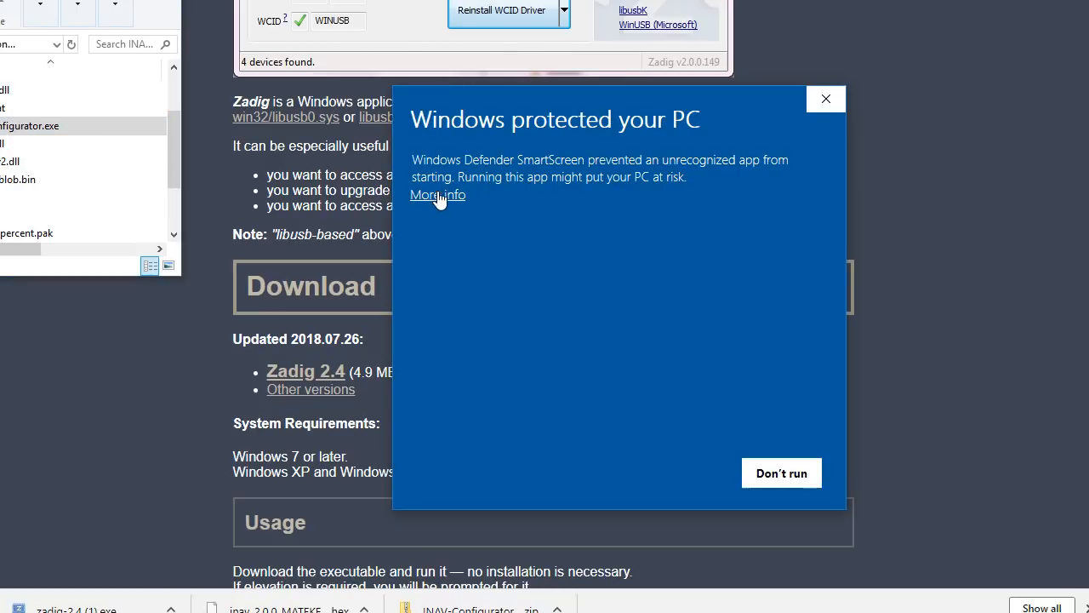
Override the SmartScreen warning so inav-configurator.exe runs anyway.
click(435, 194)
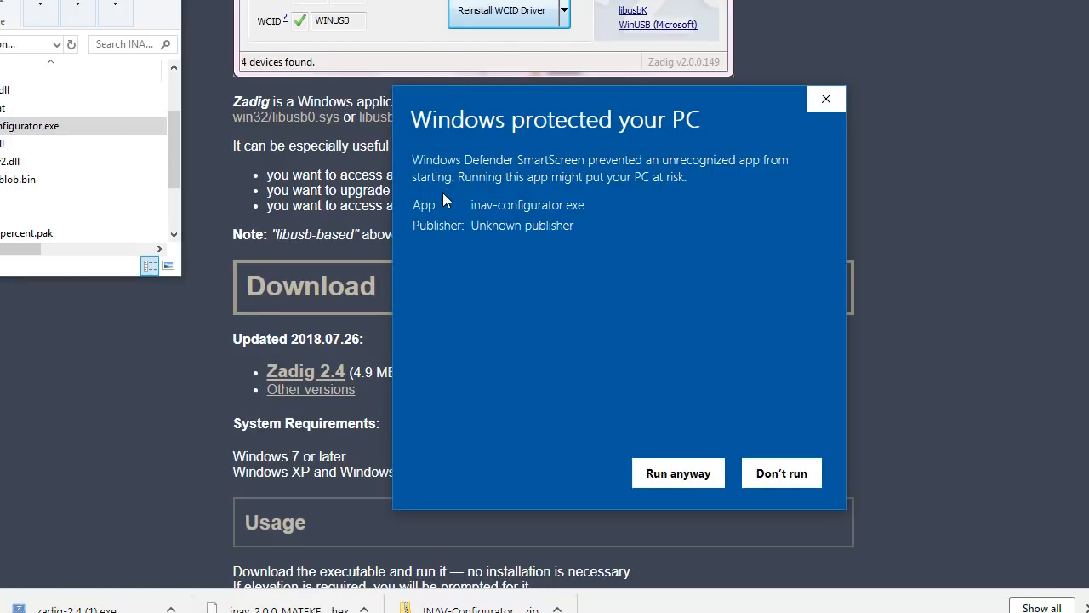
click(677, 473)
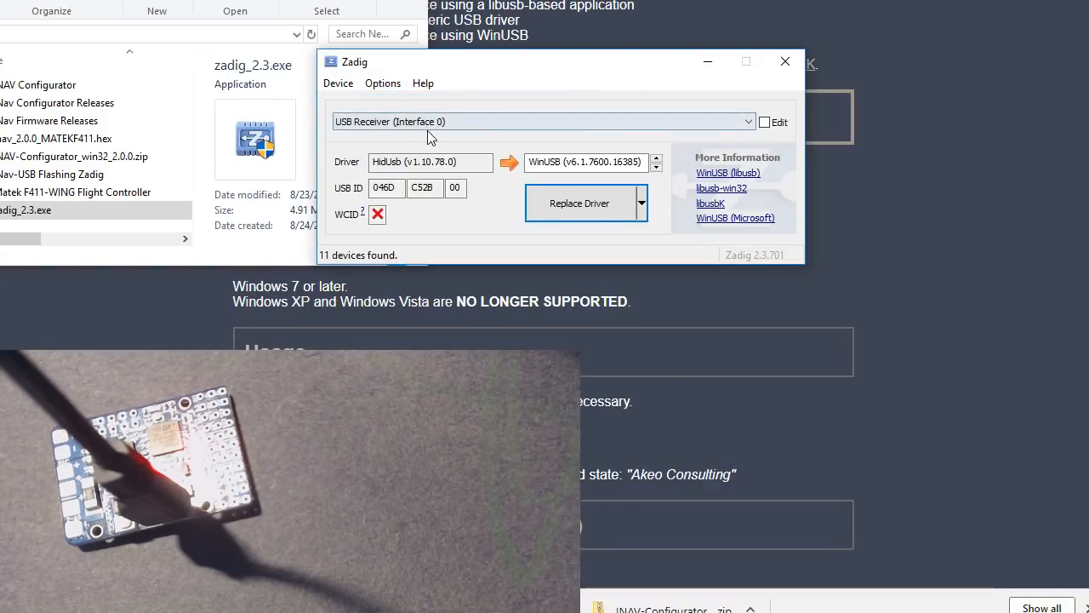
Reinstall the WinUSB driver for the STM32 BOOTLOADER device, then close Zadig.
click(748, 120)
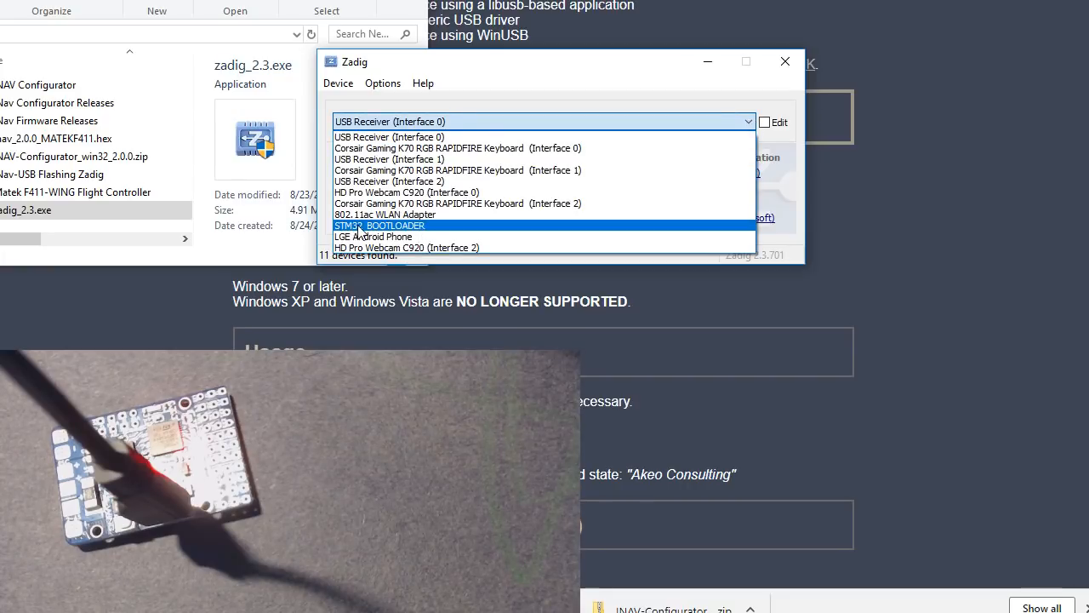
click(381, 224)
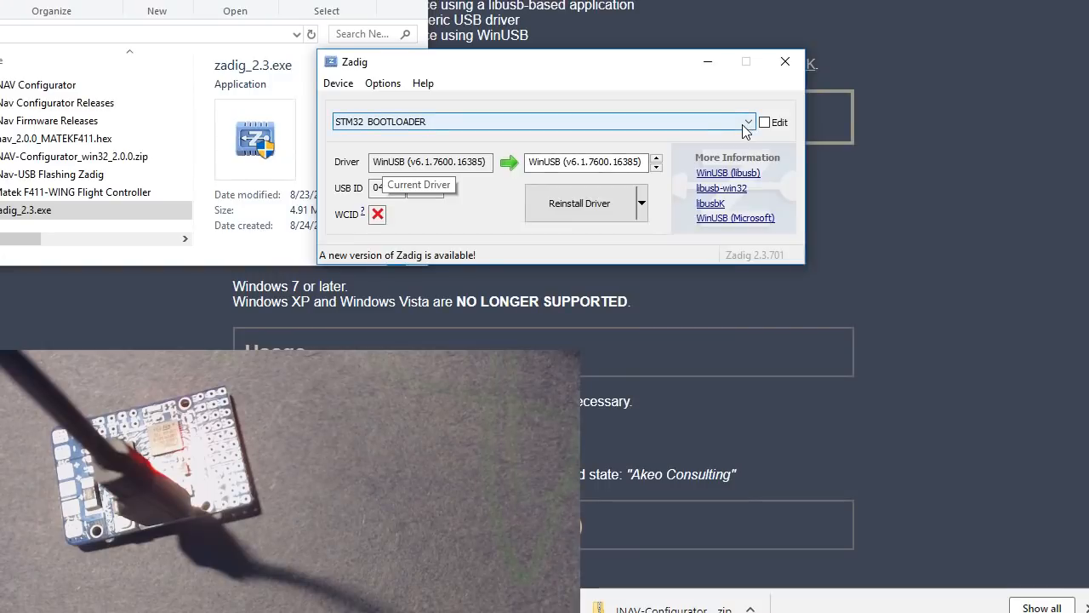
mouse_move(568, 214)
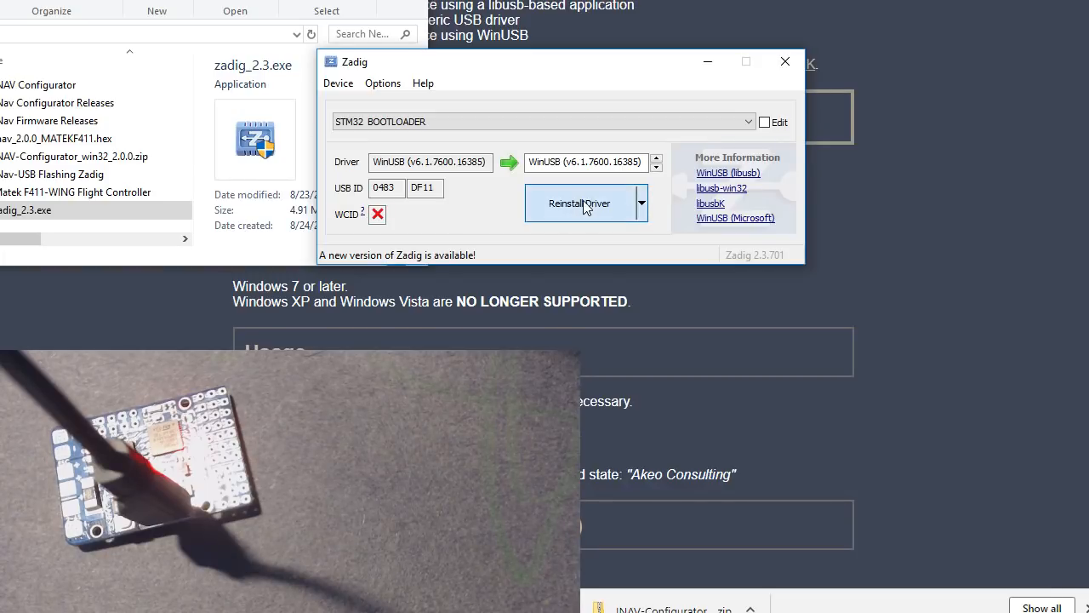
click(579, 205)
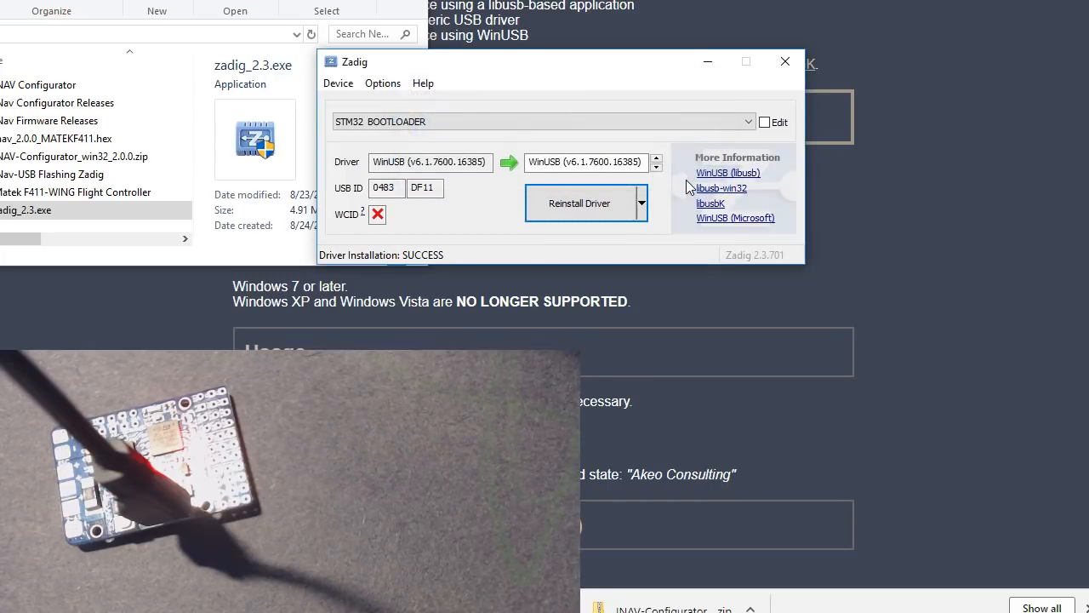
click(783, 61)
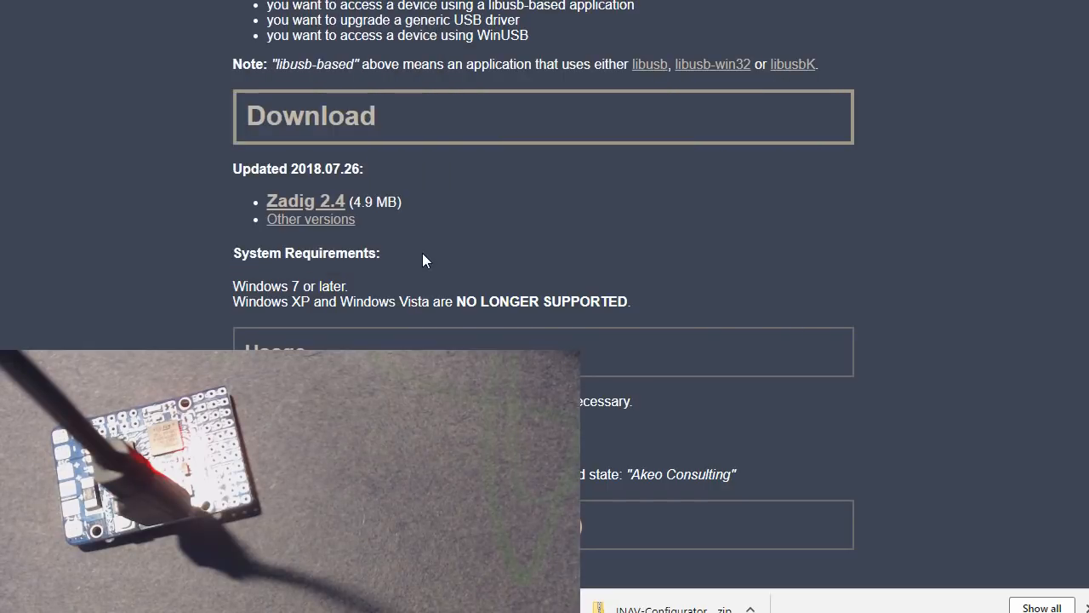
mouse_move(188, 126)
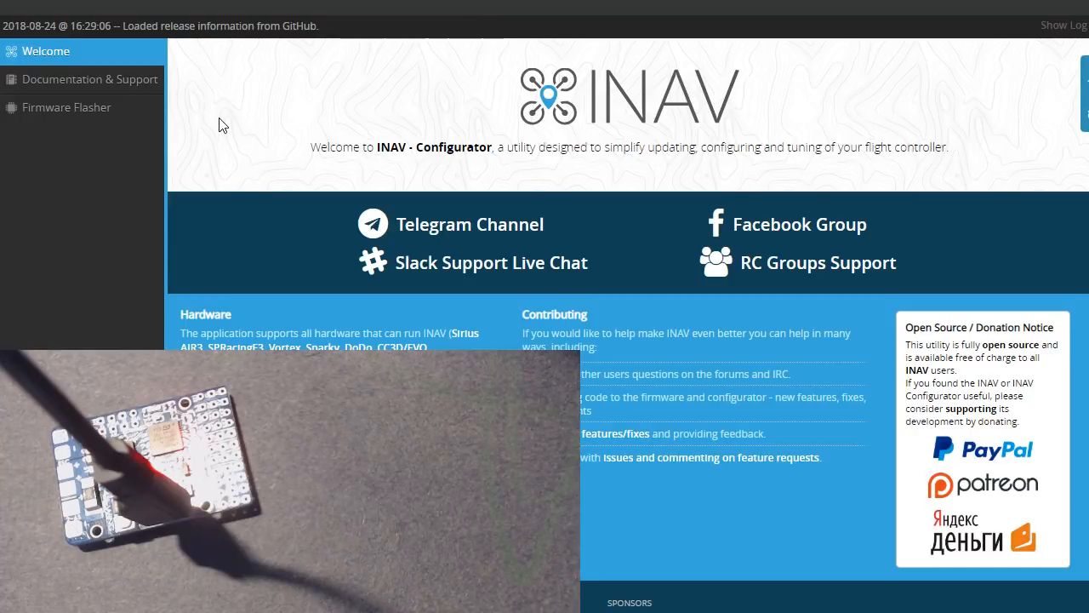
mouse_move(434, 113)
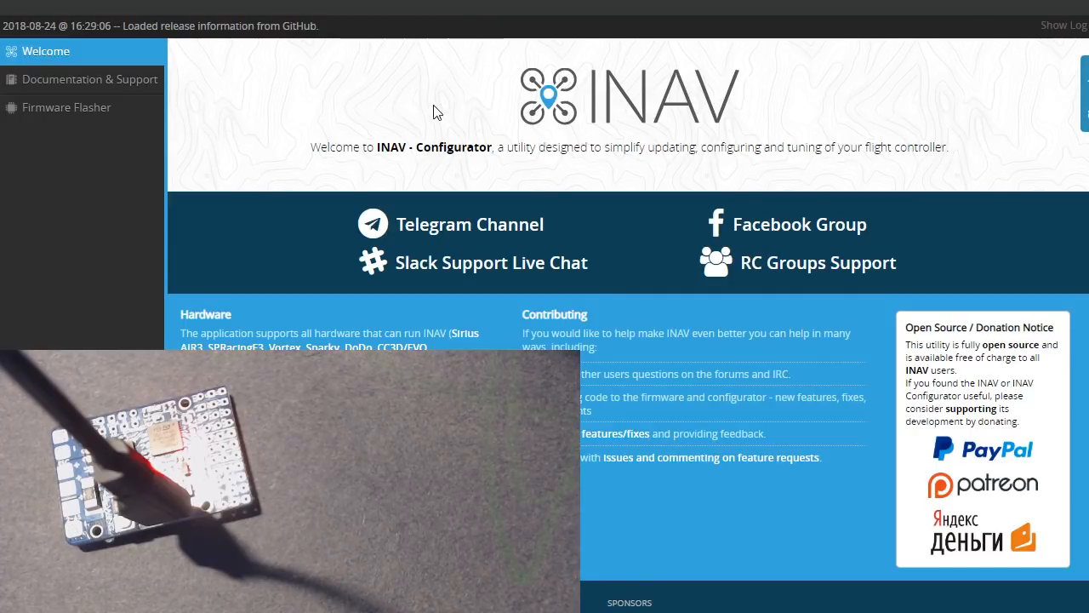
mouse_move(65, 107)
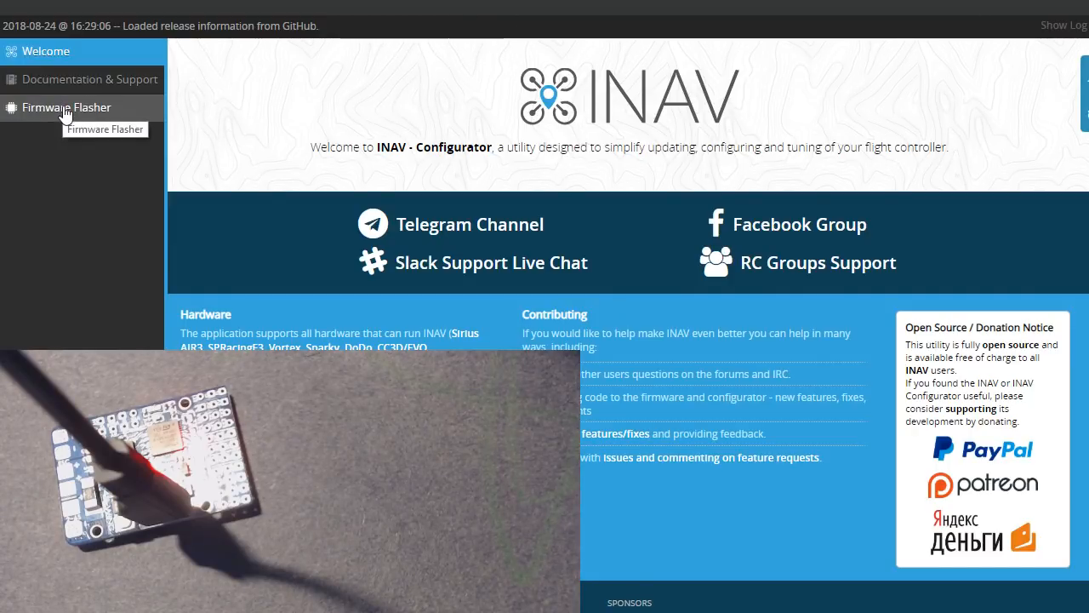
Switch INAV Configurator to the Firmware Flasher page.
click(64, 108)
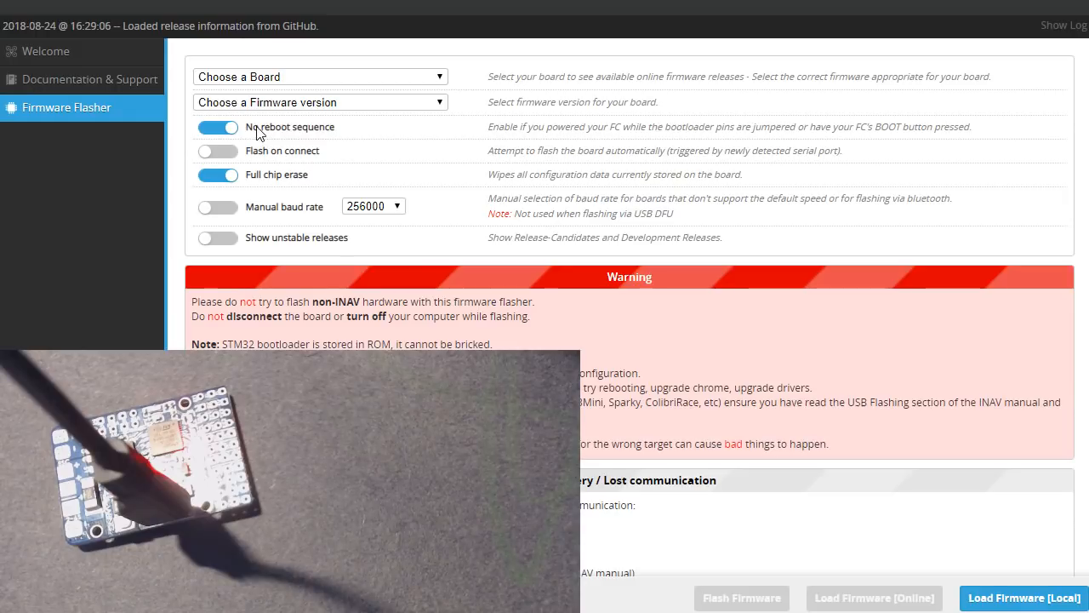
mouse_move(904, 510)
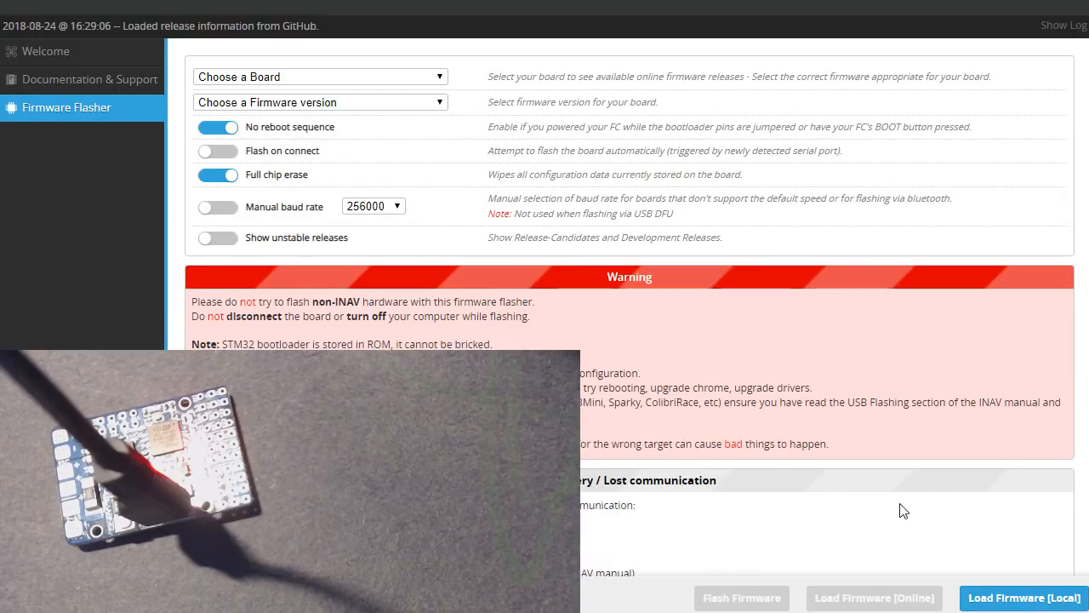
Load inav_2.0.0_MATEKF411.hex from New folder and flash it to the board.
click(1022, 597)
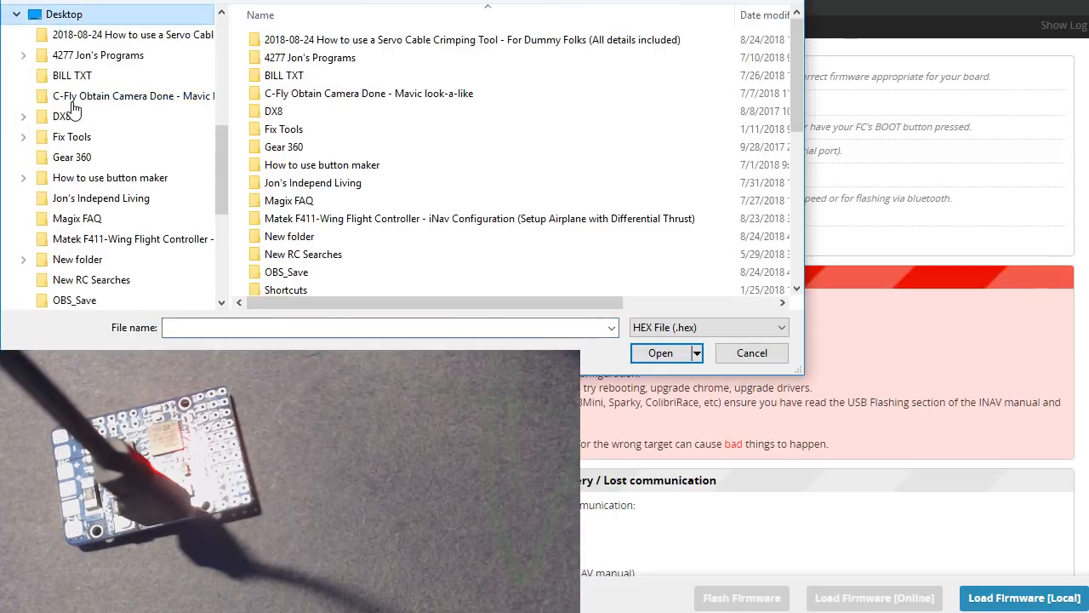
click(289, 235)
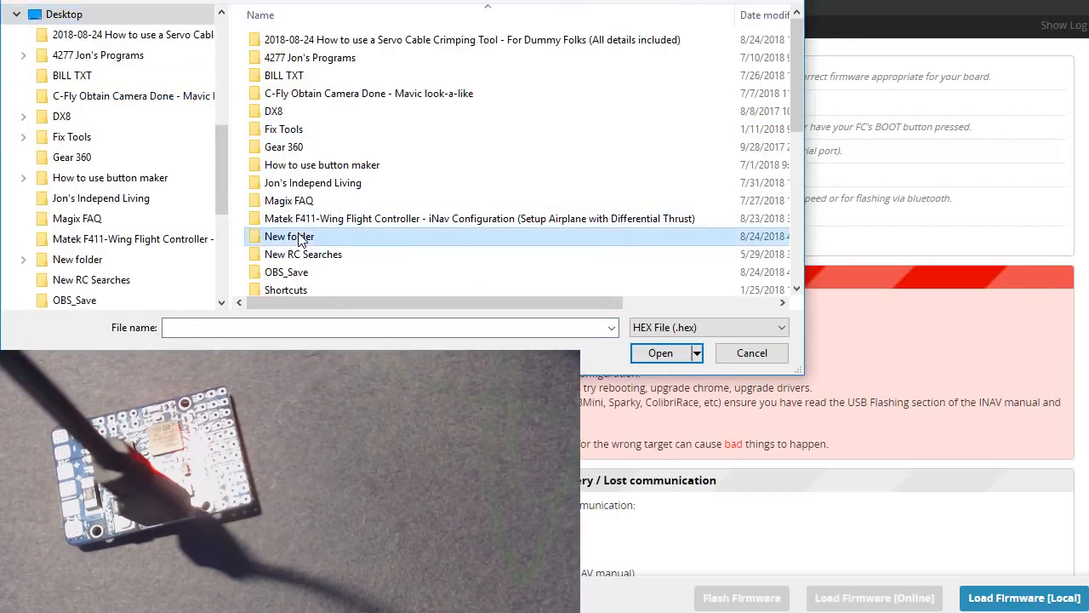
double_click(290, 235)
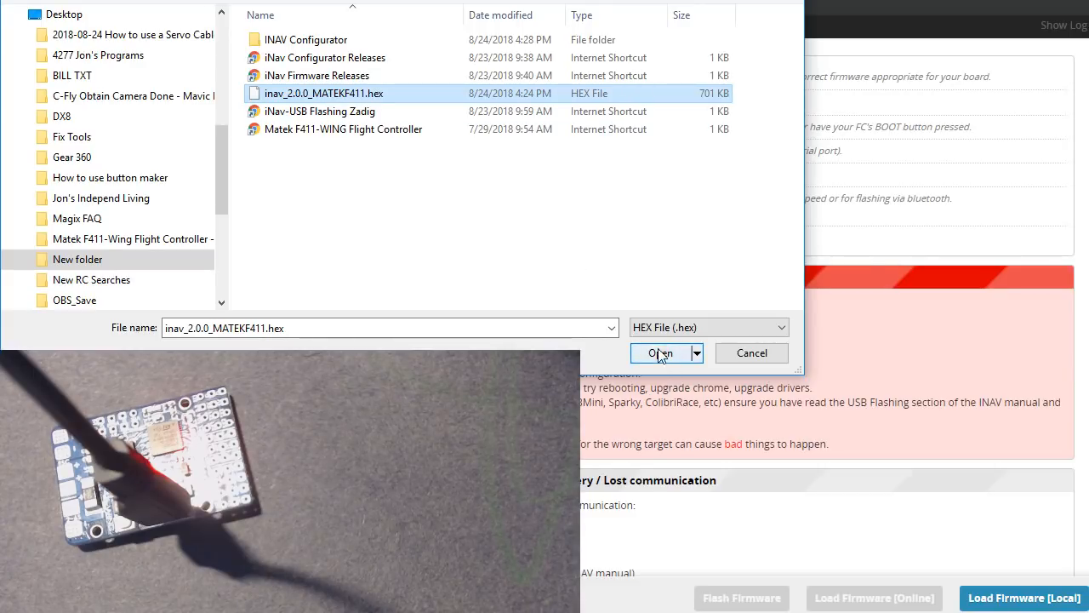
click(660, 352)
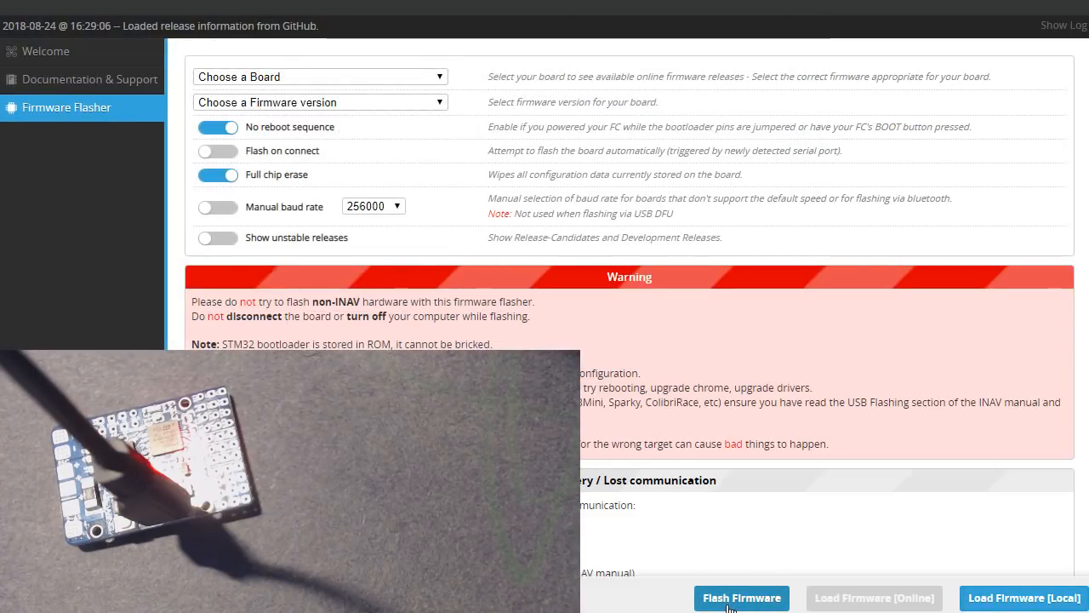
click(742, 597)
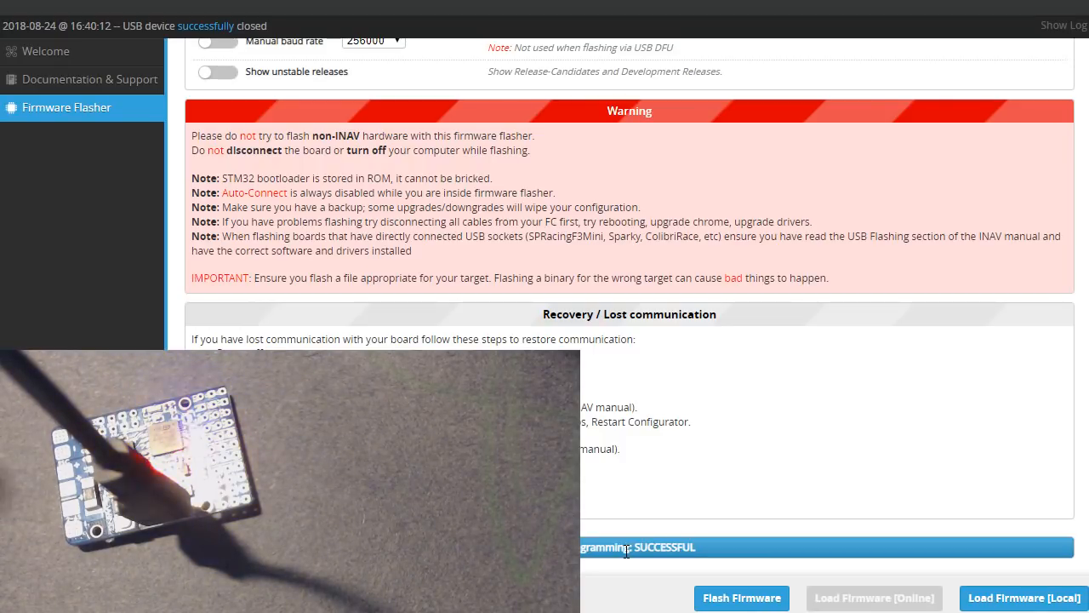
mouse_move(798, 487)
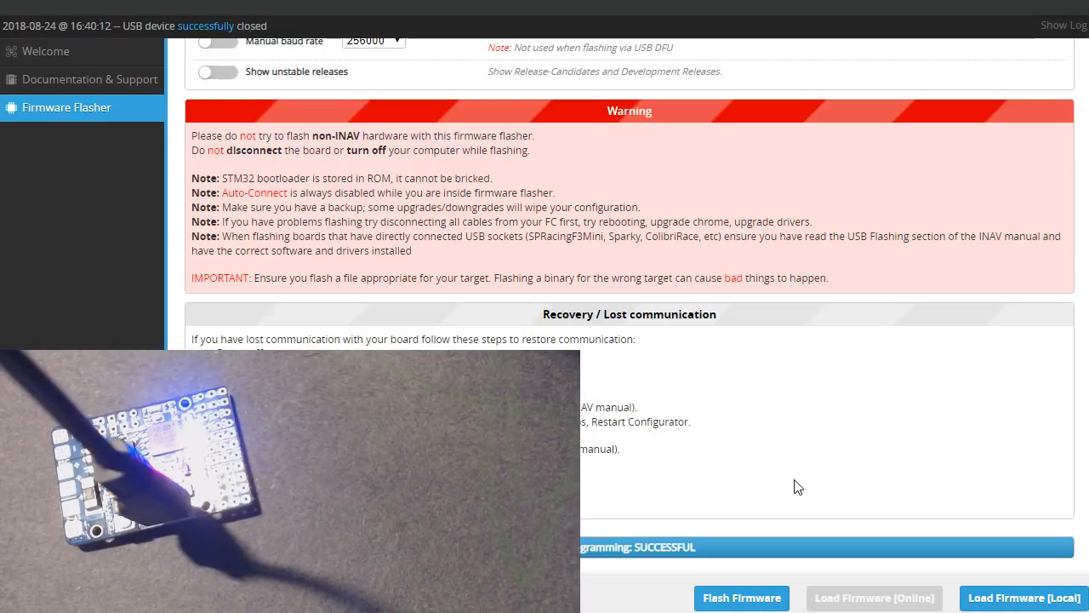
mouse_move(856, 214)
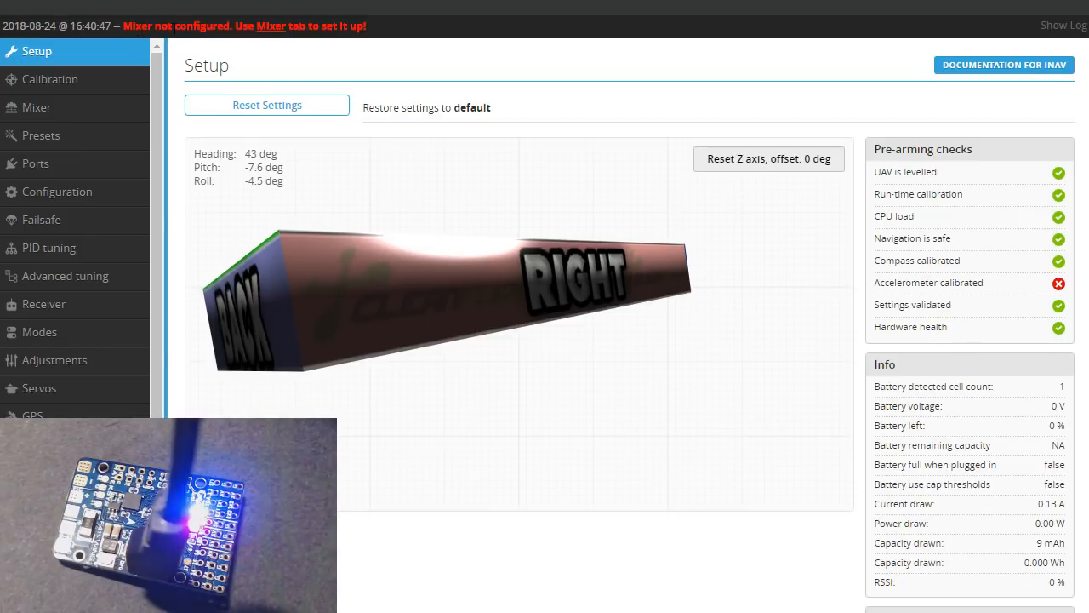
mouse_move(311, 44)
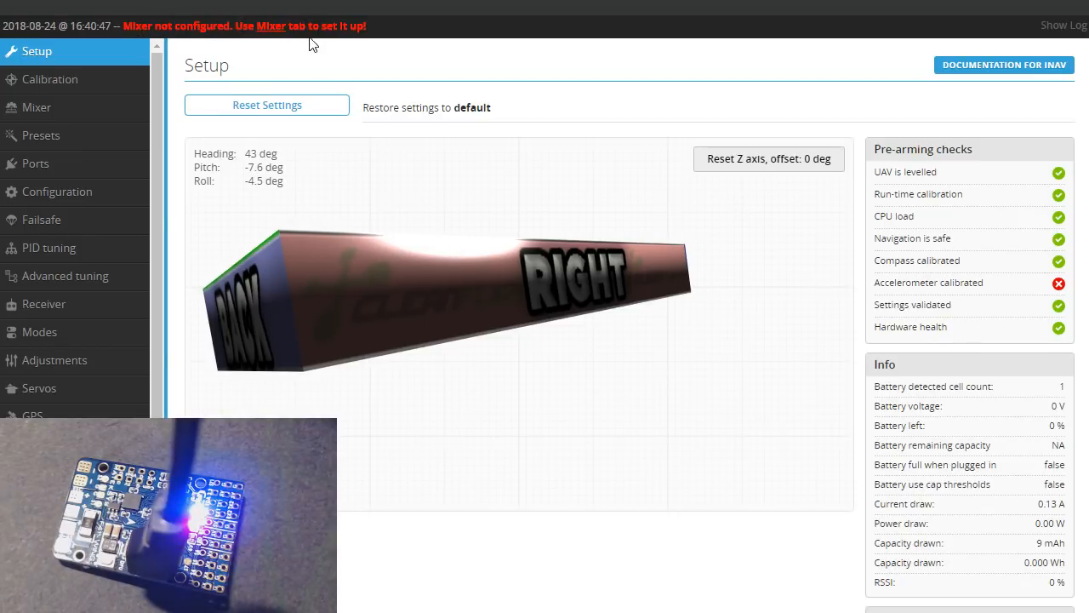
mouse_move(68, 107)
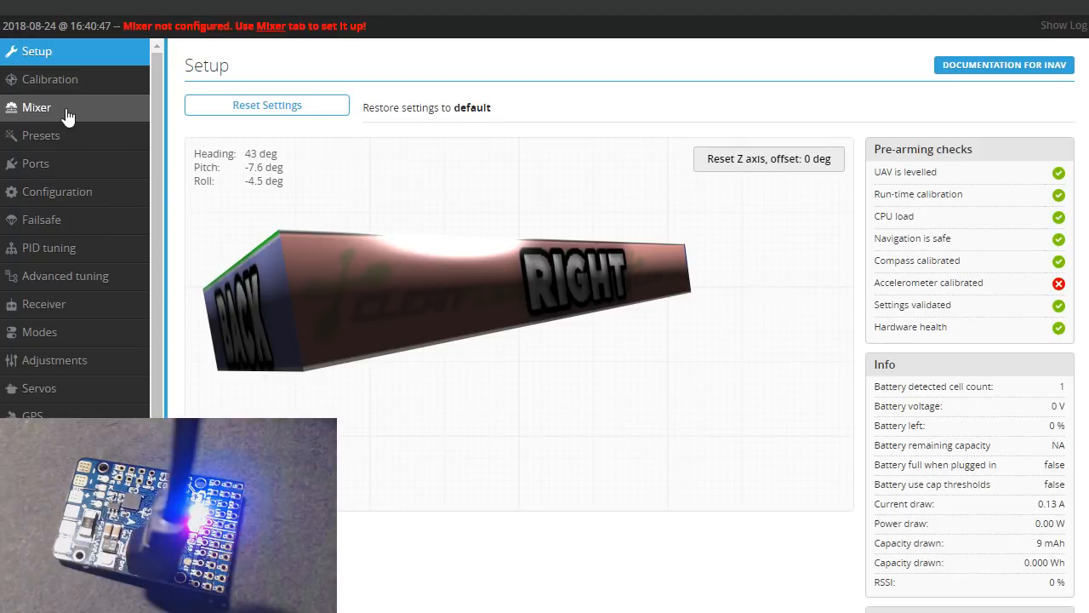
On the Mixer page set platform Airplane and preset Airplane with differential thrust.
click(36, 108)
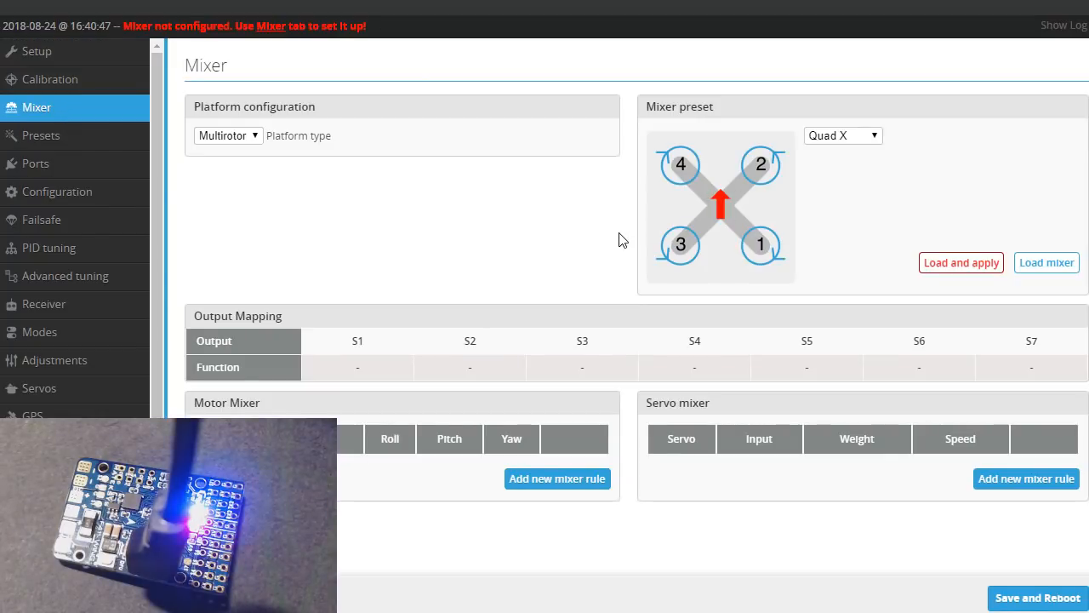
mouse_move(429, 245)
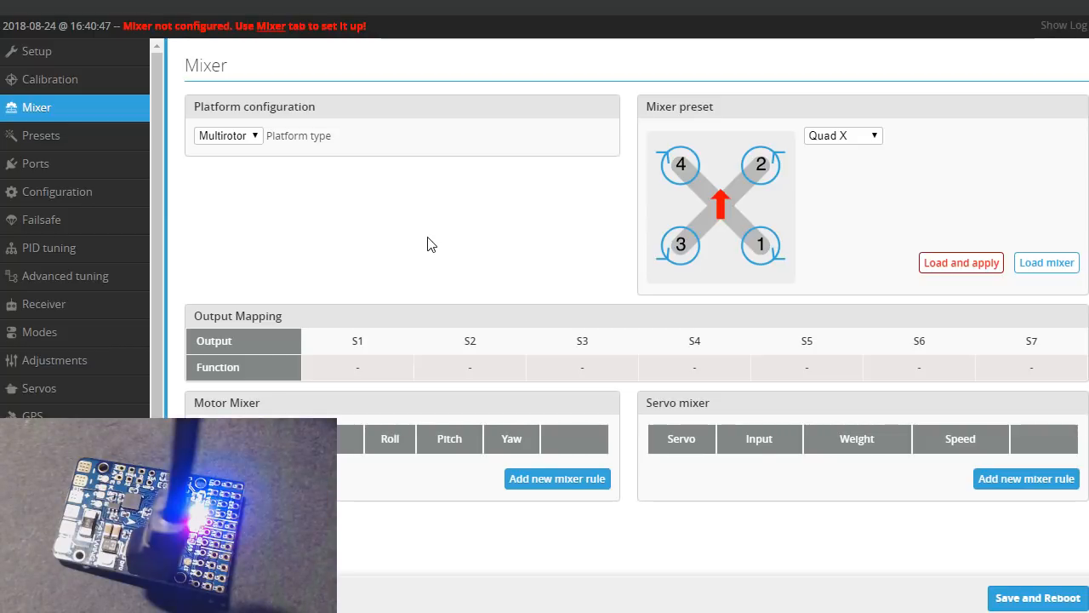
click(228, 136)
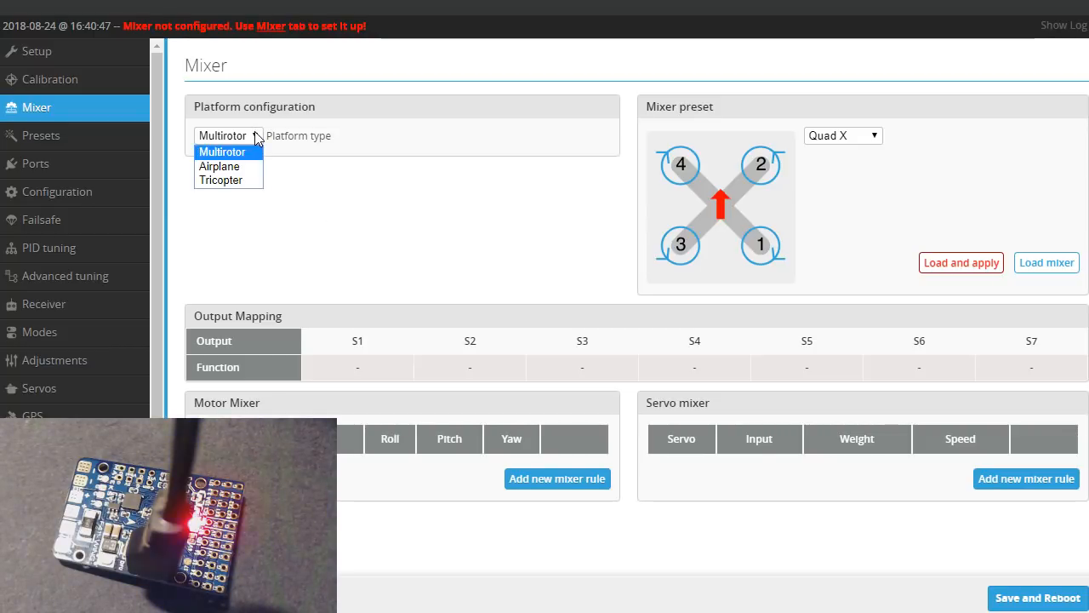
mouse_move(220, 167)
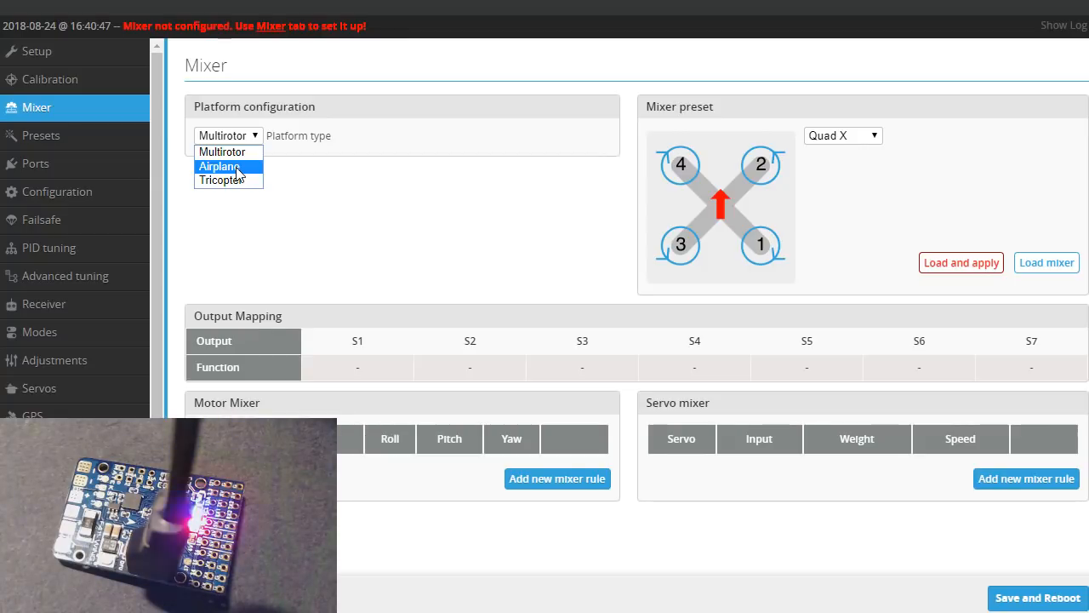
click(218, 166)
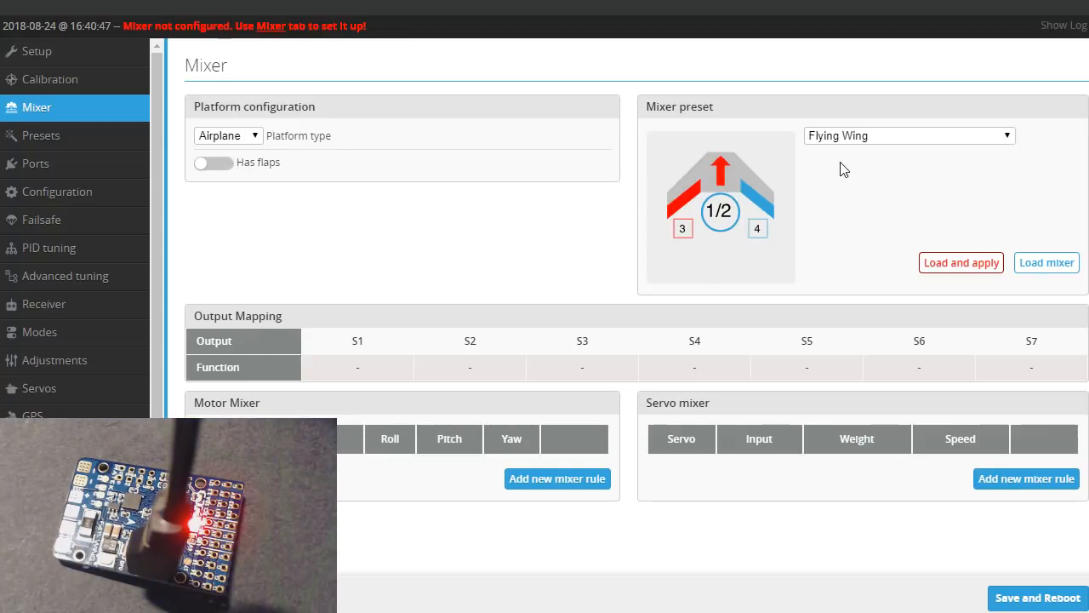
mouse_move(863, 191)
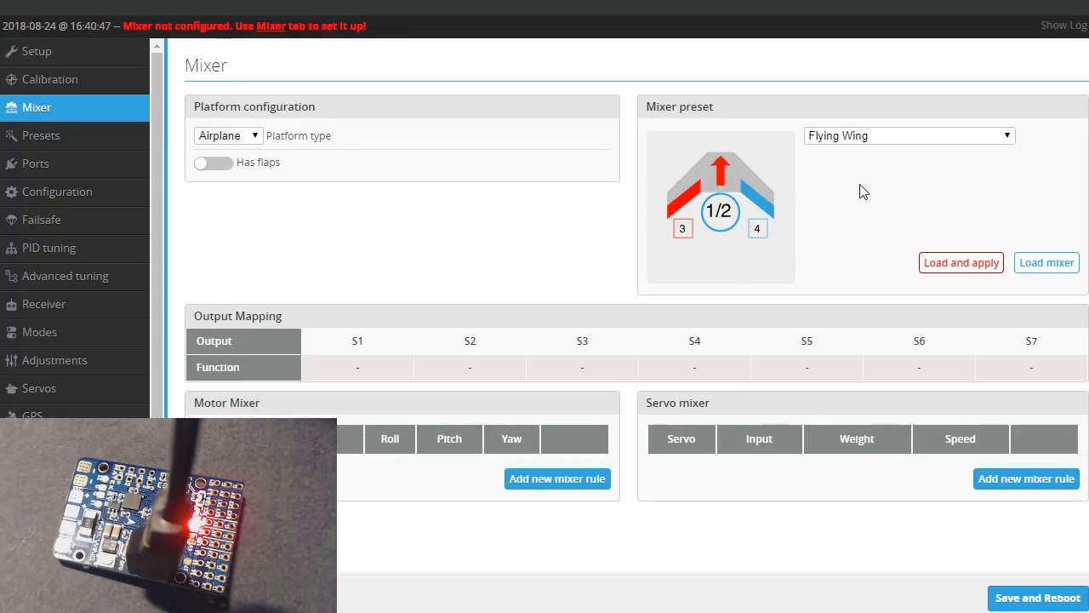
mouse_move(681, 240)
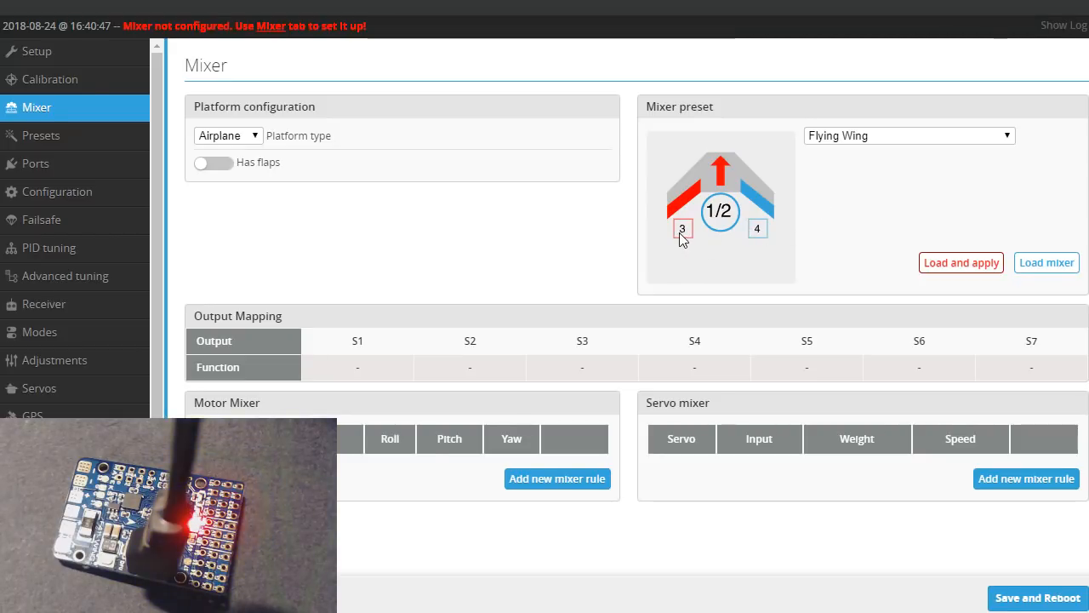
mouse_move(1018, 138)
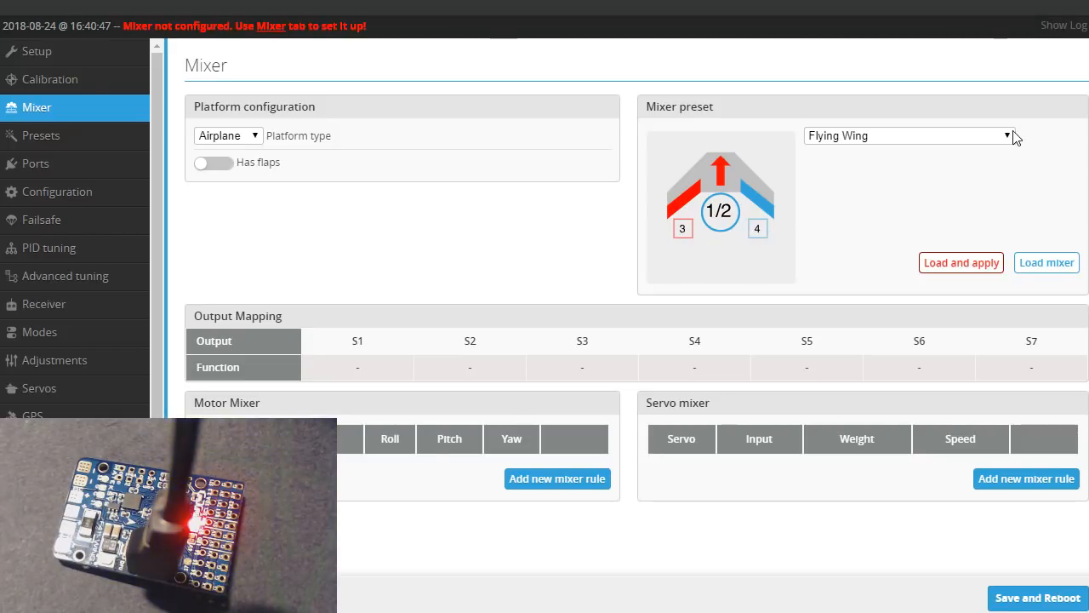
click(908, 136)
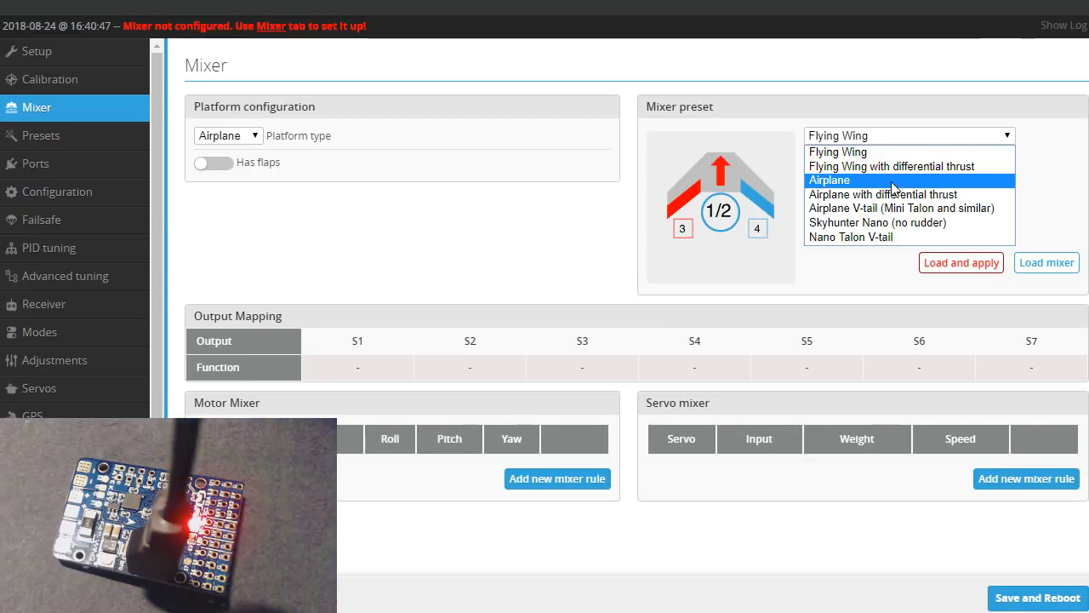
mouse_move(892, 167)
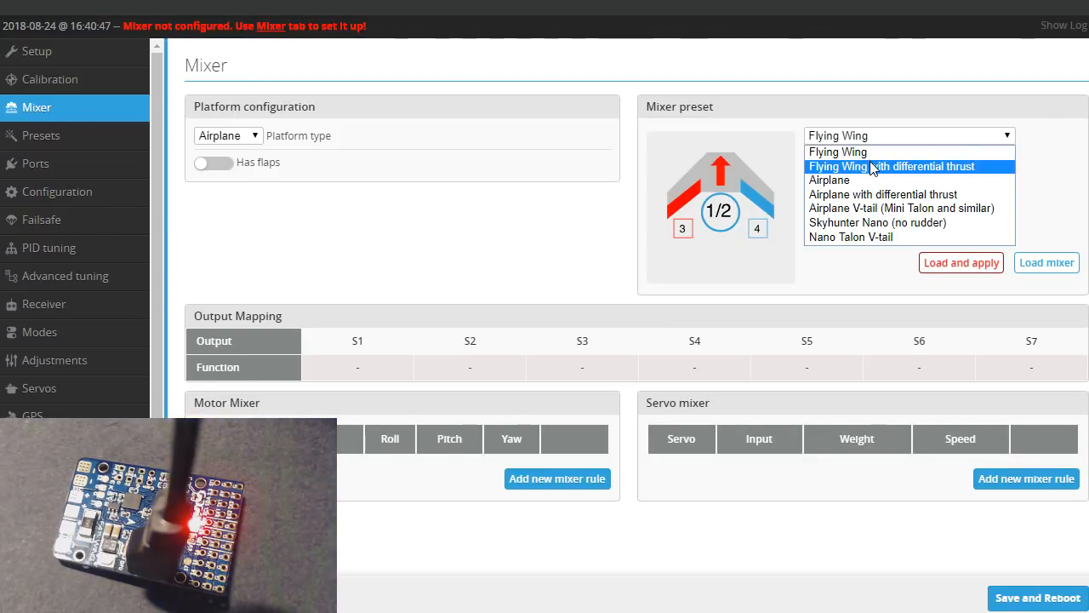
mouse_move(837, 181)
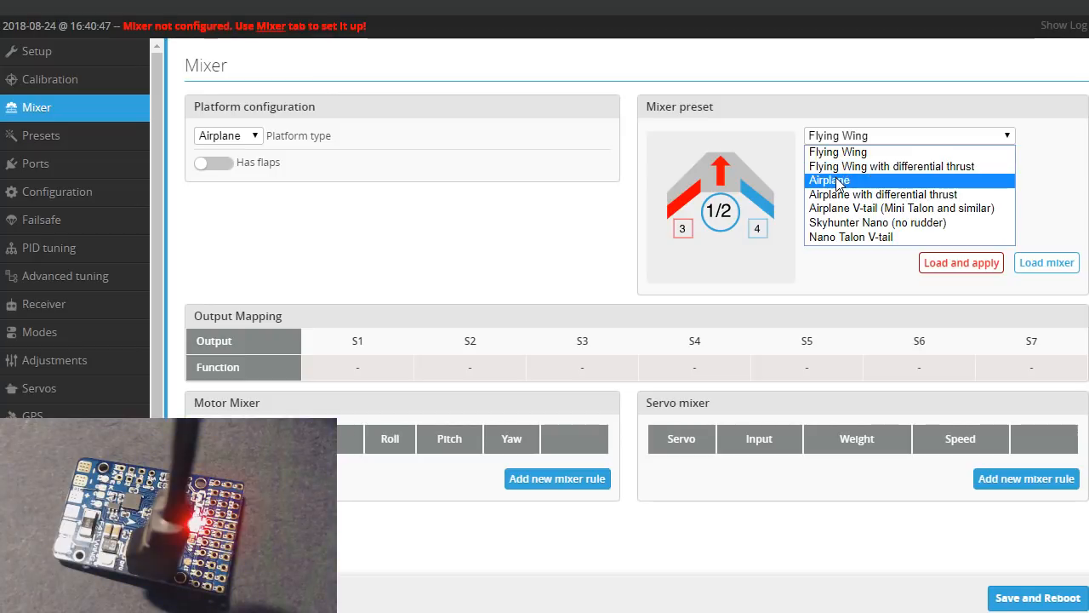
mouse_move(840, 194)
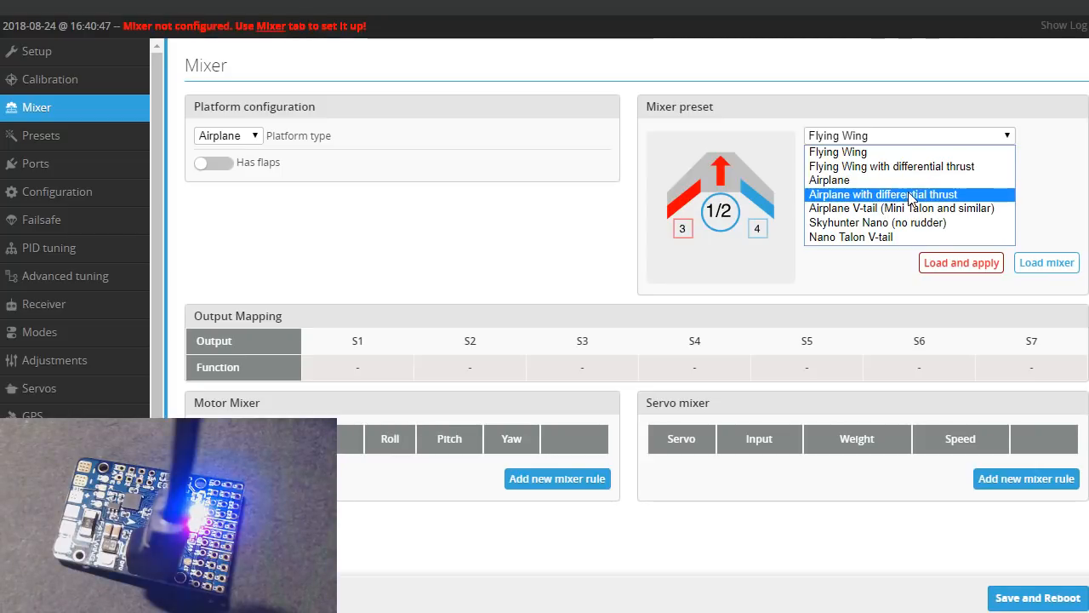
click(882, 194)
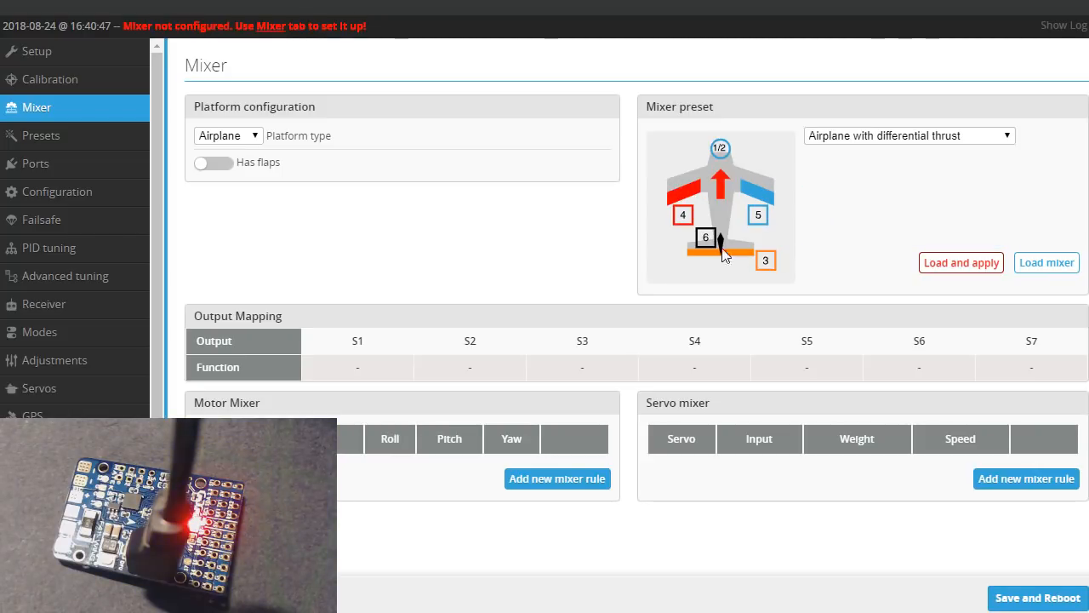
mouse_move(678, 219)
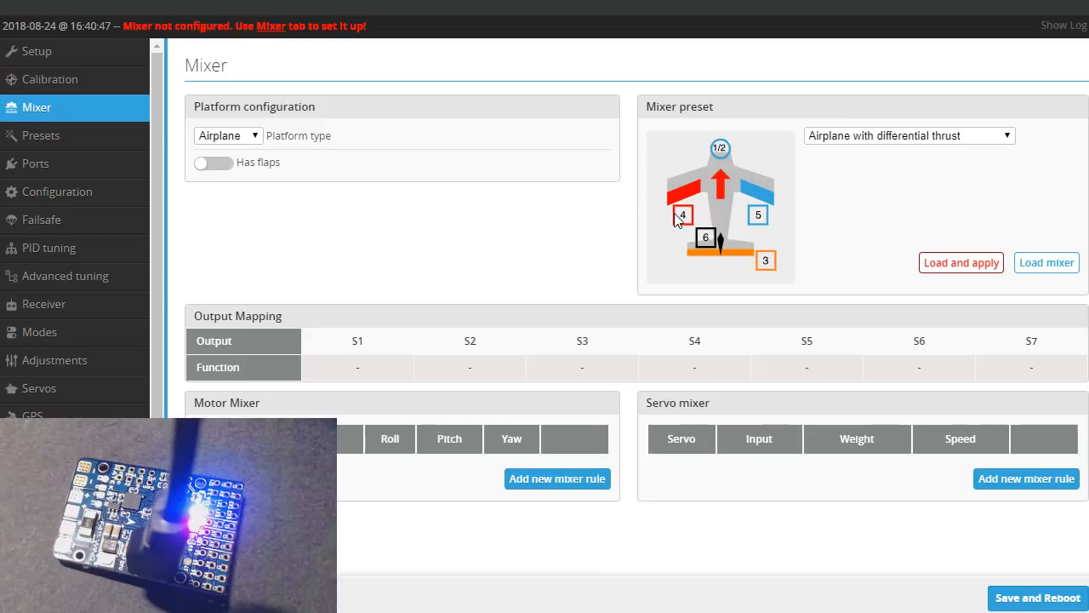
mouse_move(763, 217)
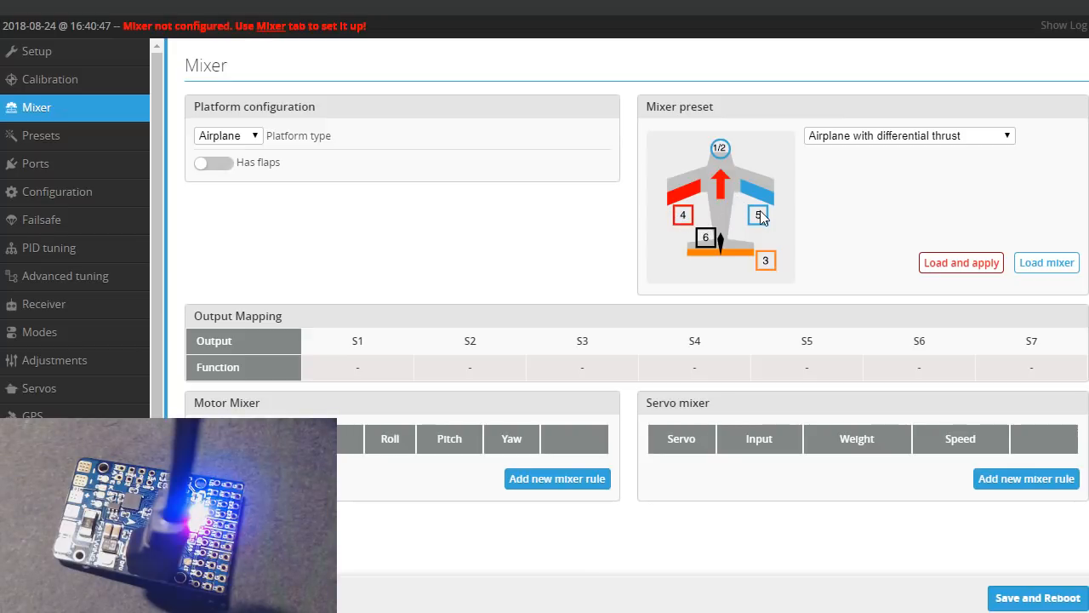
mouse_move(706, 242)
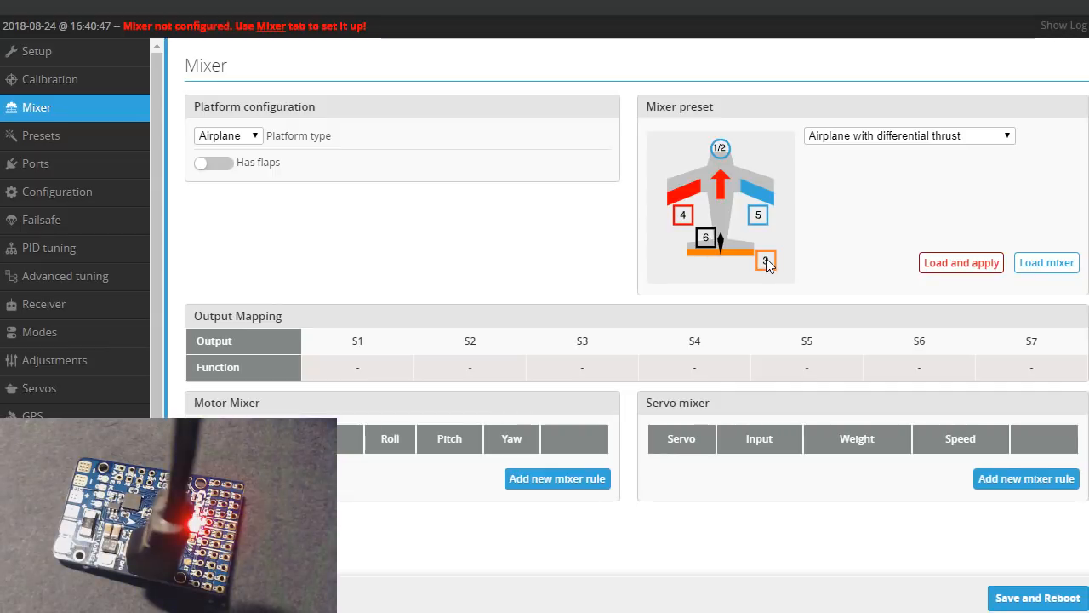
mouse_move(739, 259)
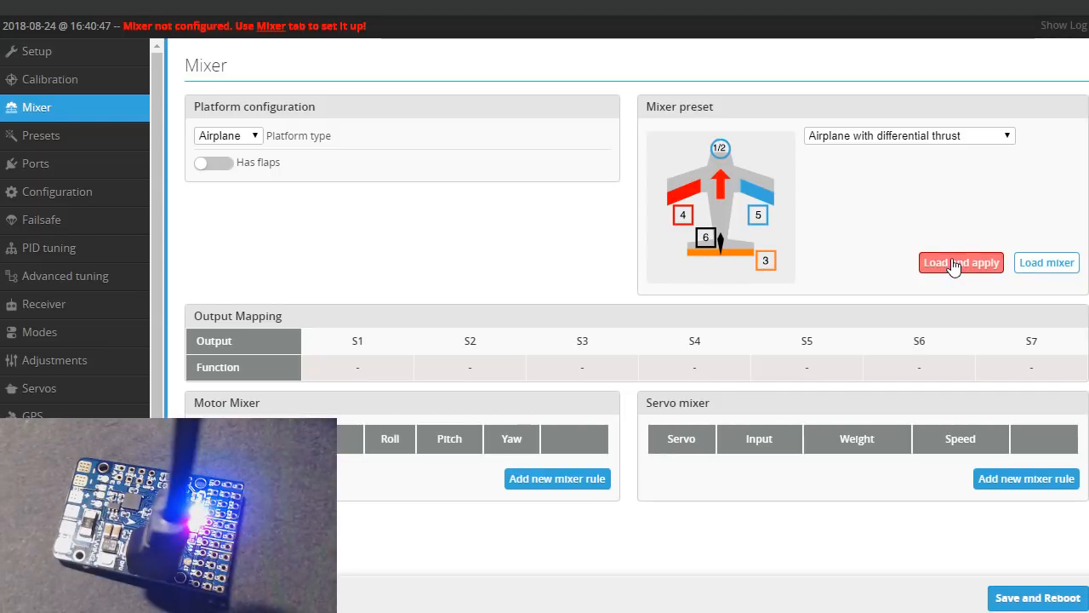
Load and apply the Airplane mixer preset, letting the board reboot.
click(960, 262)
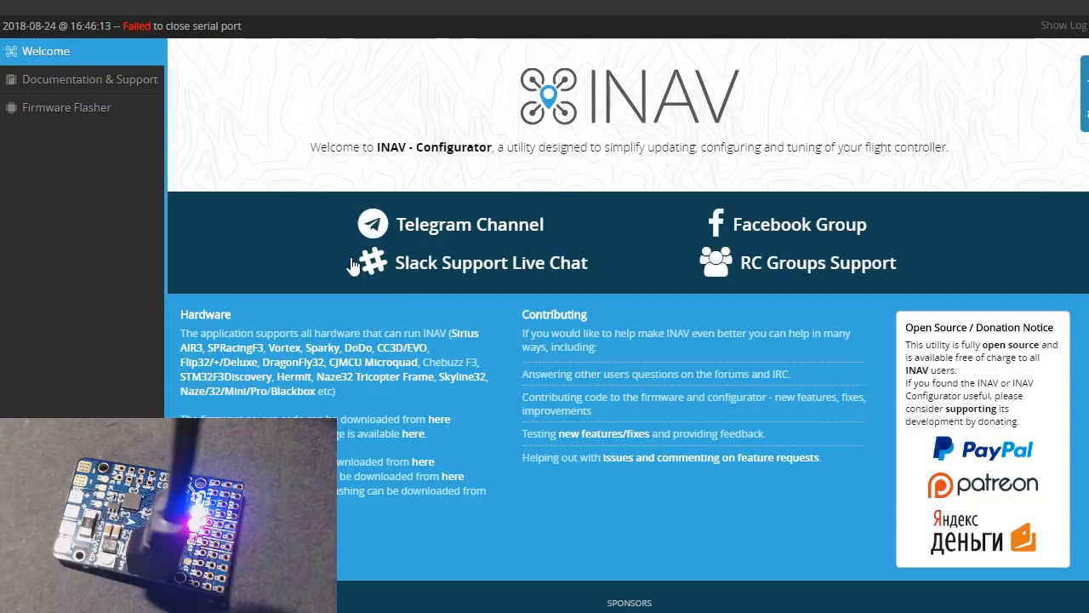
mouse_move(378, 44)
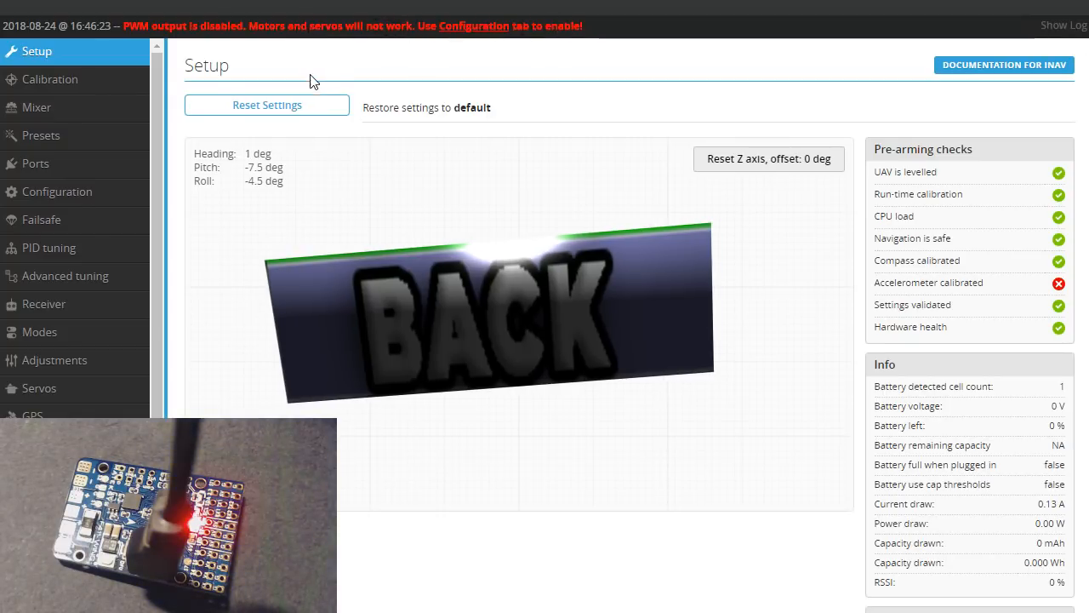
Enable motor and servo output and keep motors from spinning when armed, saving and rebooting after each.
click(58, 191)
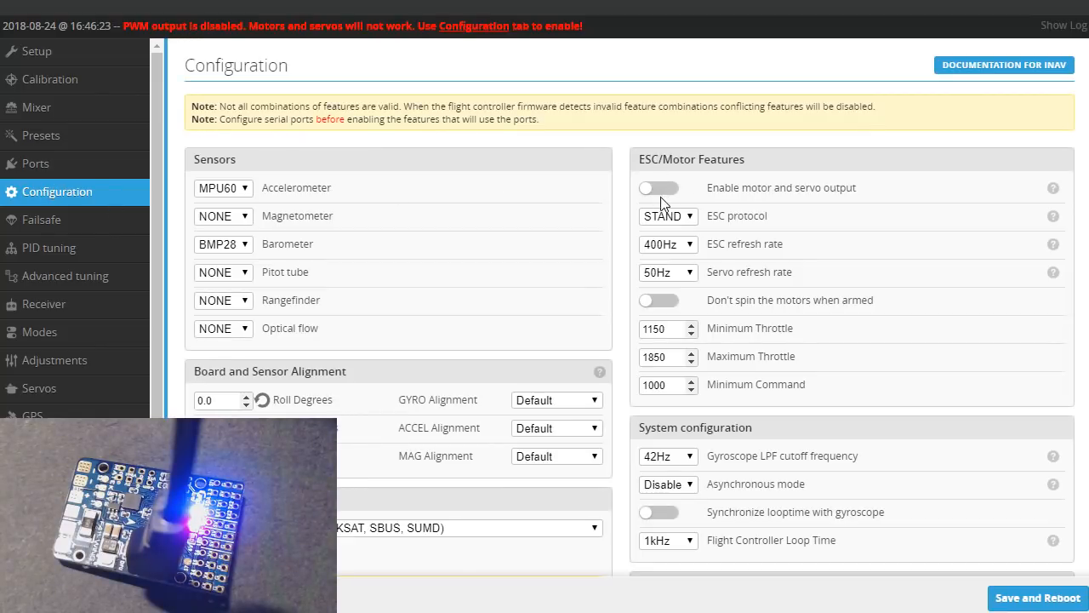
click(659, 187)
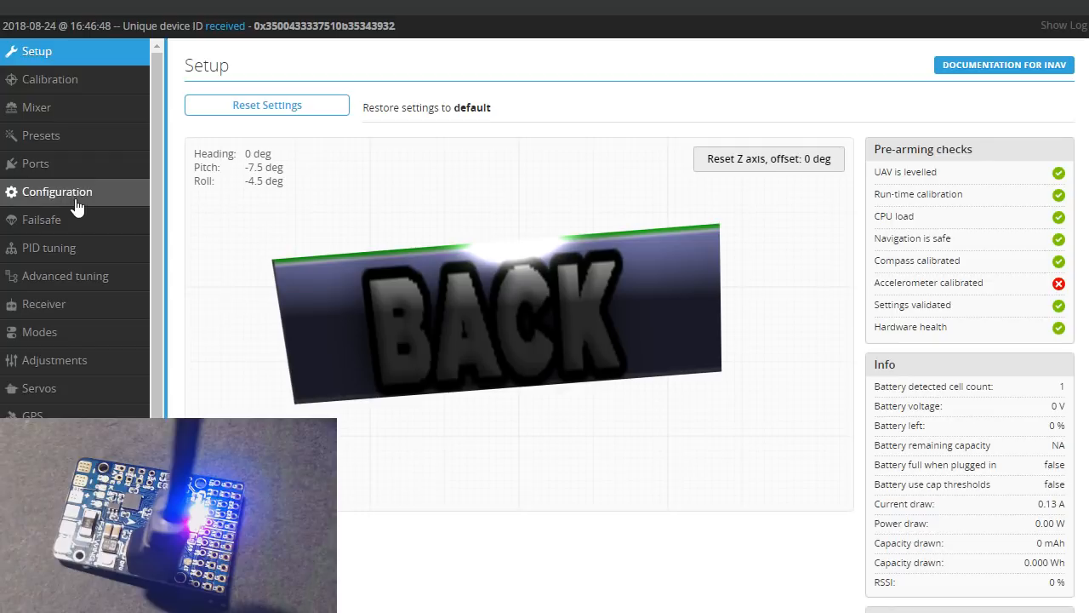
click(58, 191)
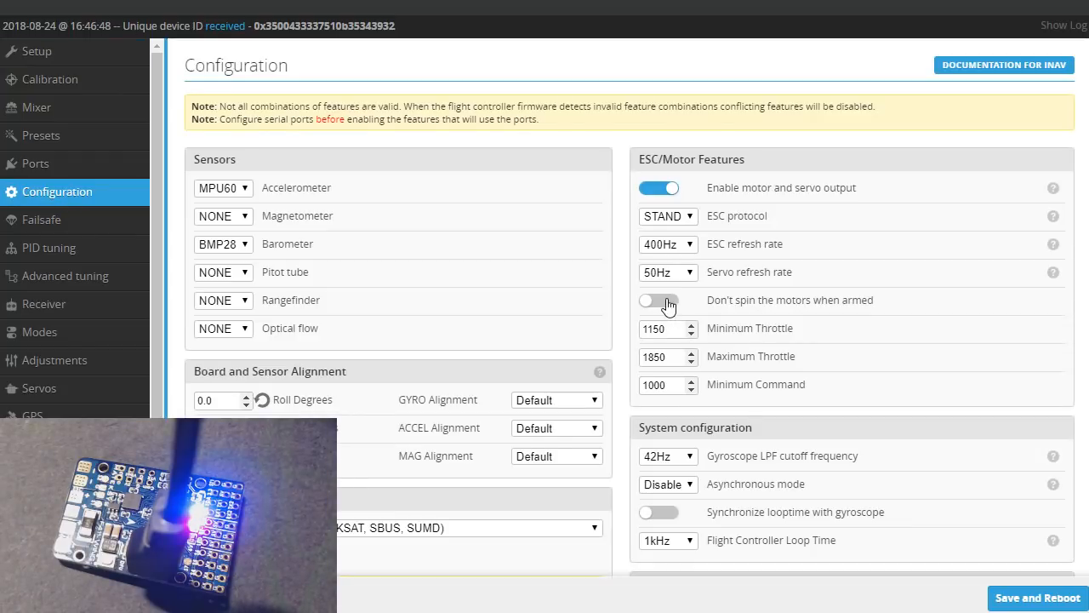
click(659, 300)
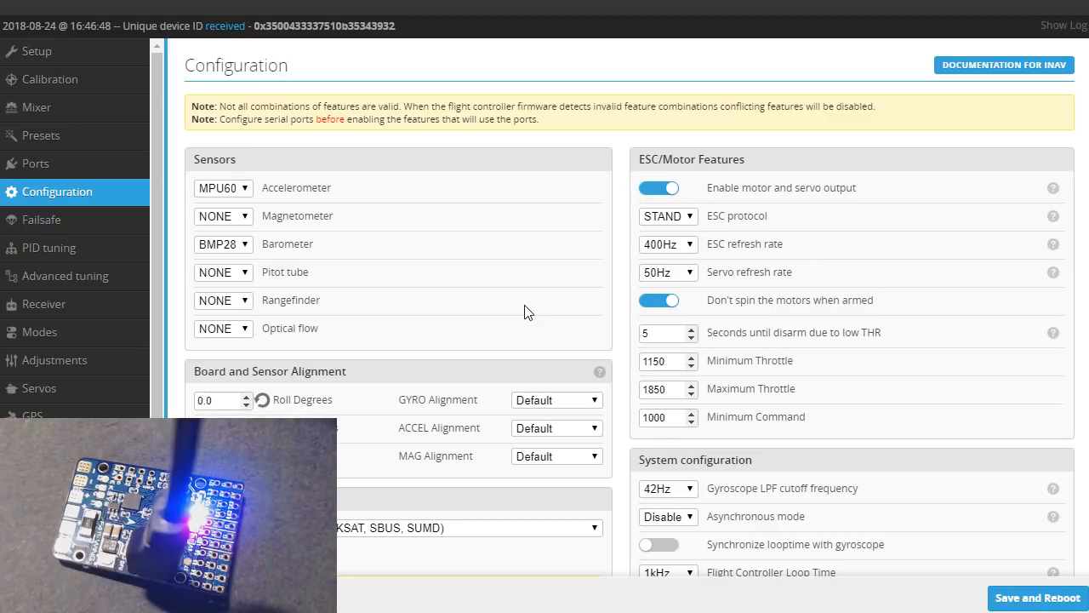
scroll(down, 3)
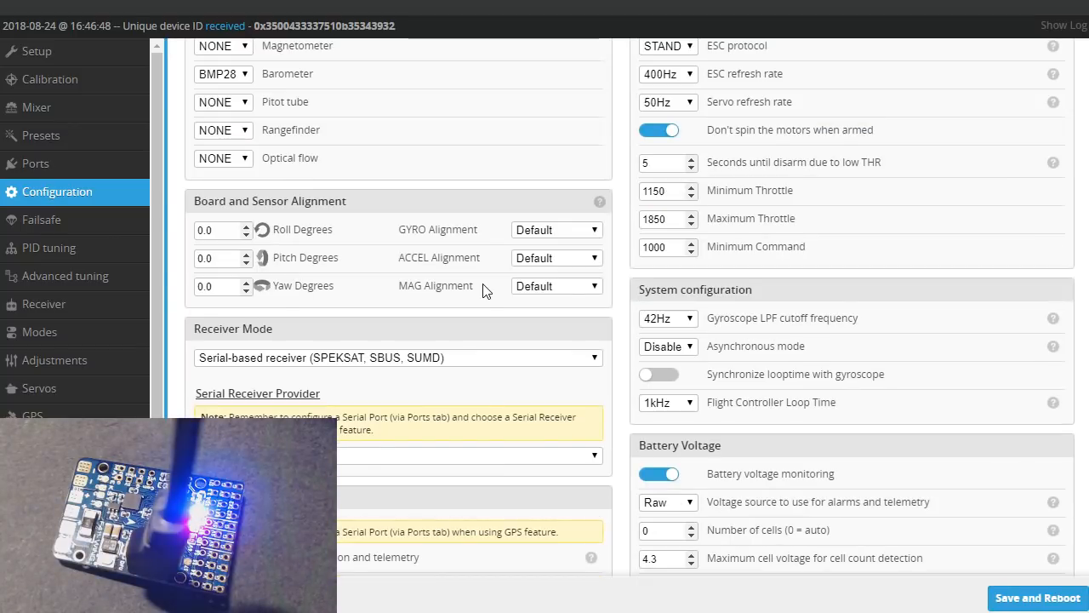
scroll(down, 3)
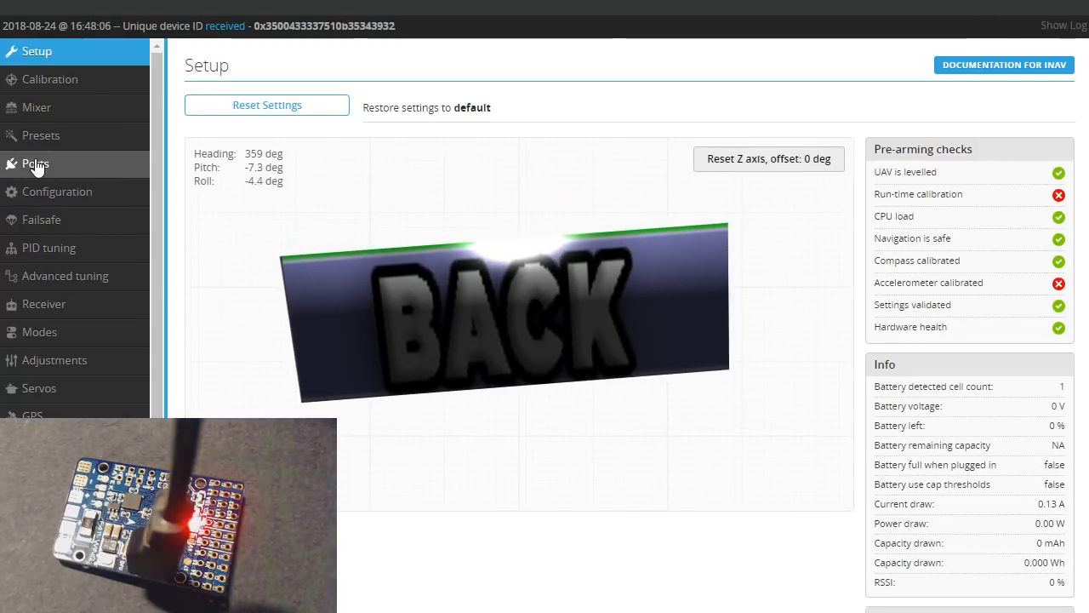
Review the Ports page showing Serial RX enabled only on UART1.
click(36, 164)
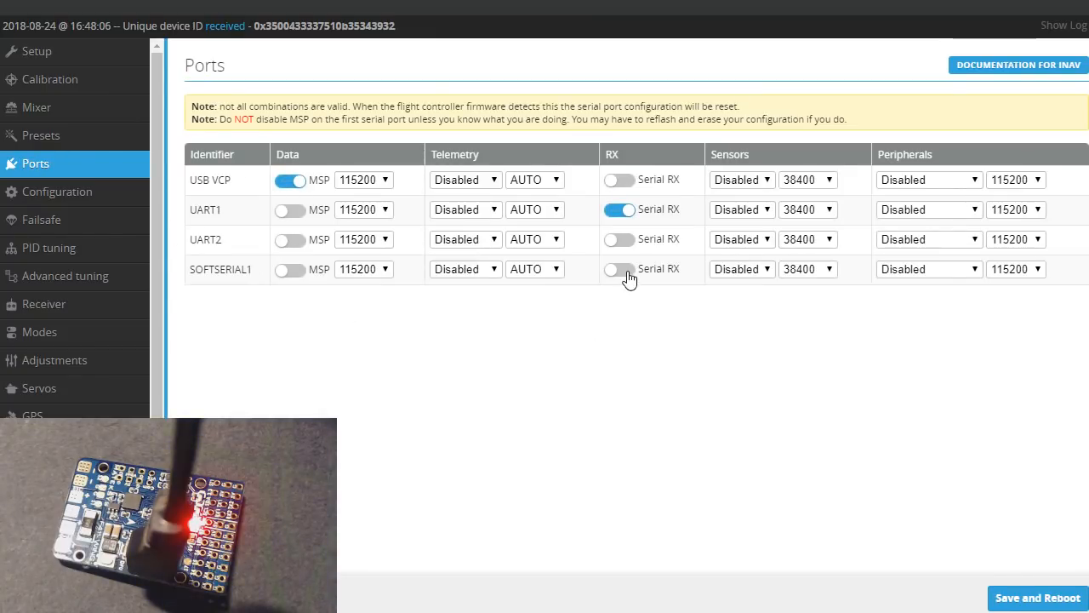
mouse_move(644, 320)
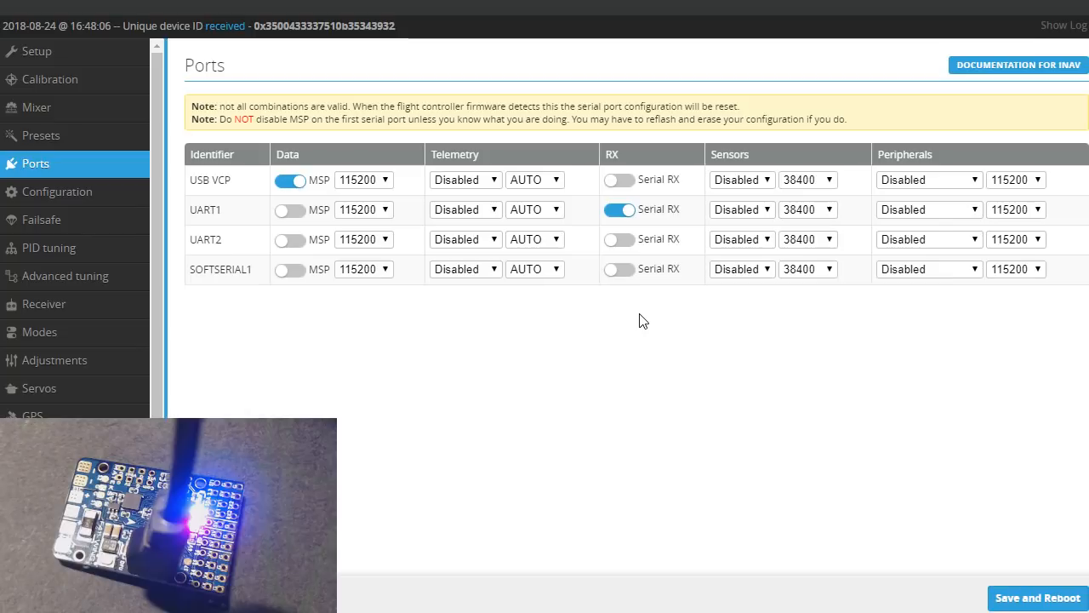
mouse_move(616, 371)
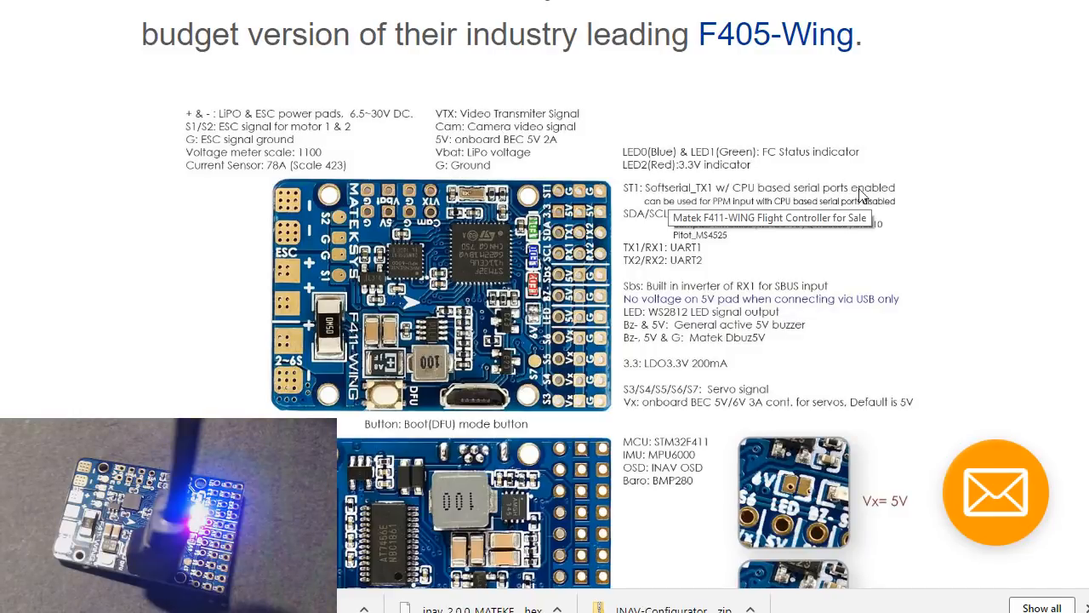
mouse_move(668, 209)
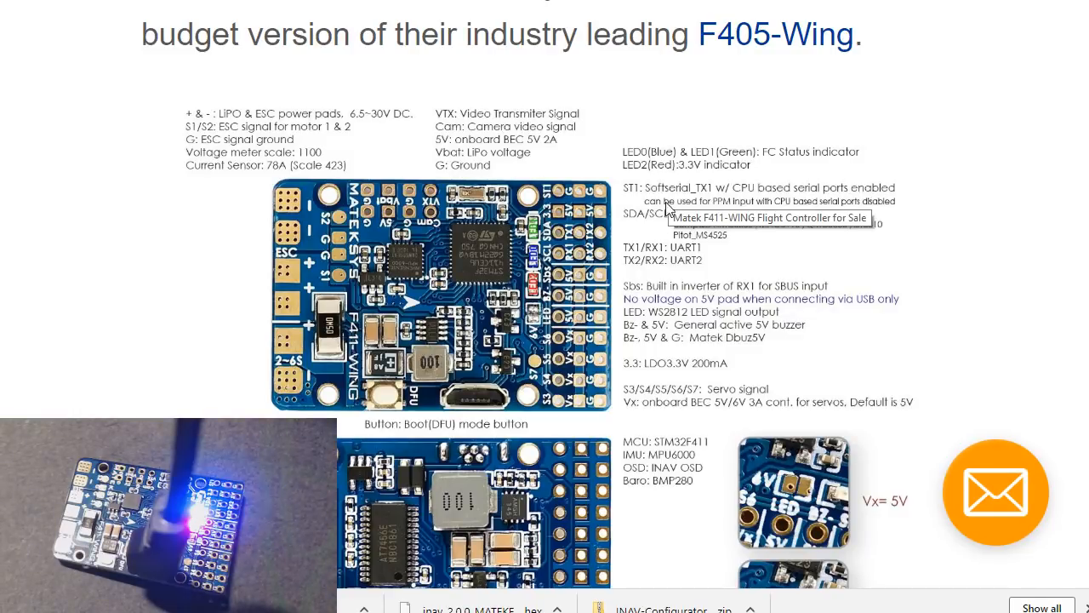
mouse_move(774, 212)
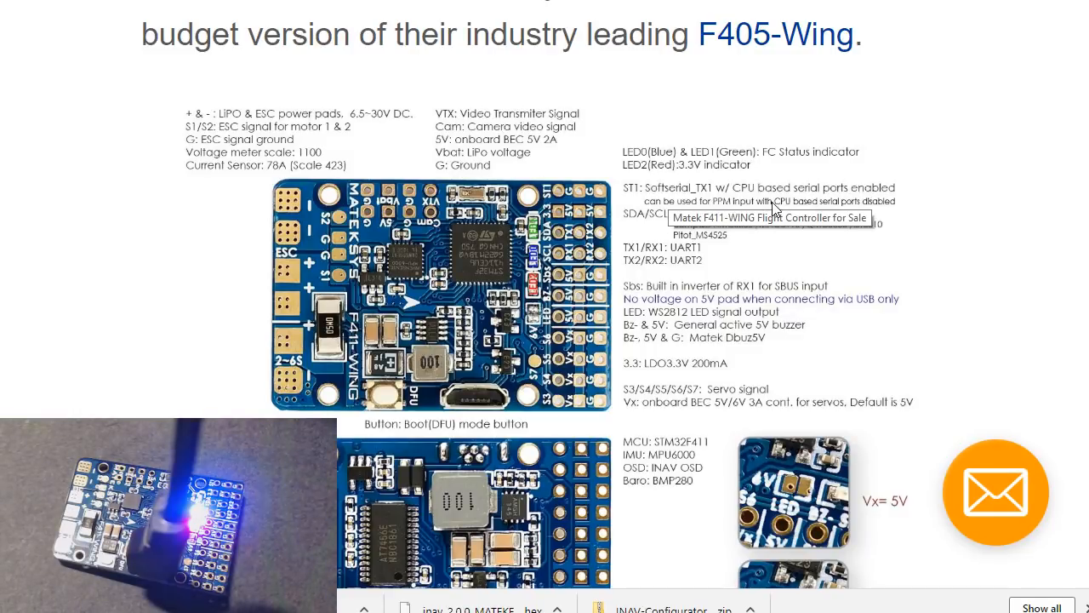
mouse_move(854, 208)
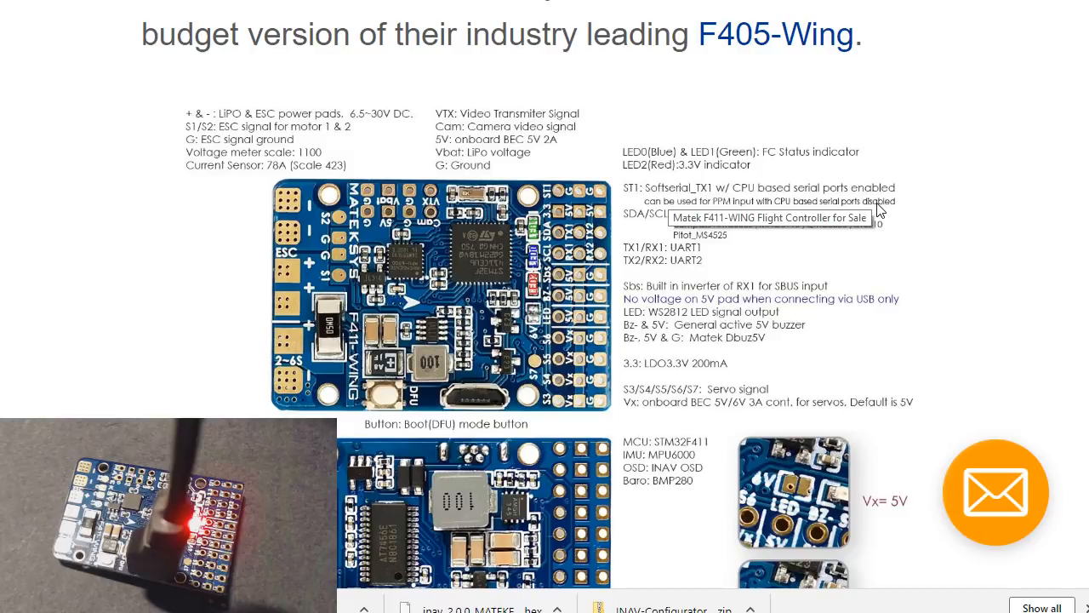
mouse_move(640, 194)
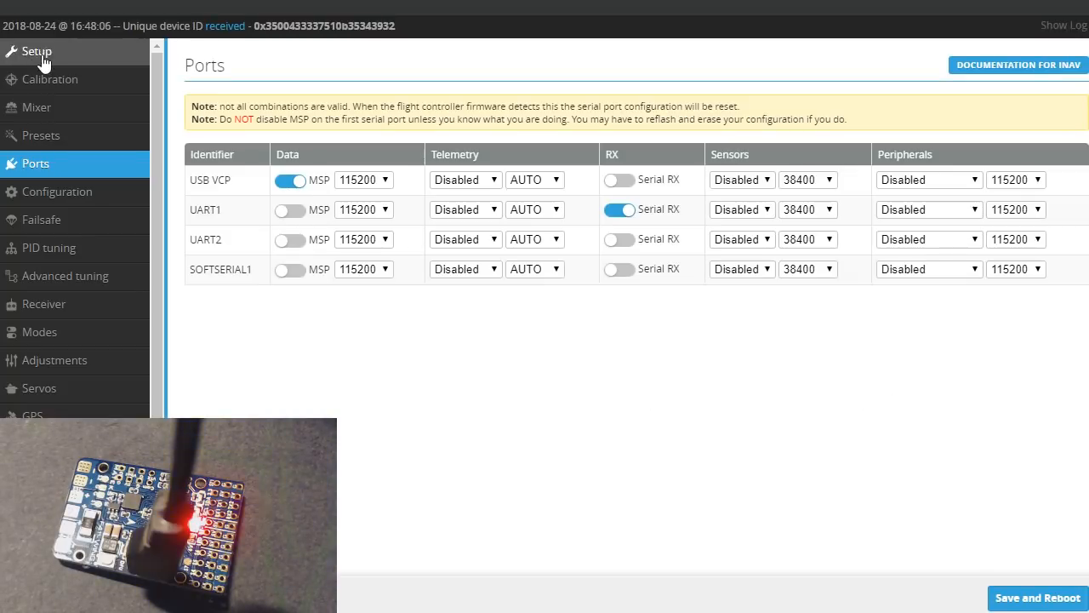
Review the Configuration page's battery and current-sensor settings.
click(58, 191)
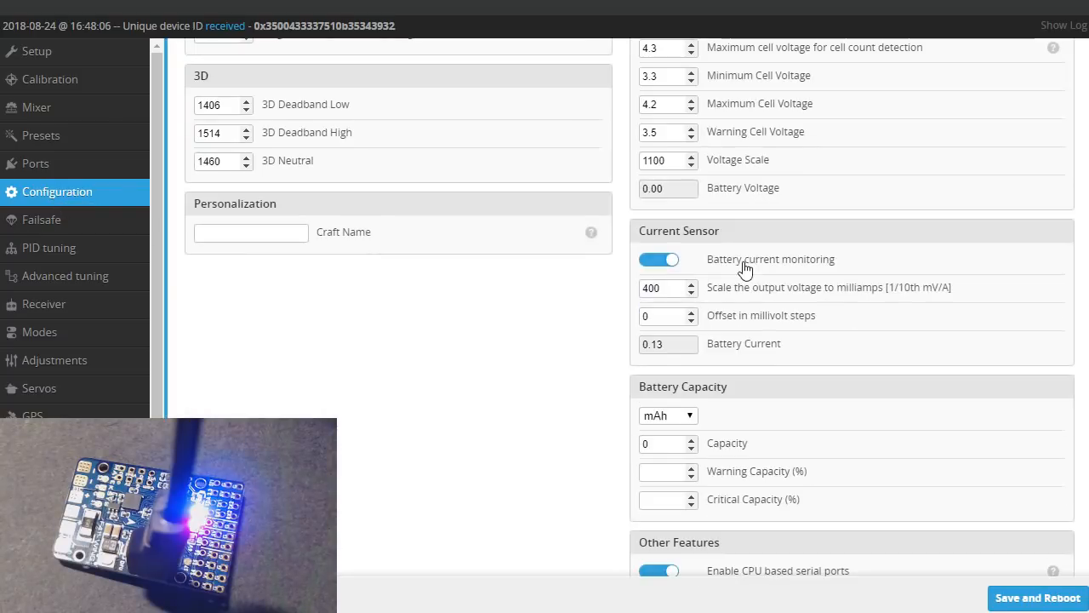
scroll(down, 3)
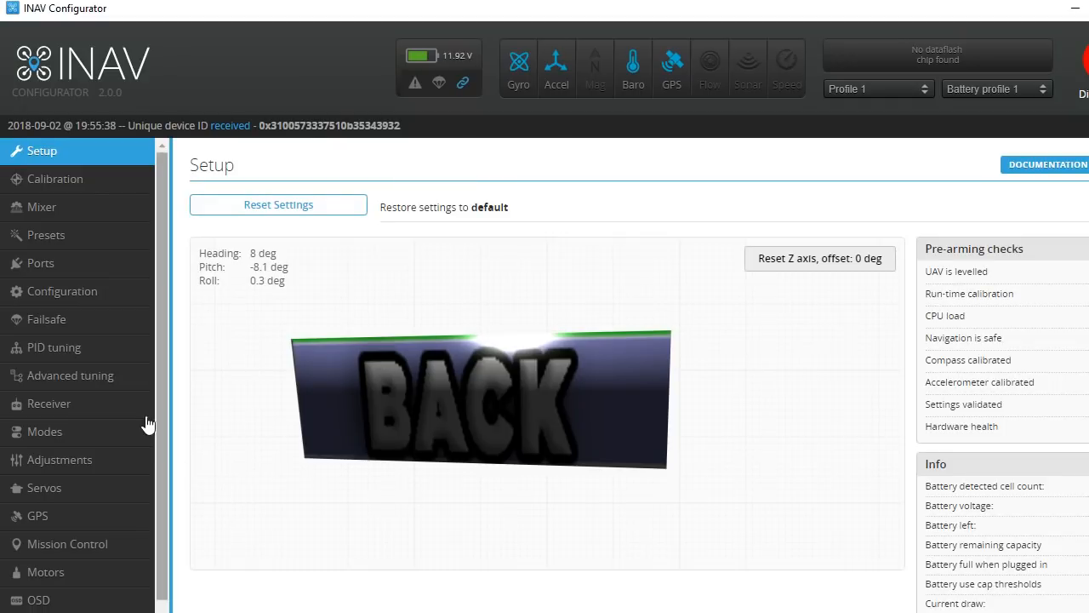
Turn off Serial RX on UART1 while UART2 stays assigned to GPS.
click(41, 263)
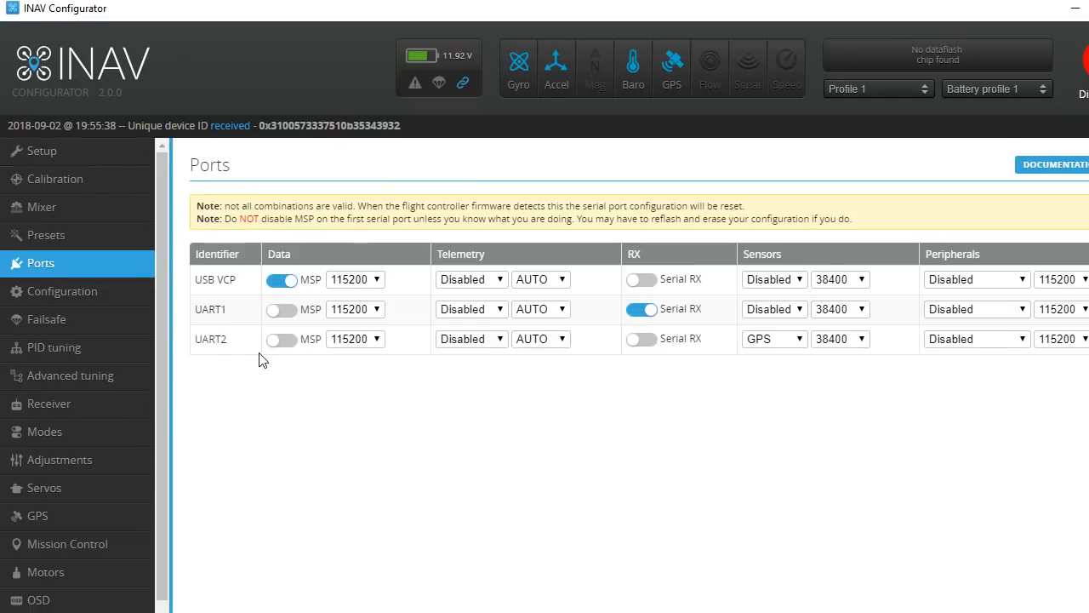
mouse_move(663, 376)
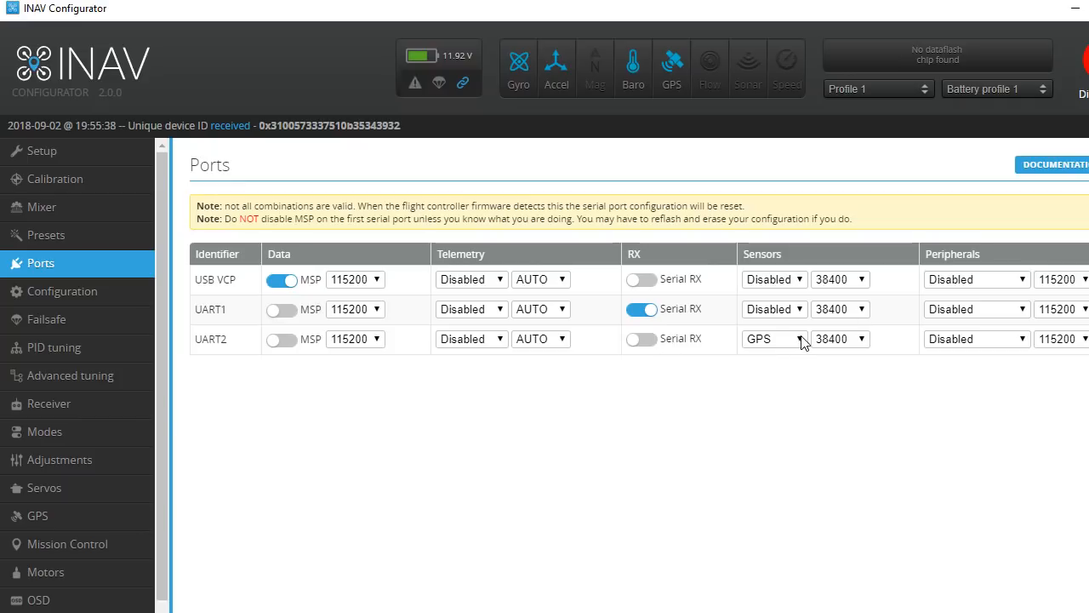
mouse_move(779, 378)
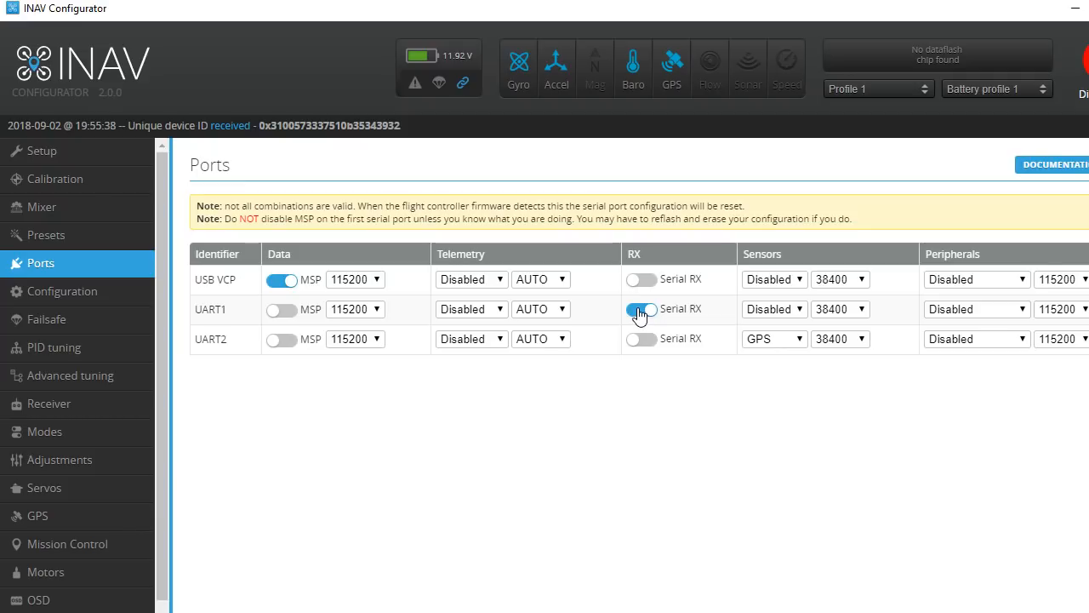
click(640, 309)
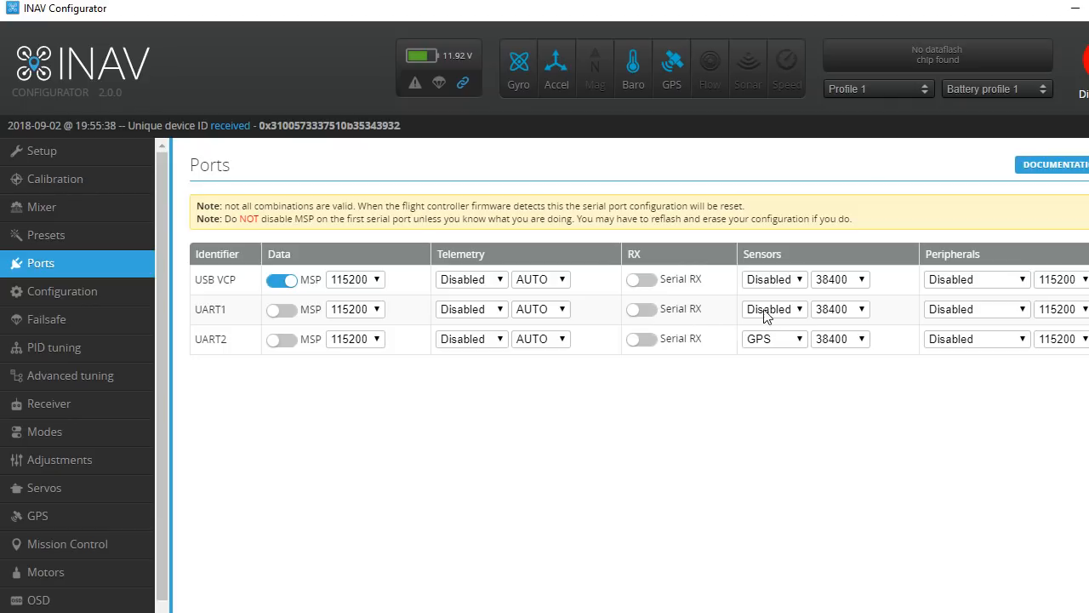
mouse_move(735, 366)
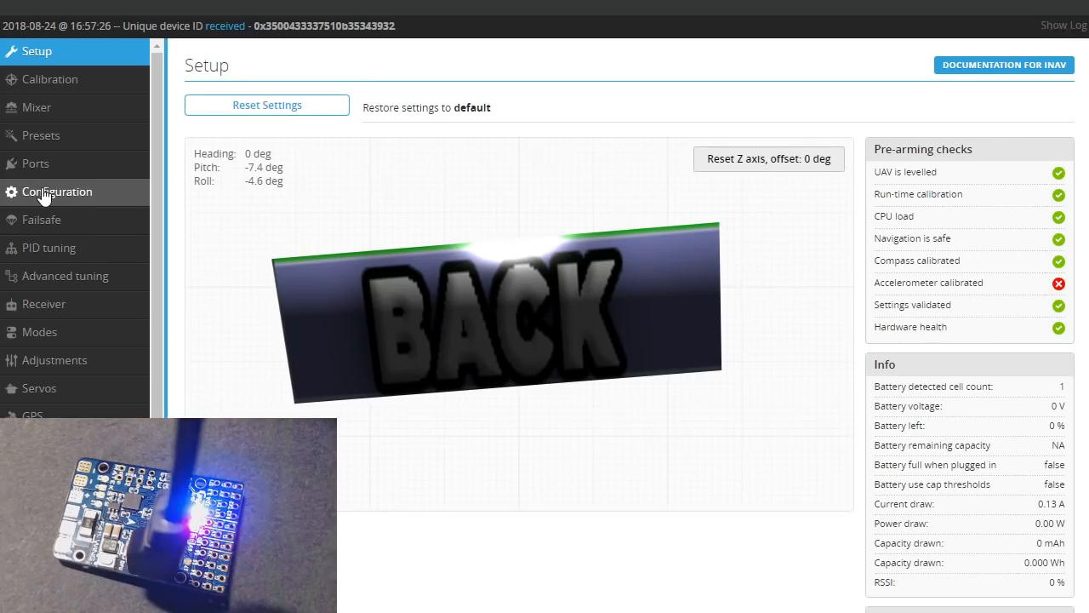
Review the Configuration page down to PPM receiver mode and UBLOX GPS protocol.
click(58, 191)
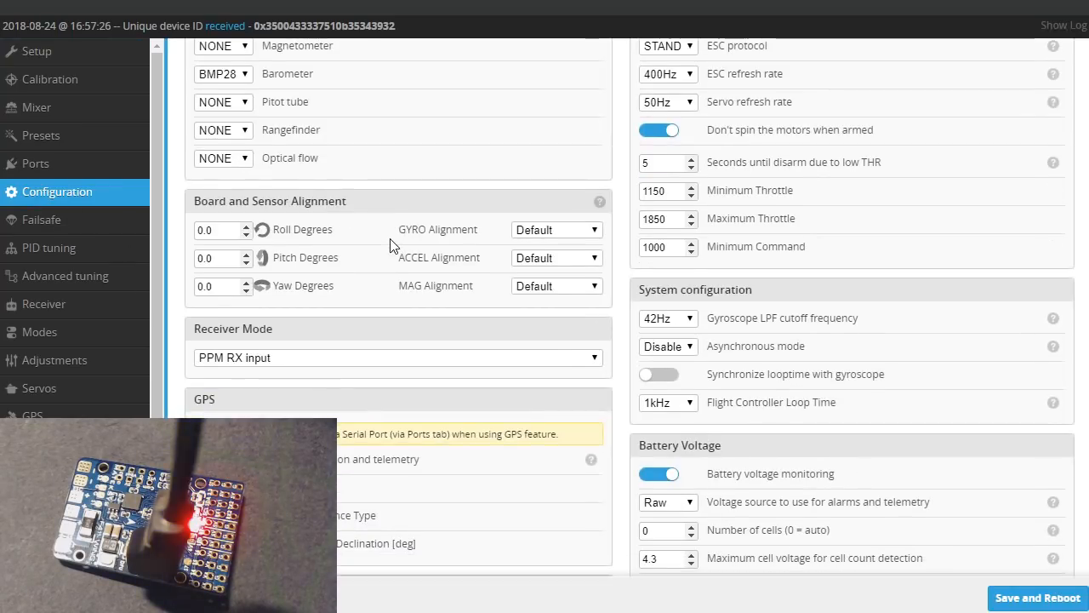
scroll(down, 3)
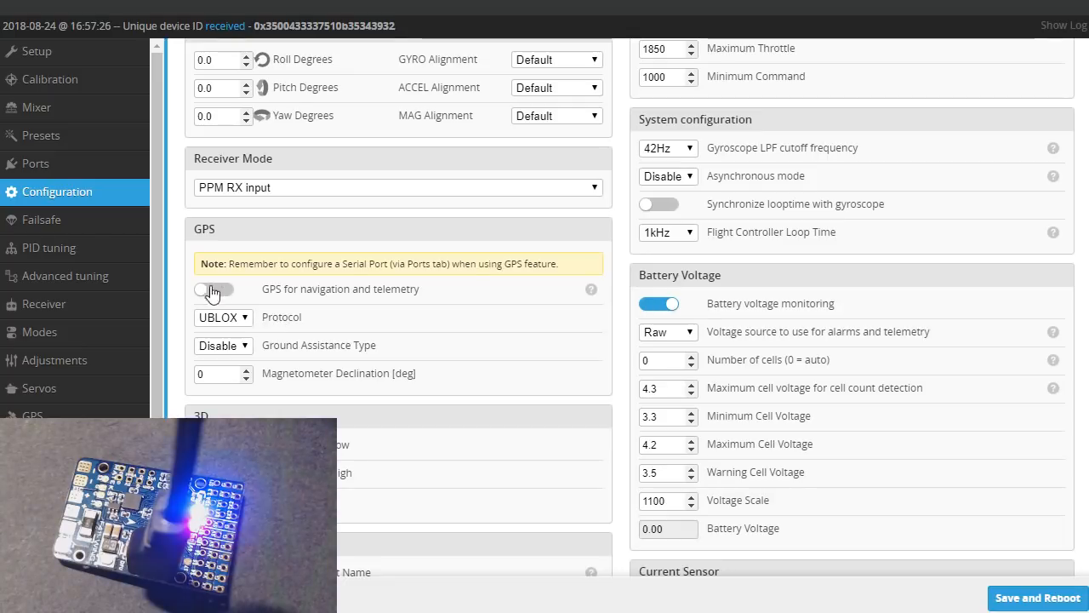
scroll(down, 3)
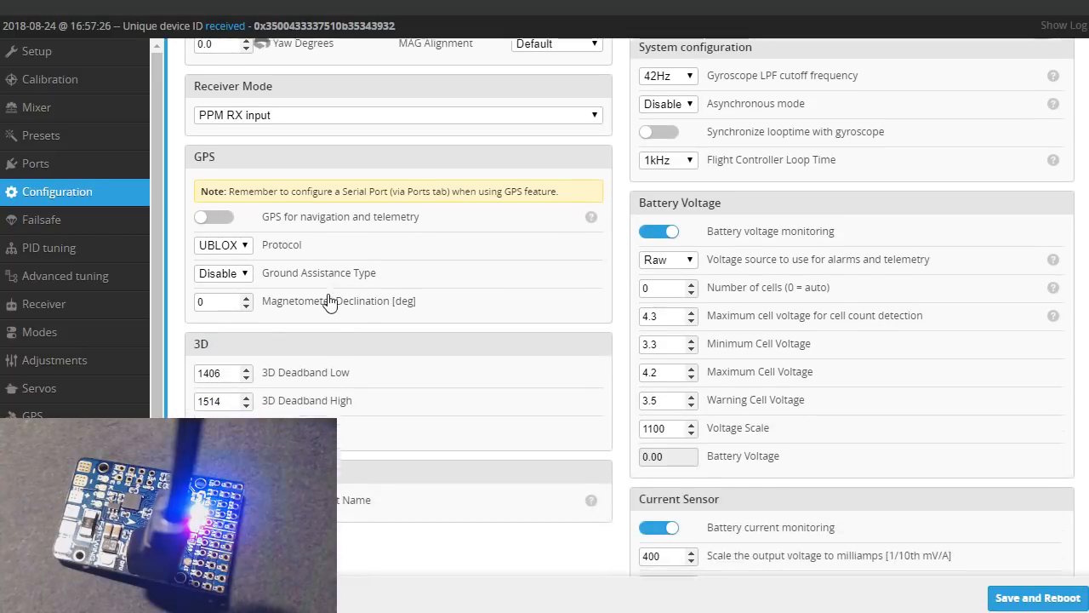
scroll(down, 3)
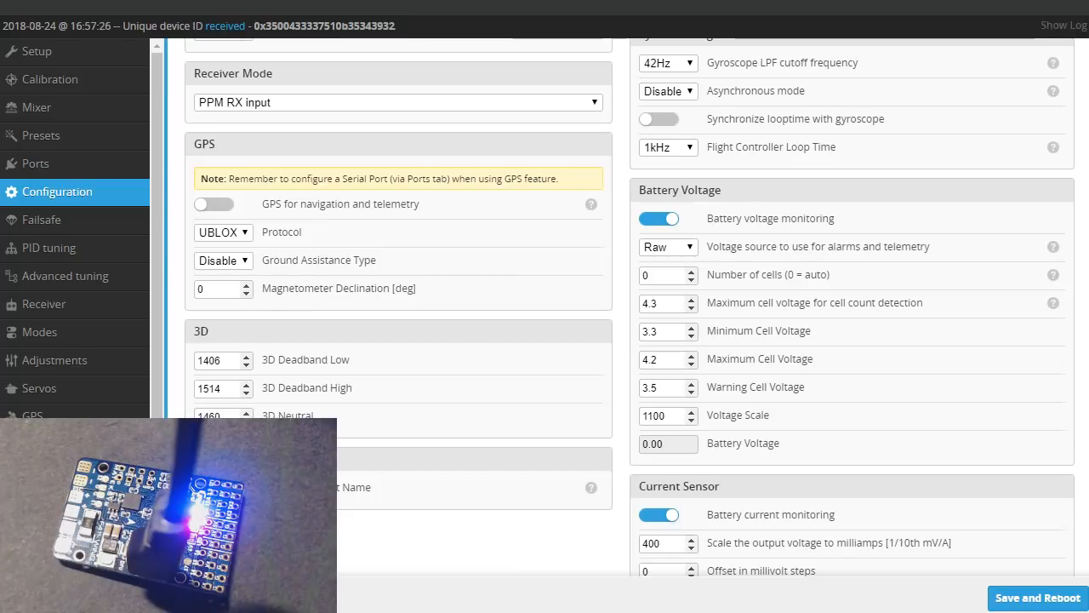
mouse_move(47, 249)
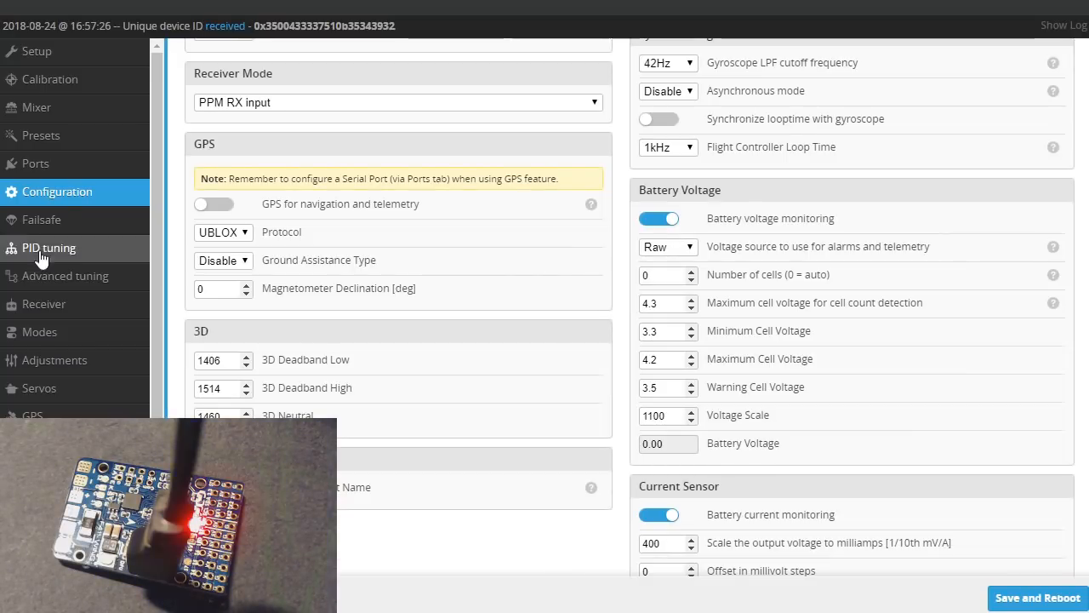
Review the Ports UART assignments, then move on to the Receiver page.
click(34, 163)
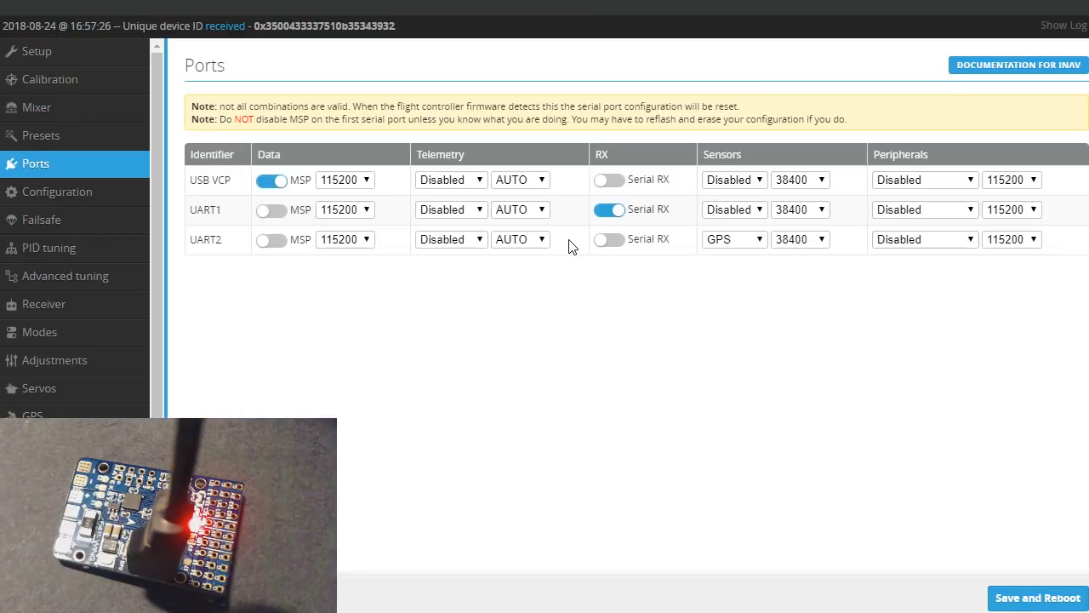
mouse_move(388, 269)
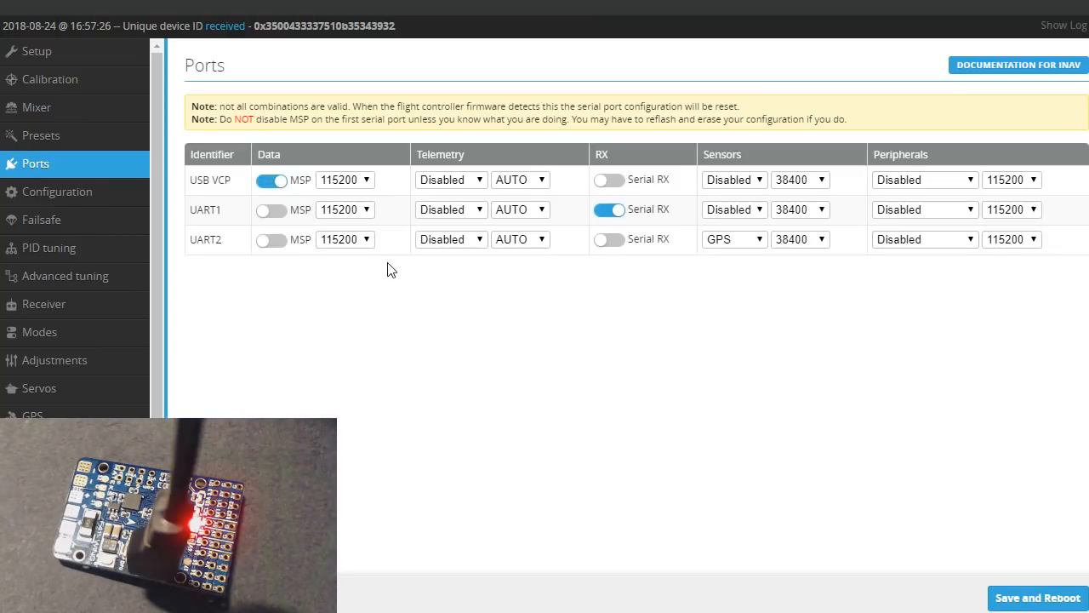
mouse_move(459, 235)
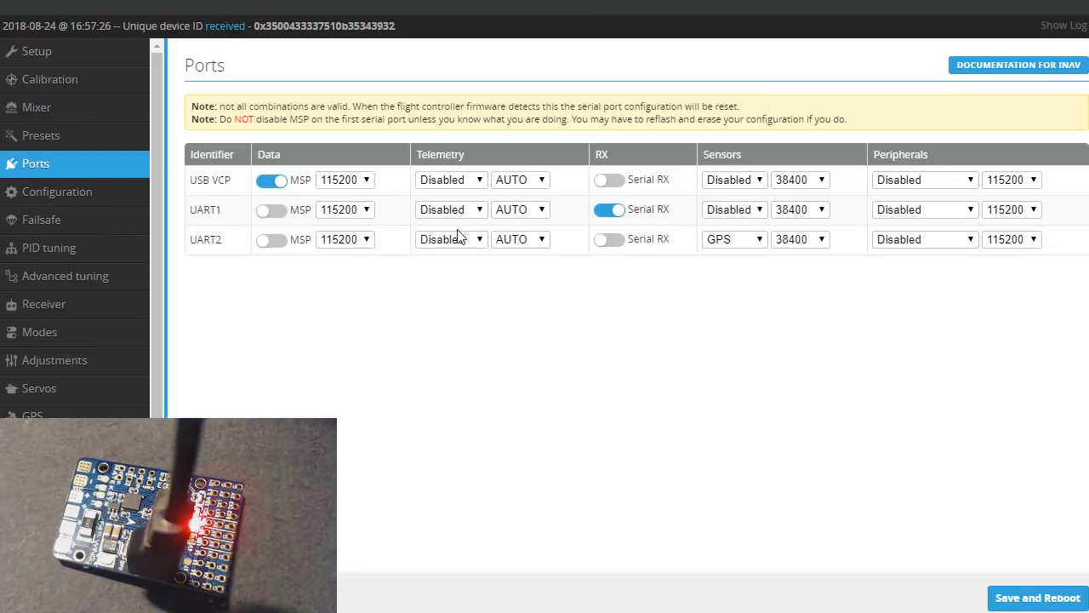
mouse_move(619, 266)
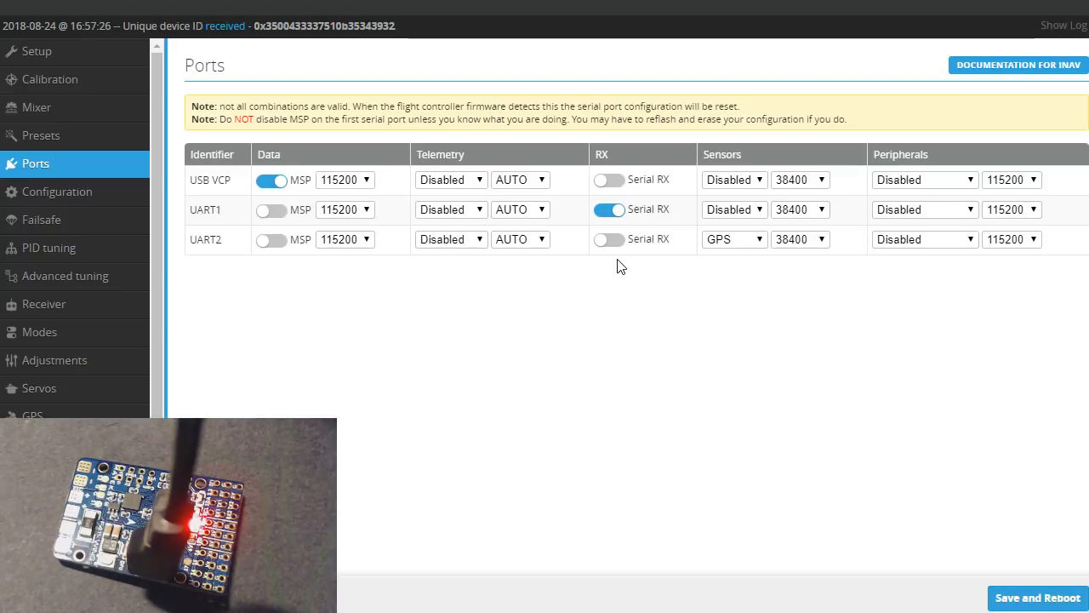
click(44, 303)
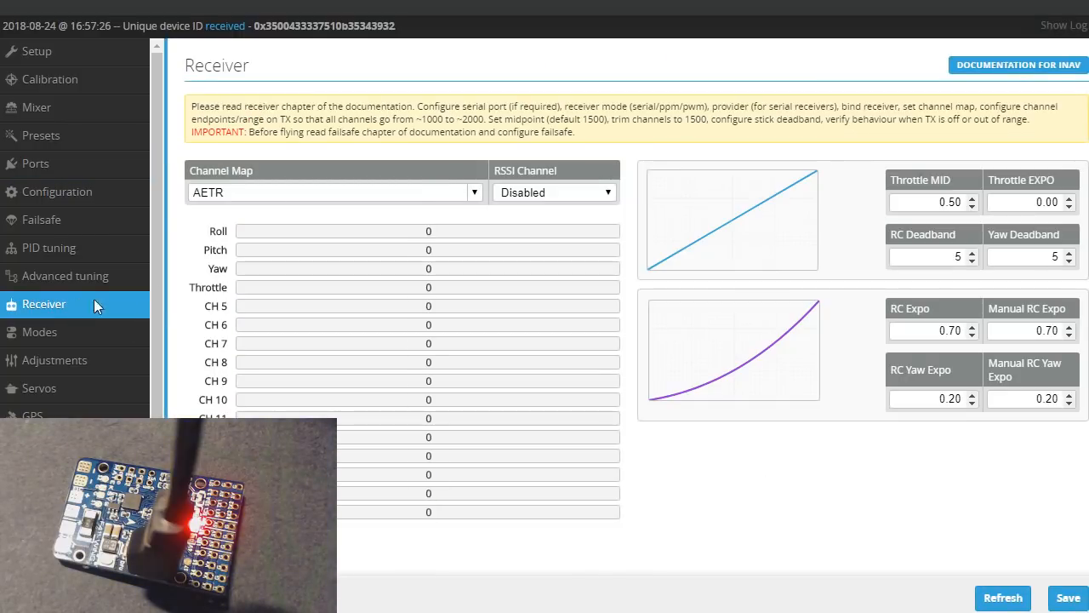
mouse_move(378, 232)
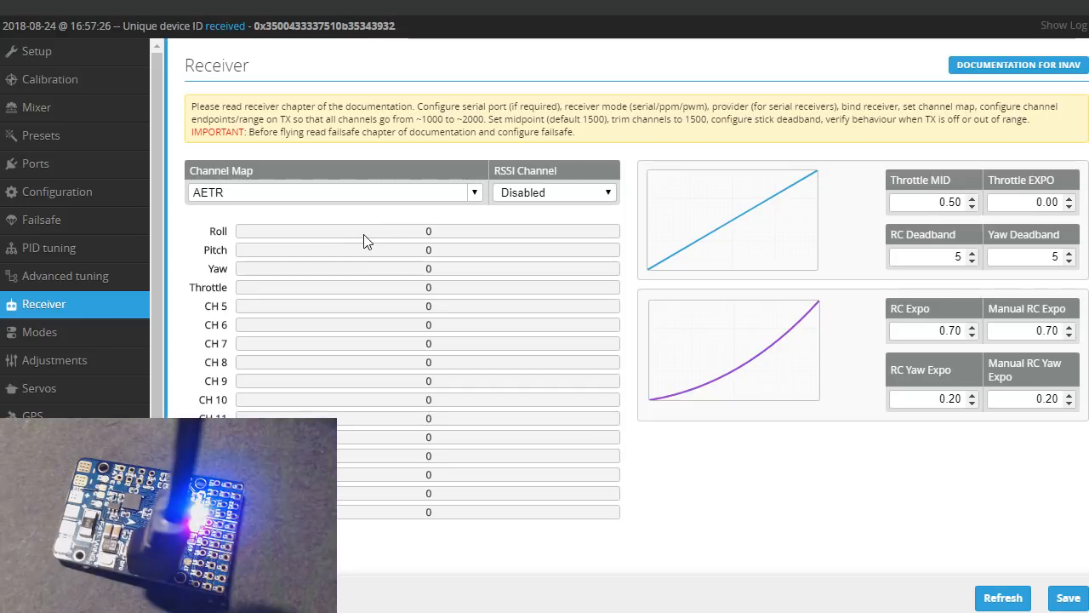
mouse_move(417, 283)
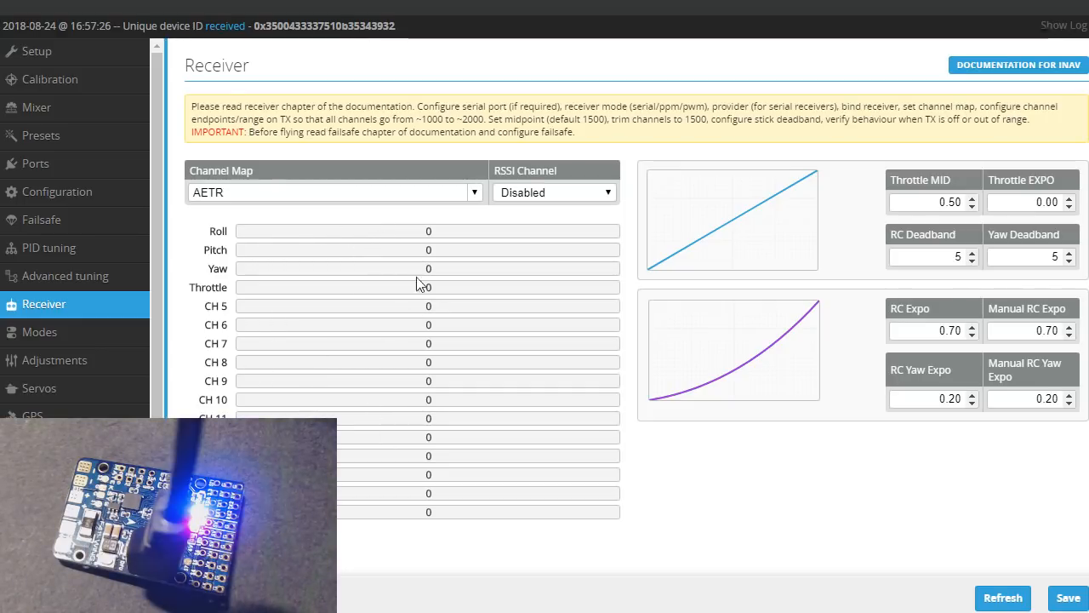
Set the receiver channel map to TAER with RSSI on CH8 and save.
click(473, 191)
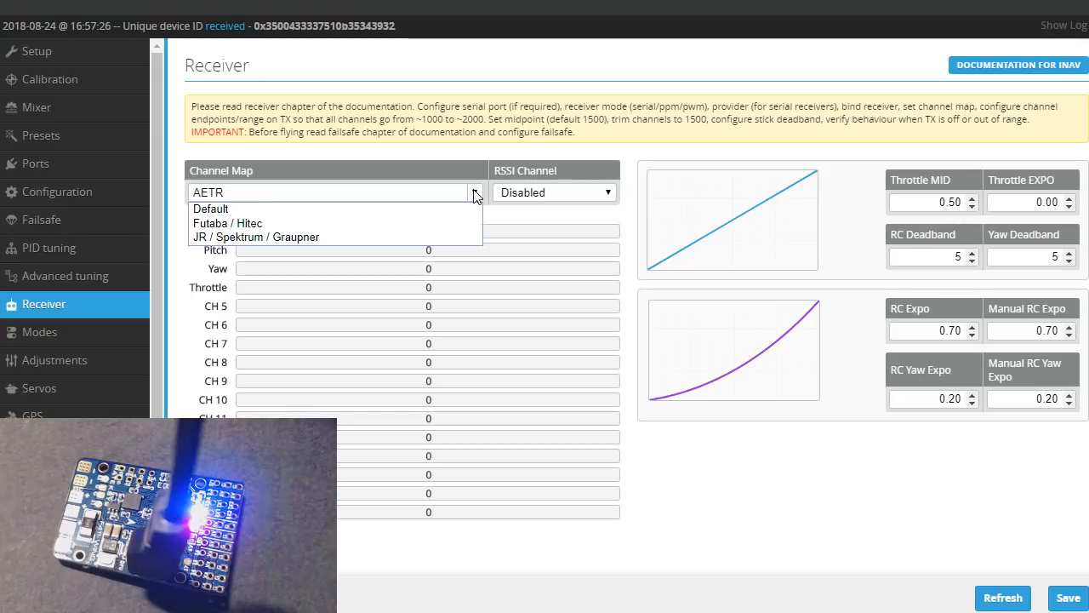
click(228, 223)
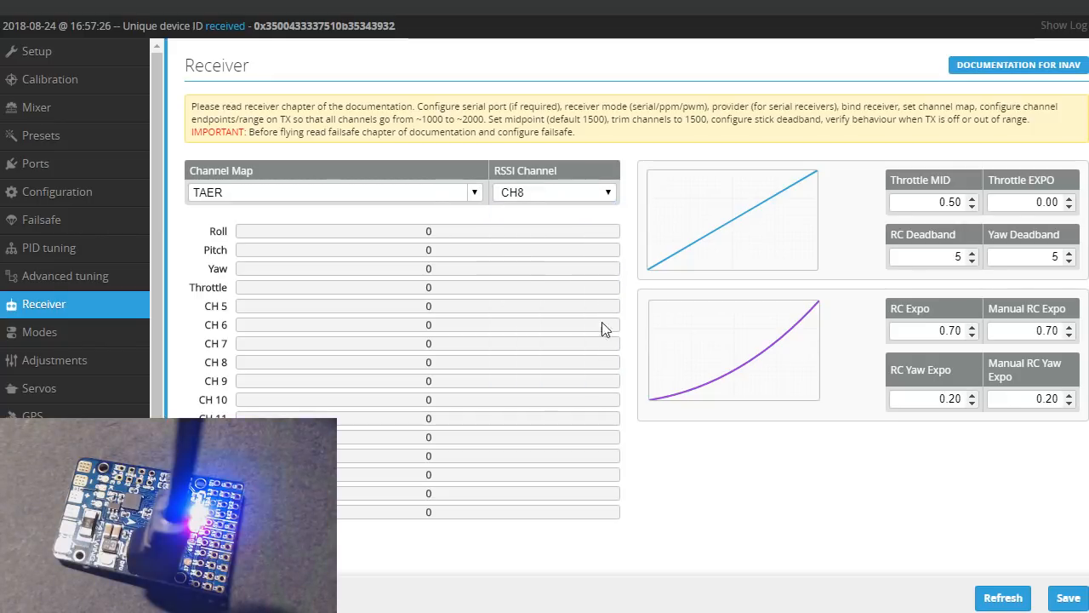
click(1003, 597)
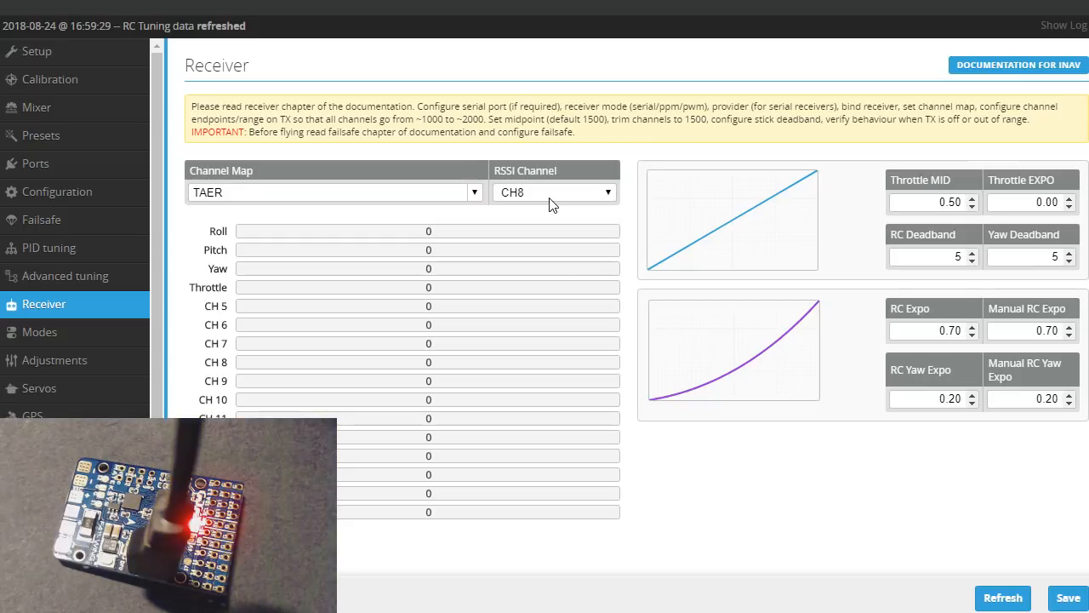
mouse_move(561, 195)
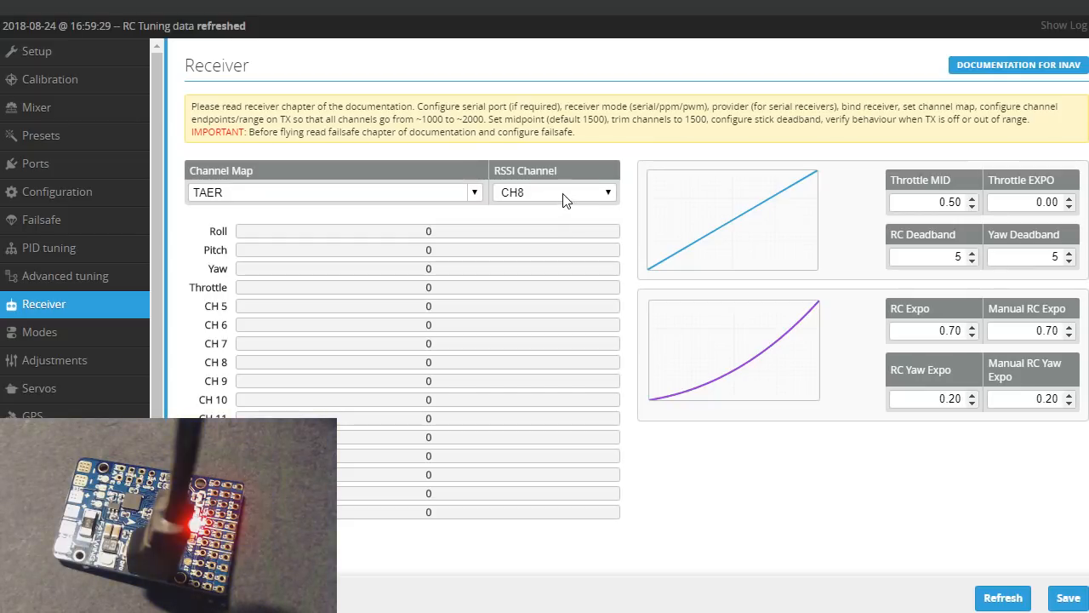
mouse_move(41, 219)
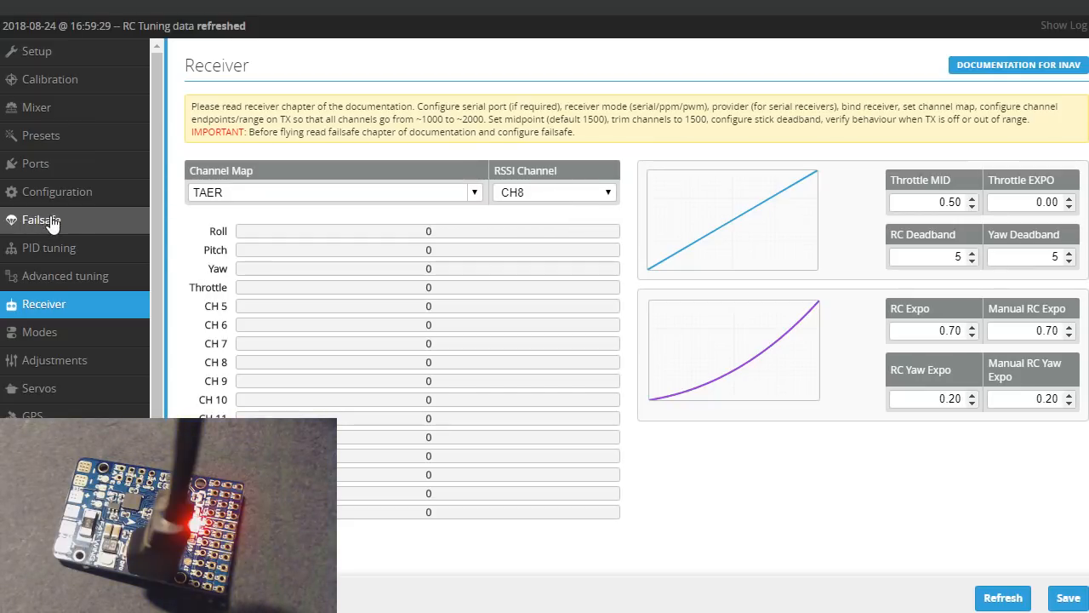
click(41, 220)
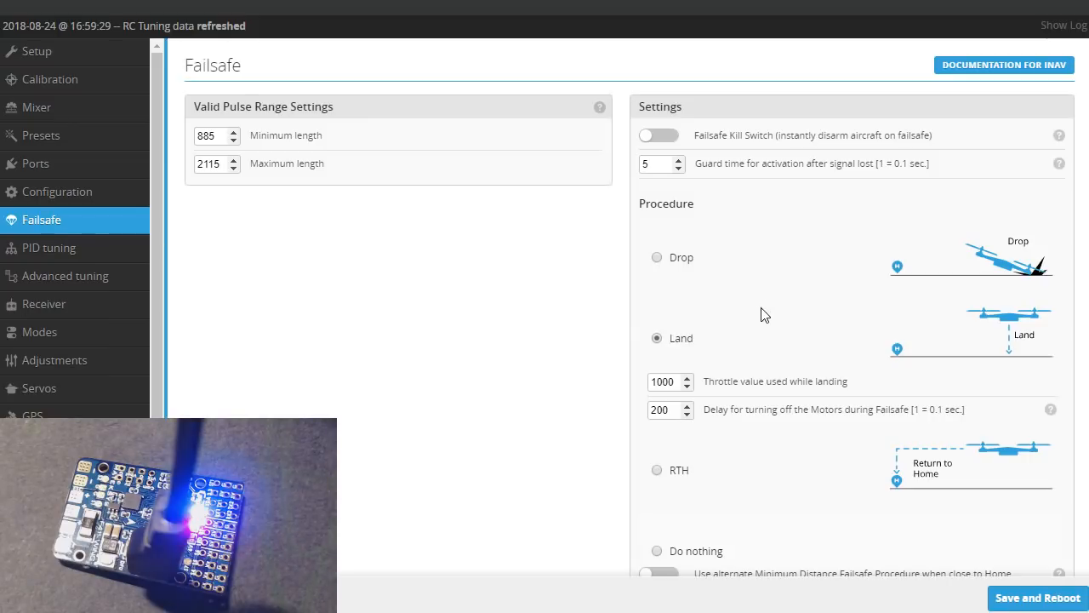
click(657, 470)
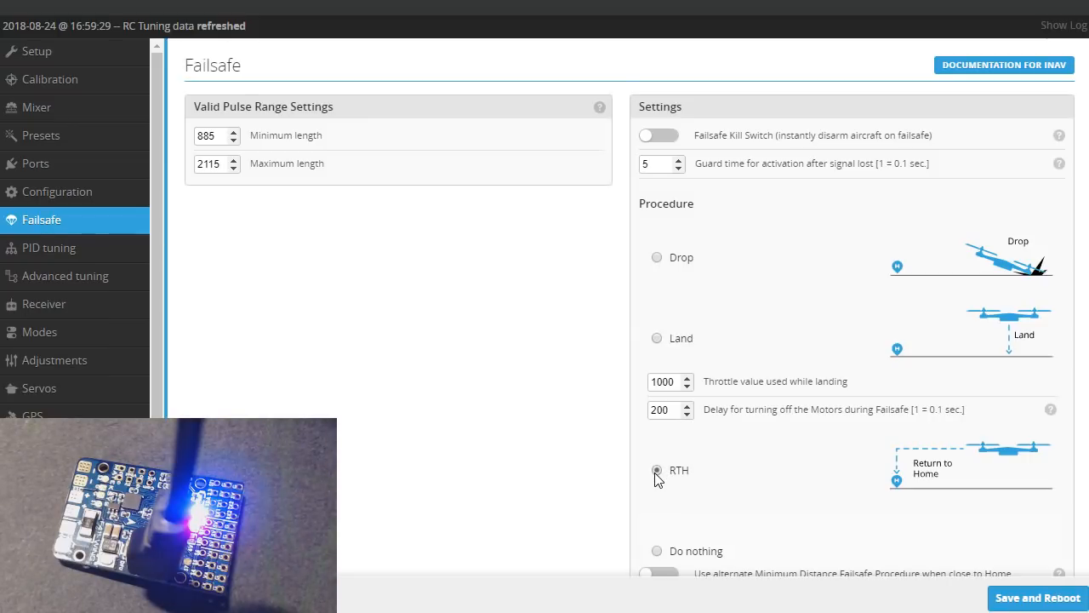
click(657, 470)
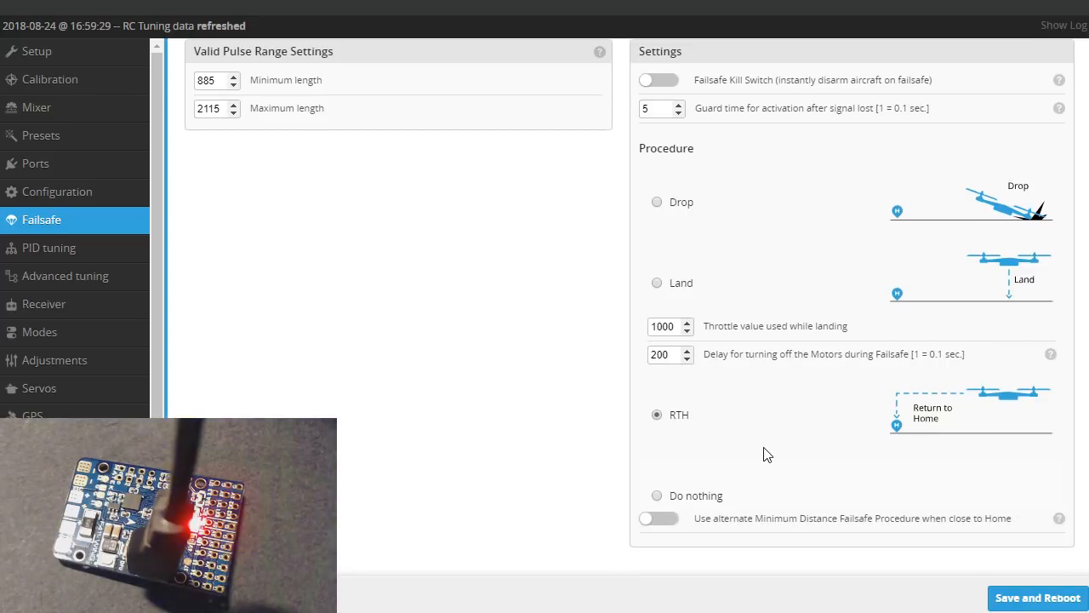
mouse_move(678, 293)
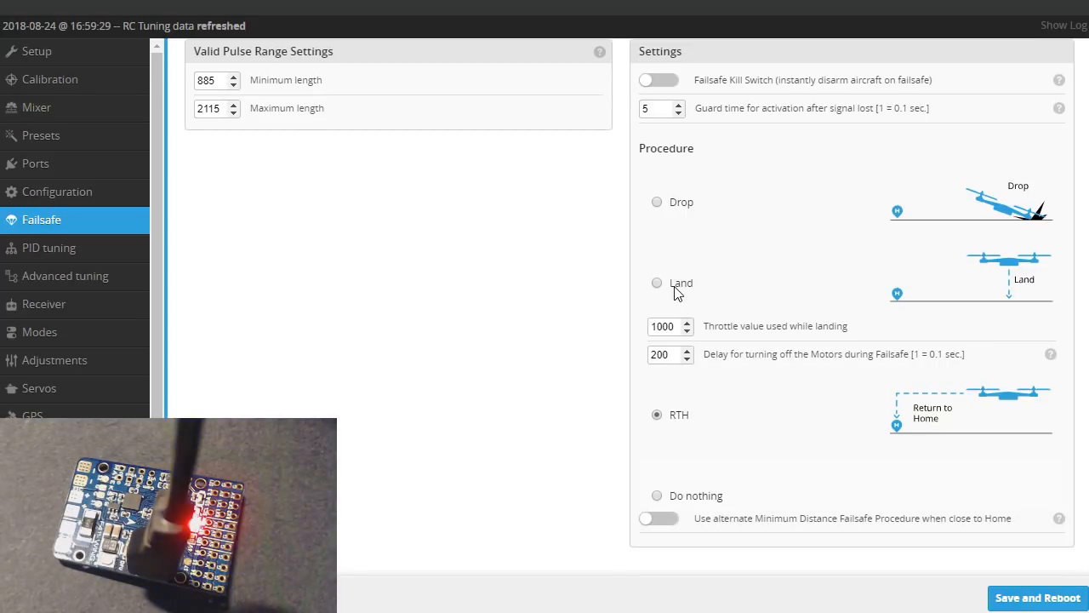
mouse_move(713, 356)
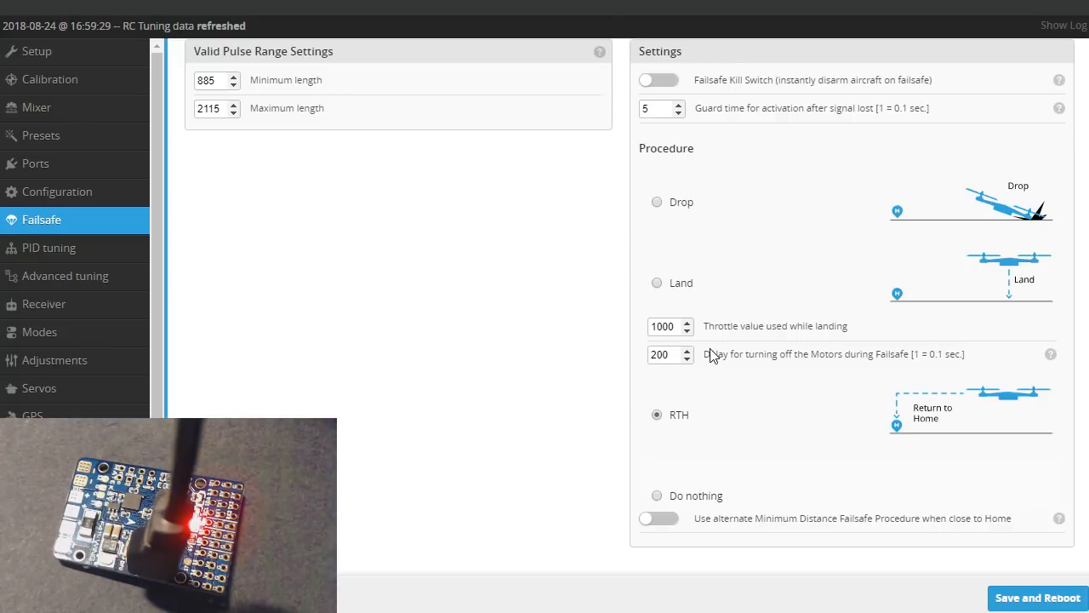
Assign ANGLE to CH5 at 1300–1675 and HORIZON to CH5 at 1675–2100.
click(39, 331)
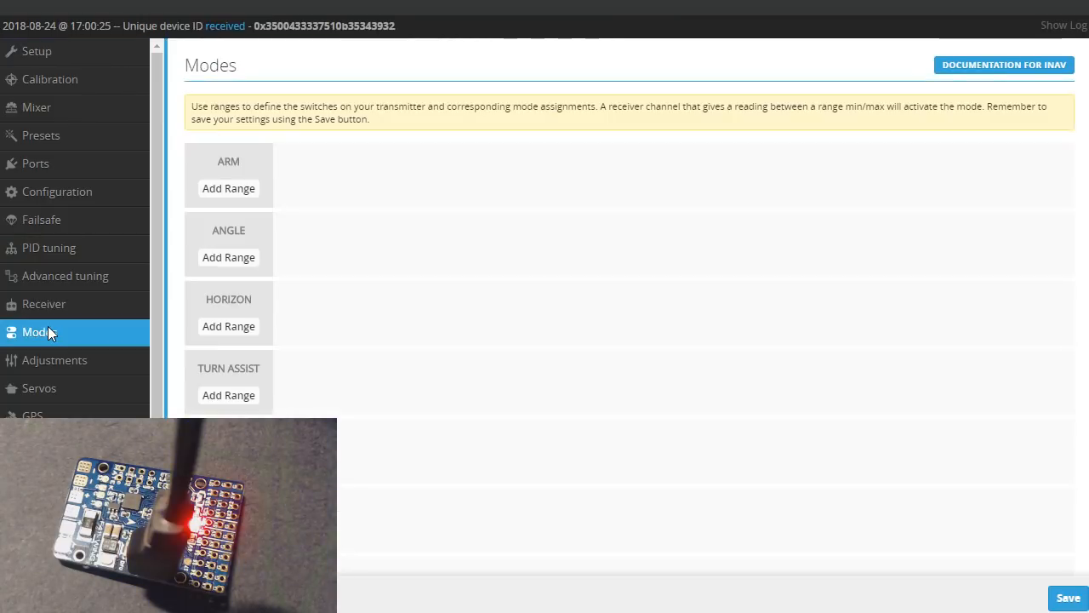
mouse_move(228, 257)
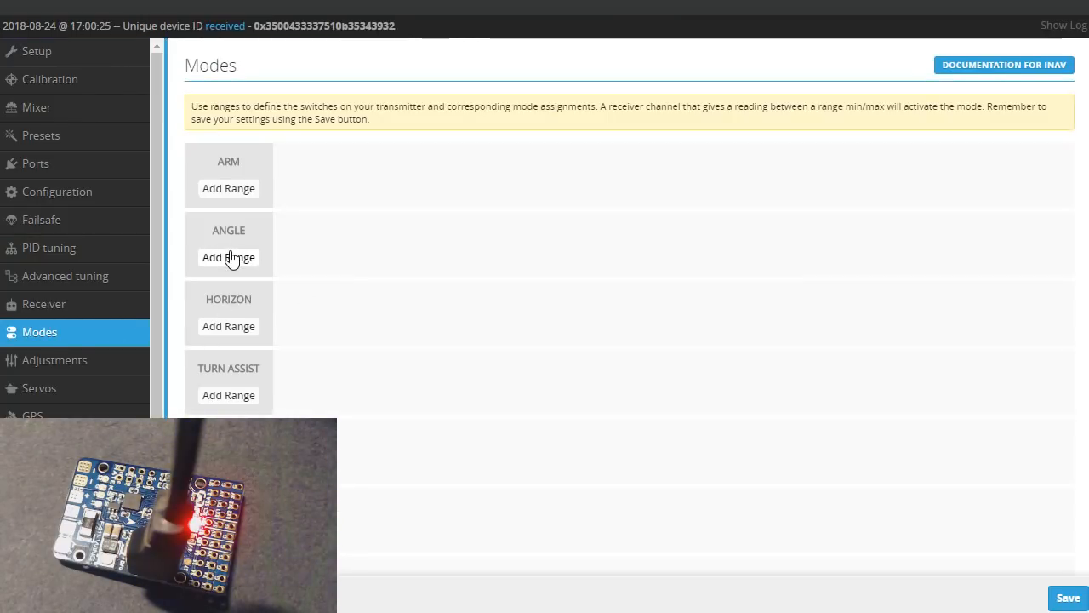
click(228, 257)
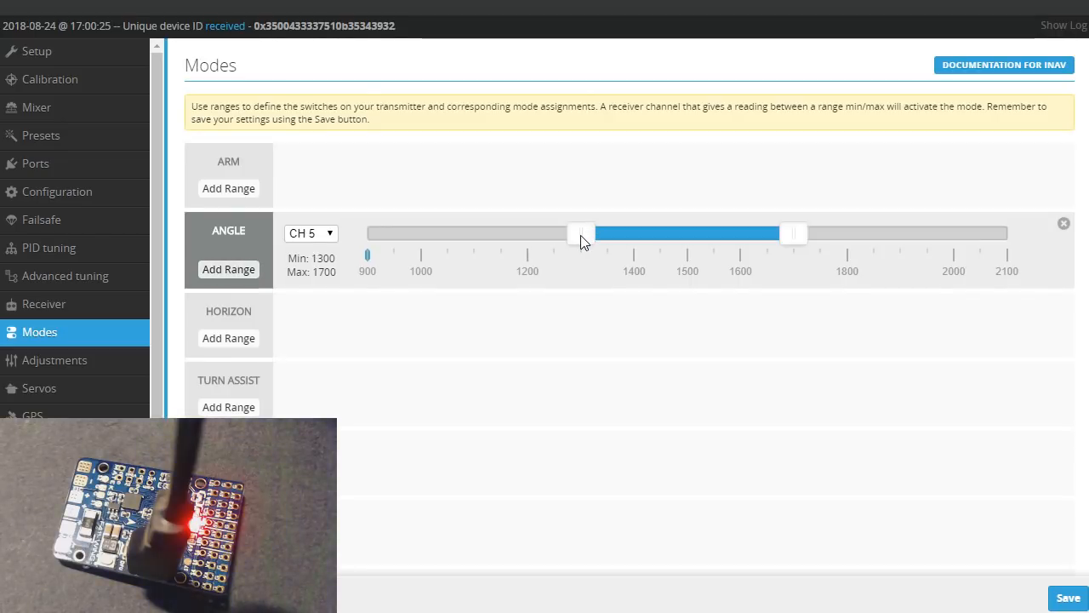
mouse_move(323, 293)
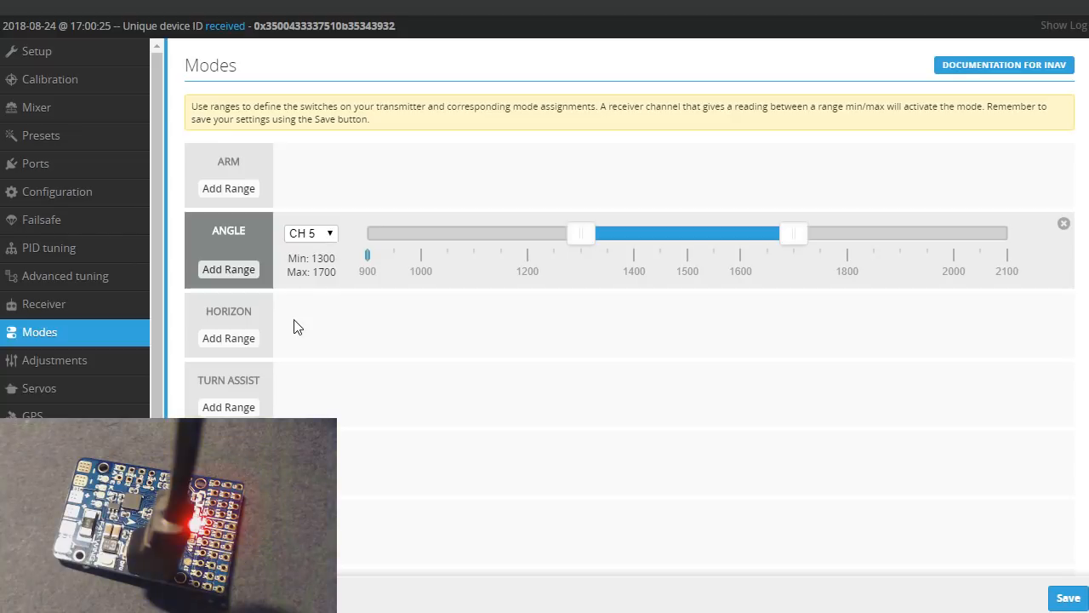
mouse_move(696, 367)
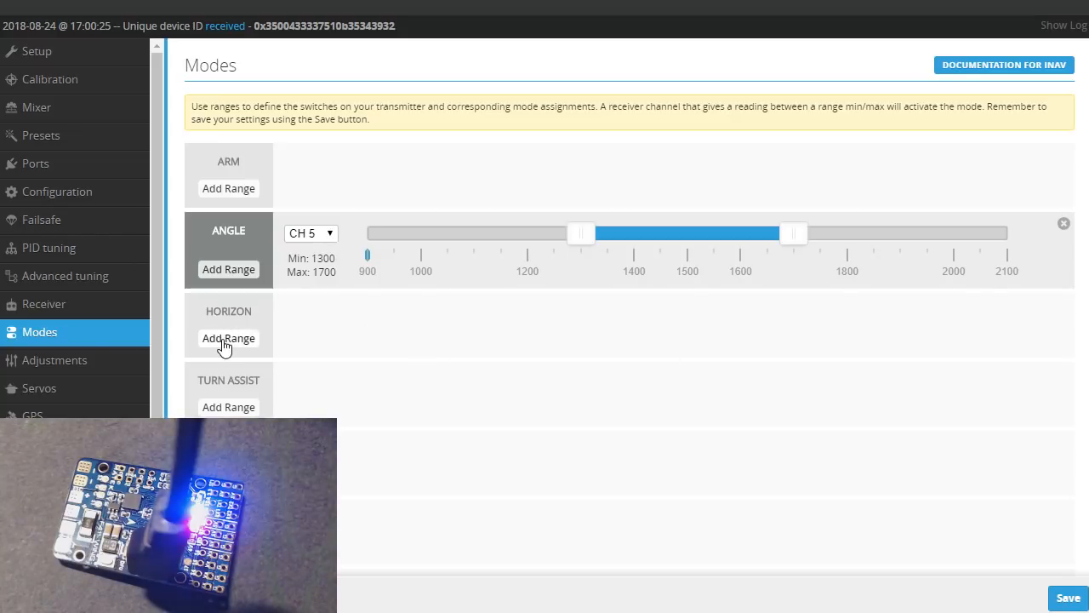
click(228, 337)
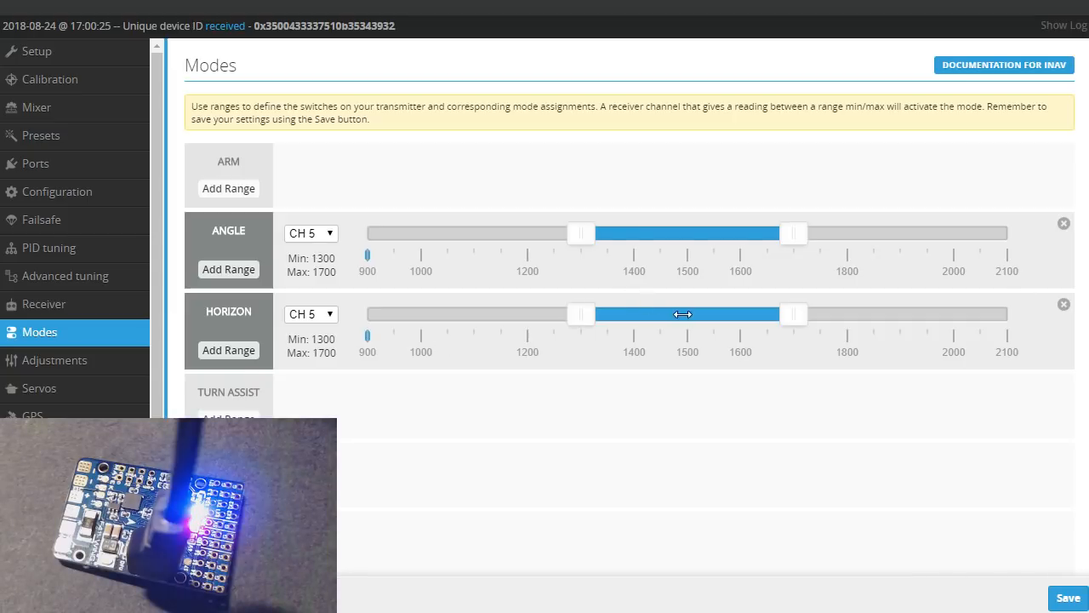
drag(793, 313, 927, 313)
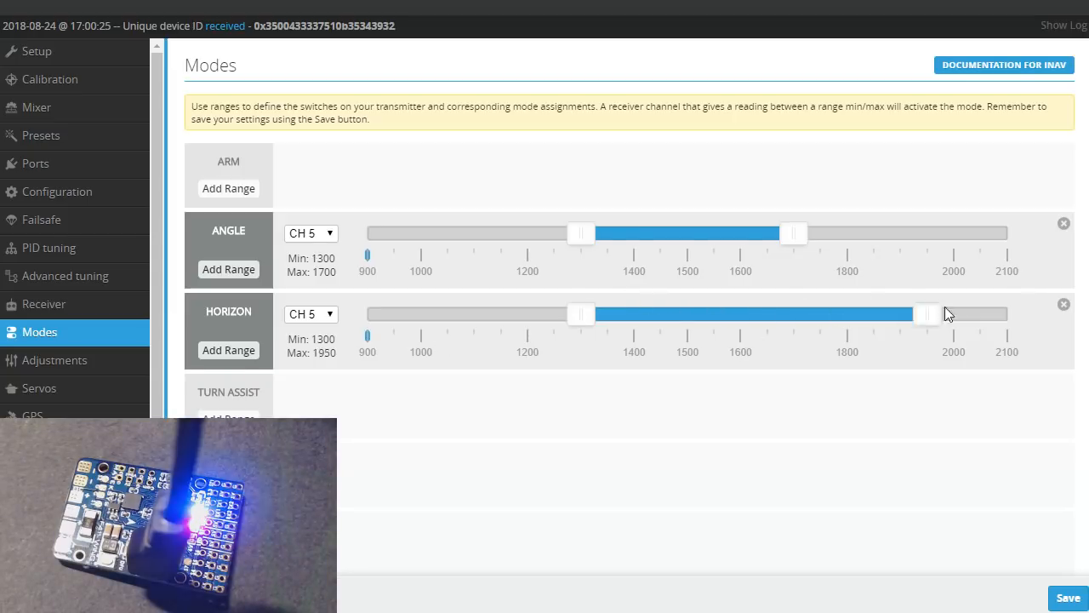
drag(928, 314, 1007, 313)
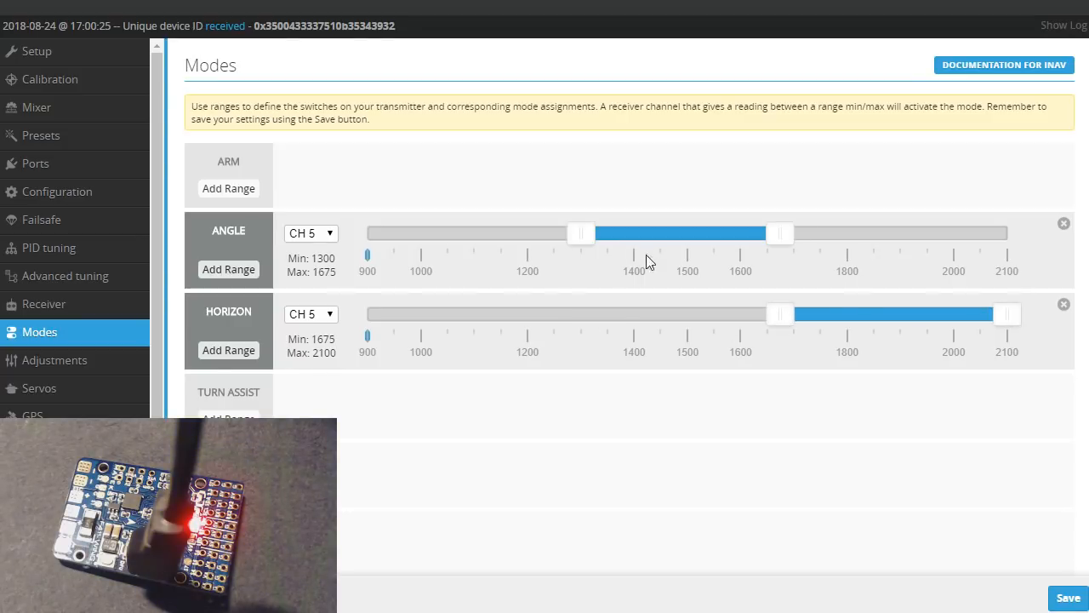
mouse_move(662, 279)
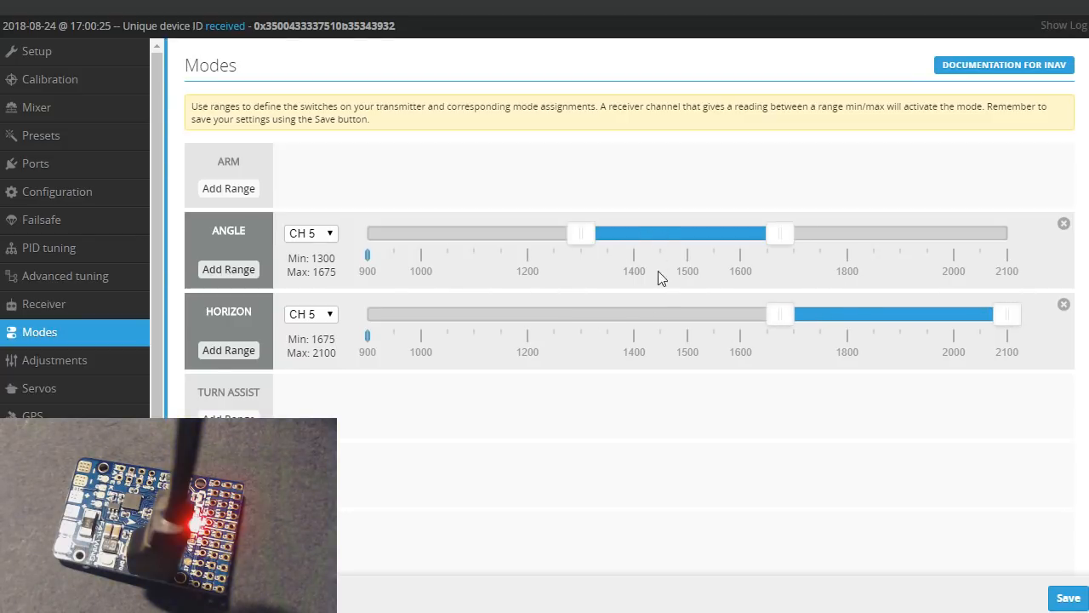
mouse_move(412, 261)
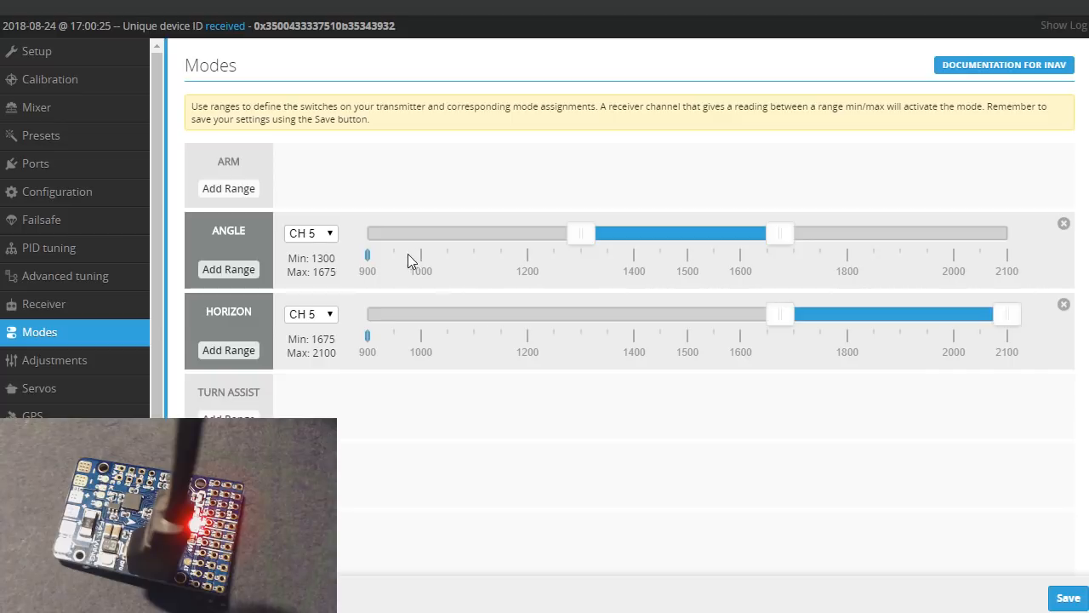
mouse_move(643, 214)
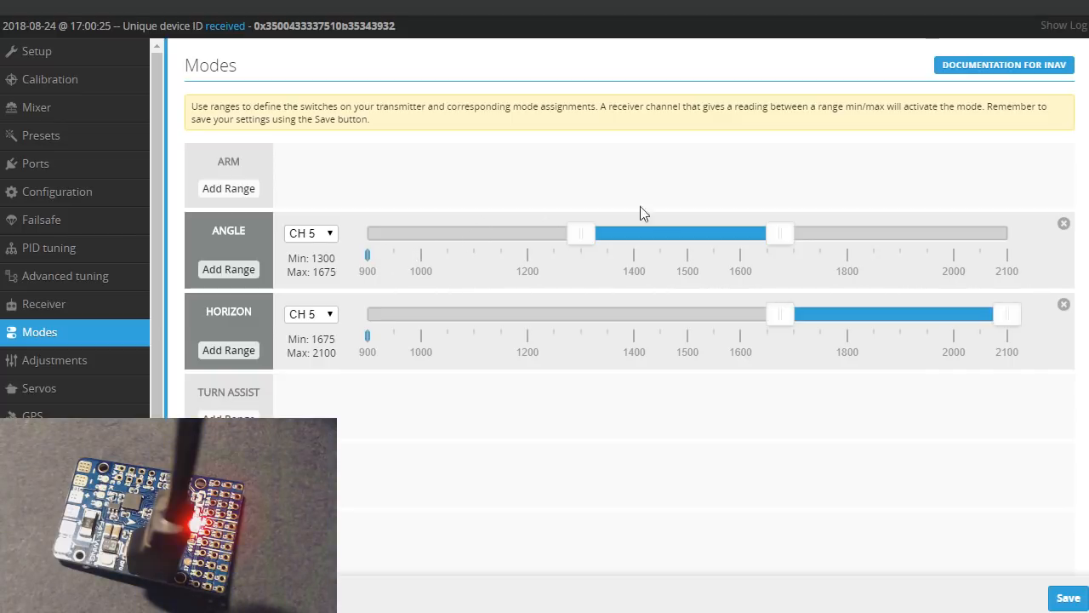
mouse_move(432, 252)
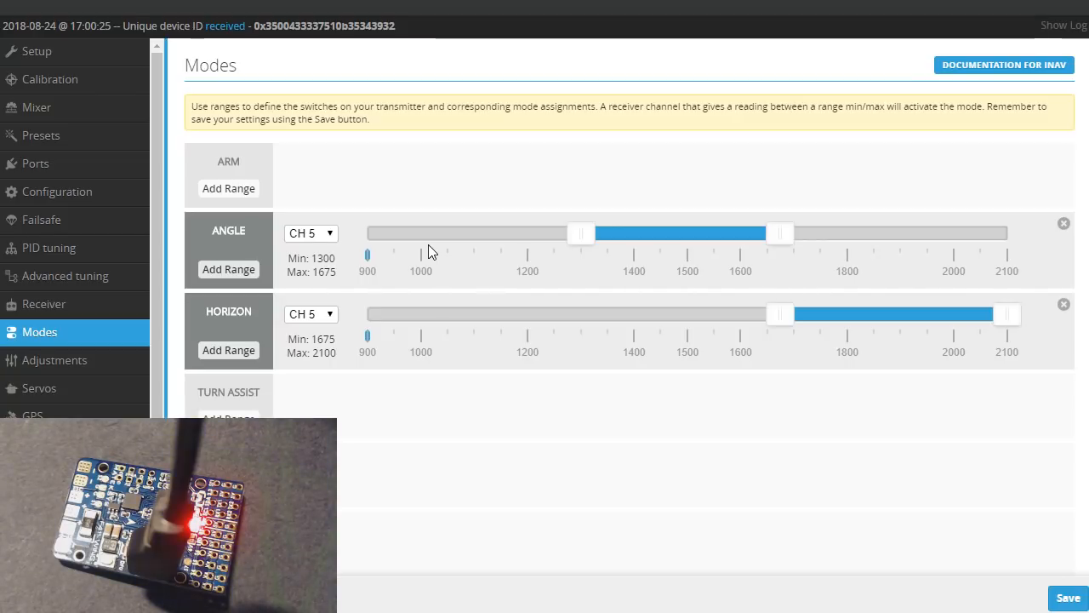
mouse_move(596, 249)
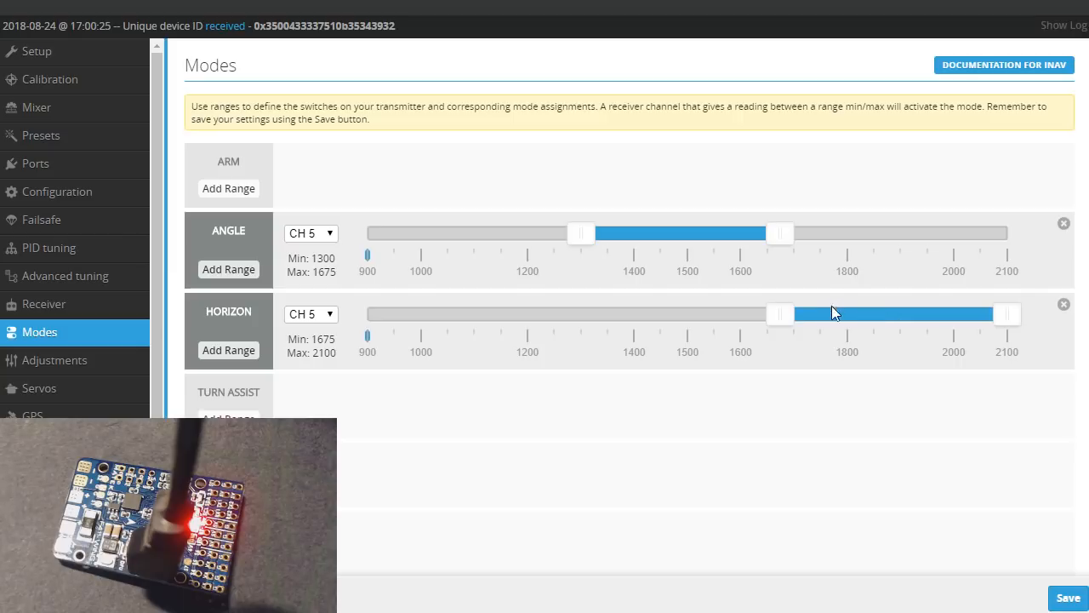
scroll(down, 3)
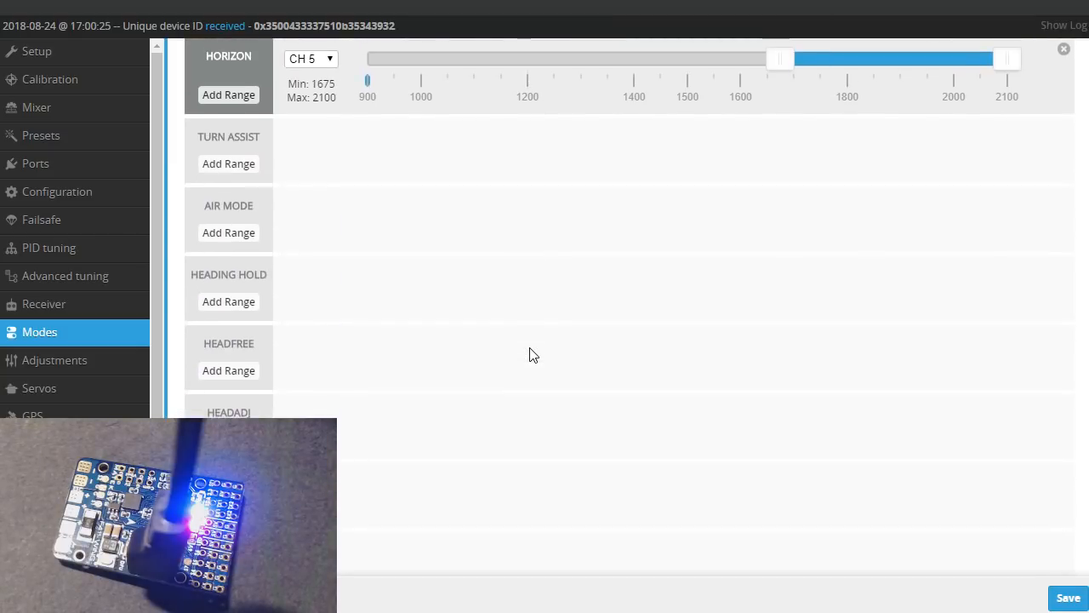
scroll(down, 3)
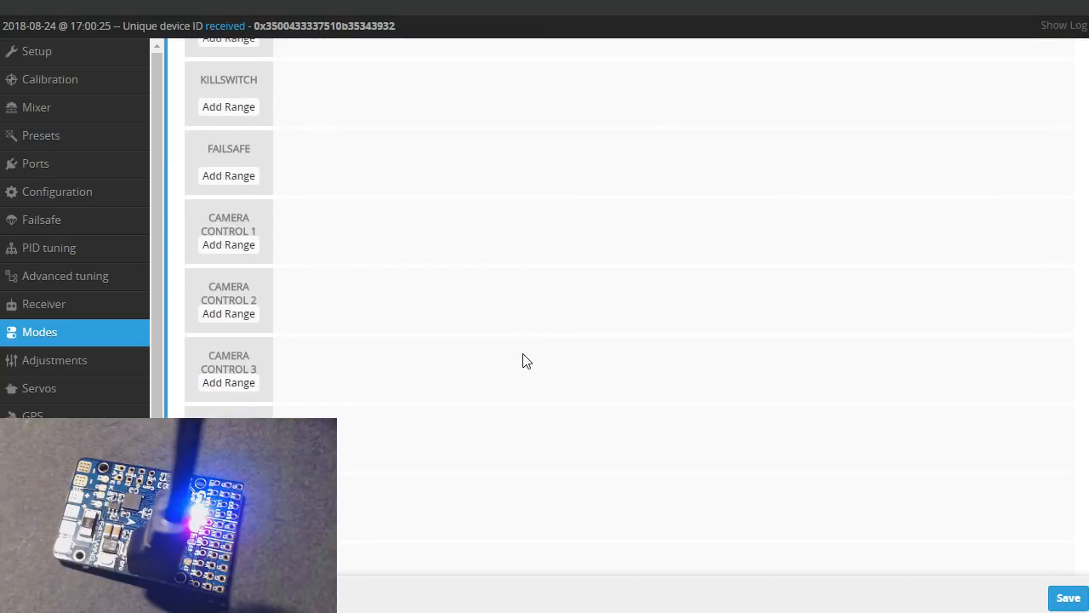
scroll(down, 3)
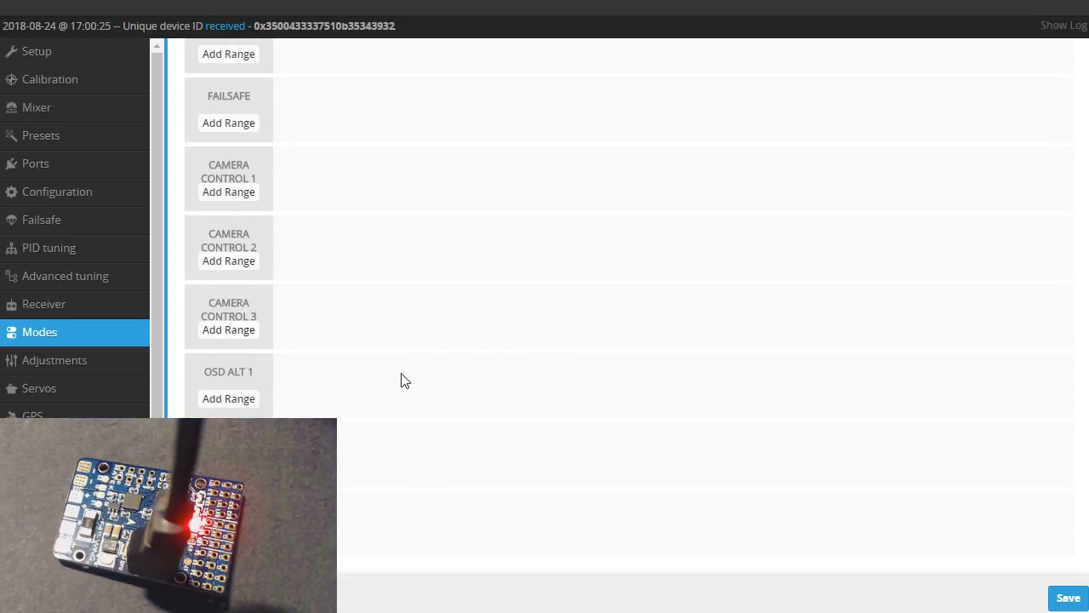
scroll(down, 3)
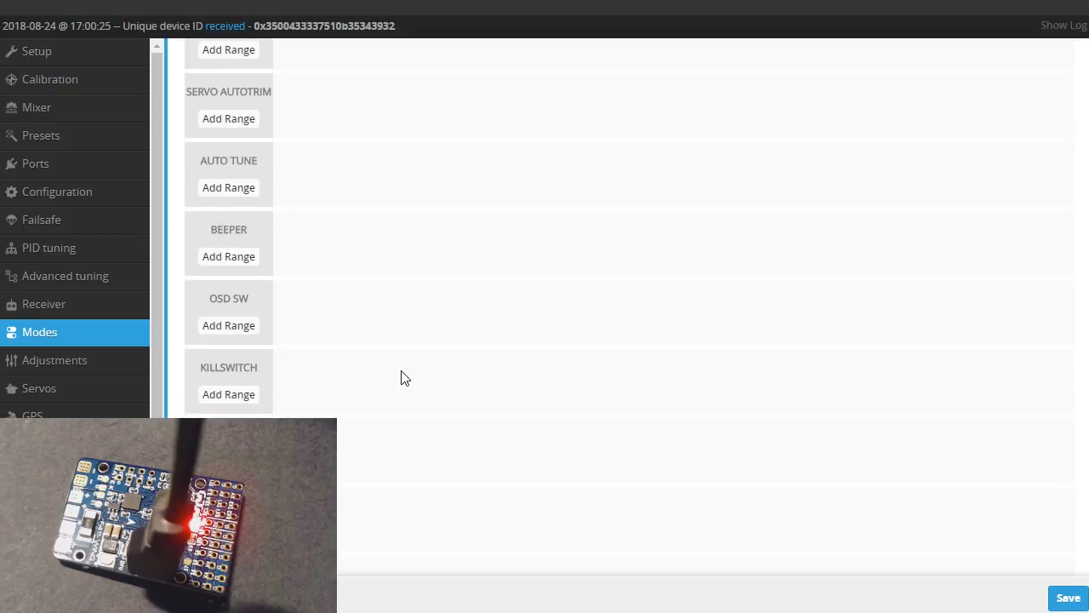
scroll(up, 3)
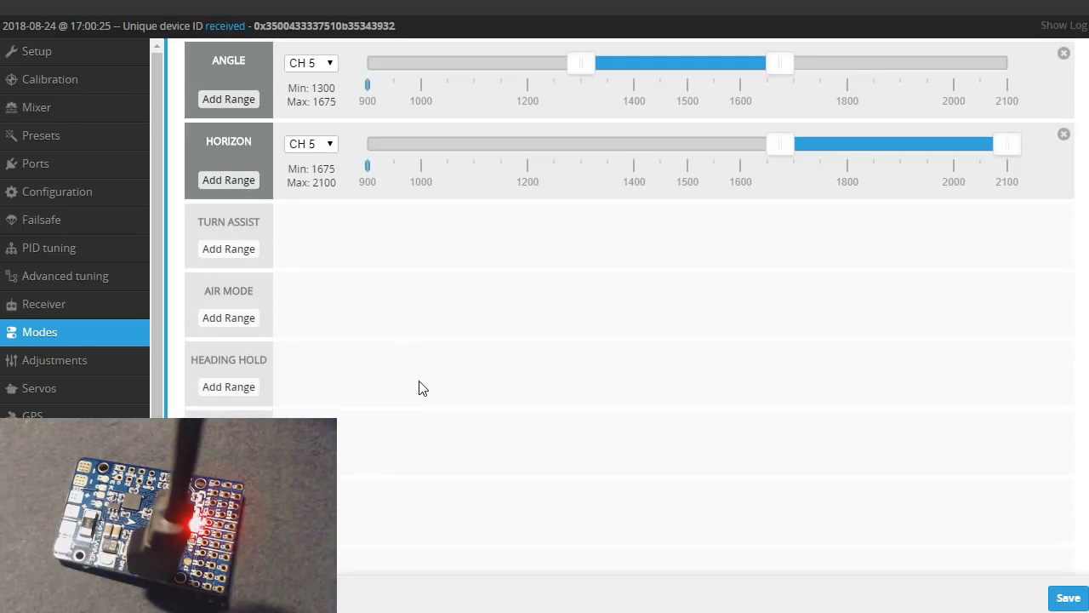
mouse_move(357, 361)
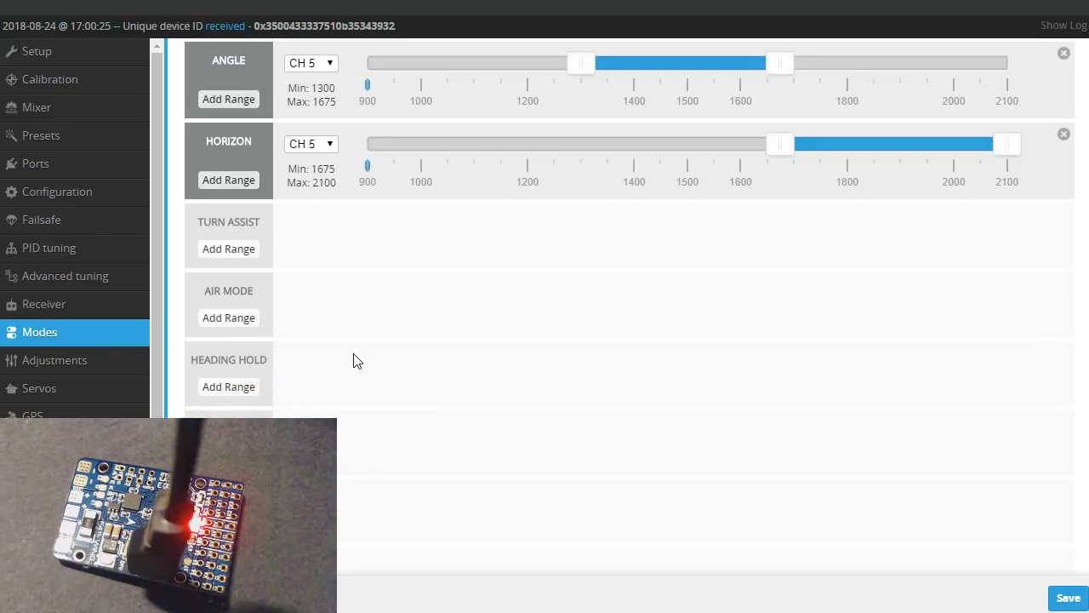
scroll(down, 3)
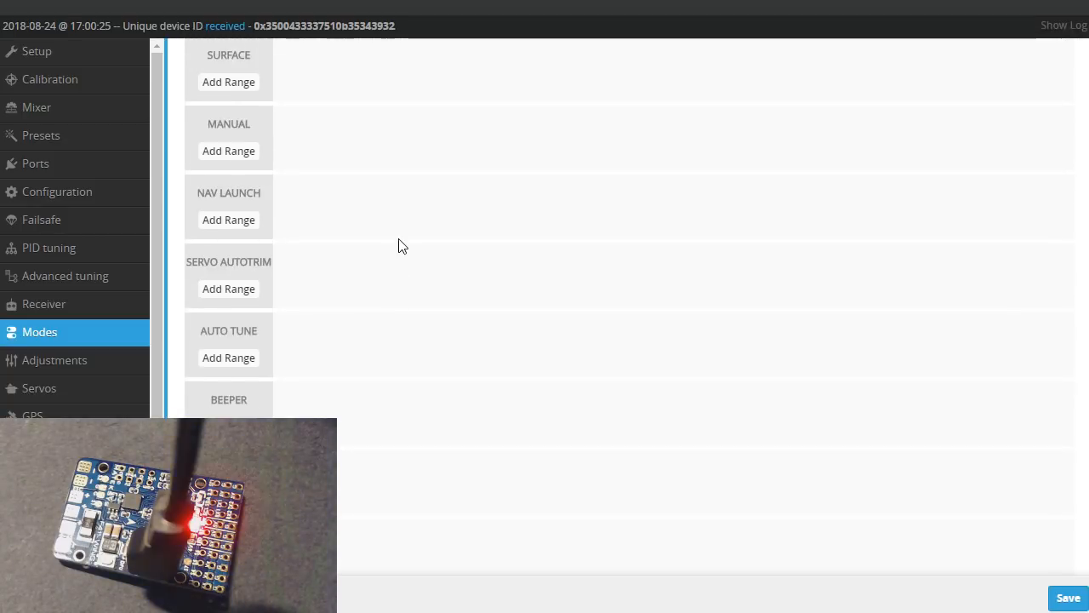
scroll(up, 3)
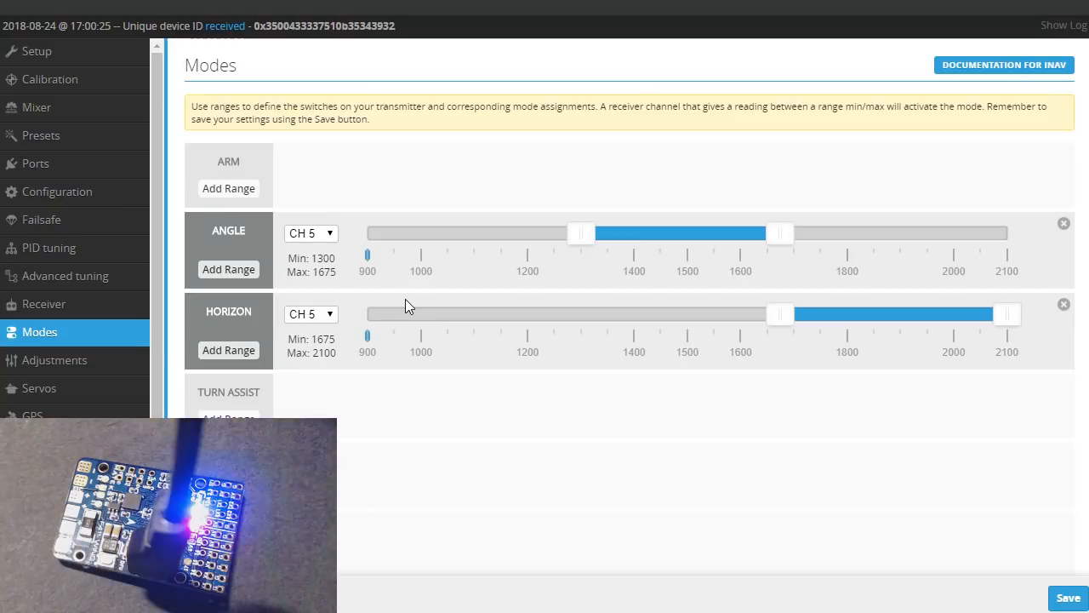
mouse_move(371, 252)
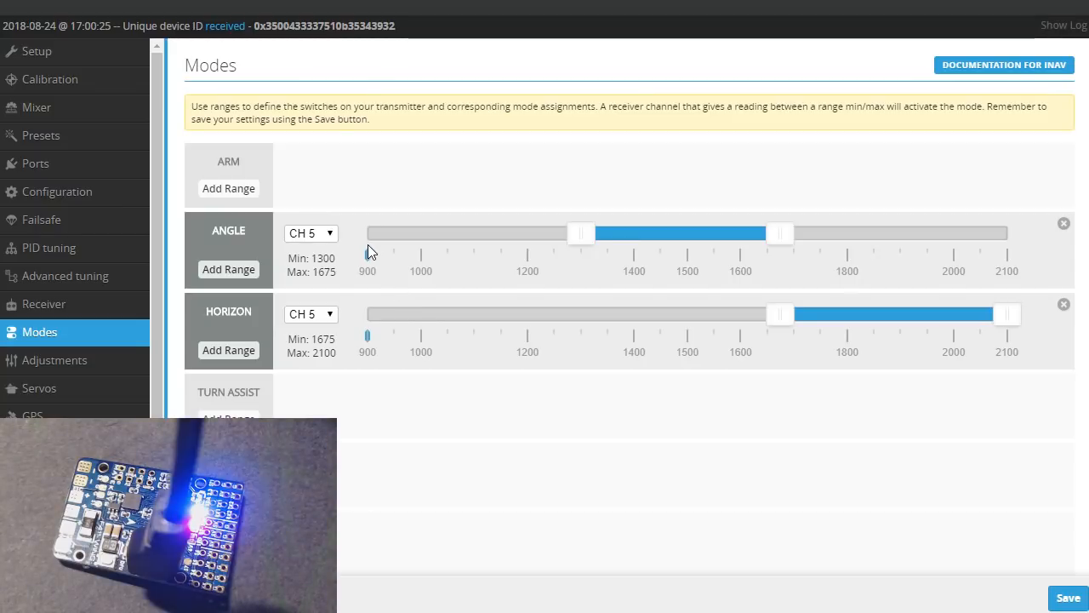